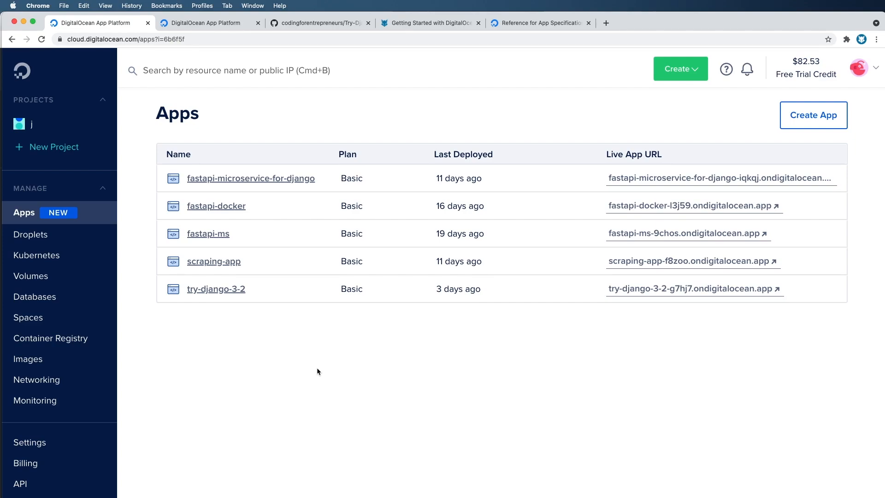
mouse_move(381, 301)
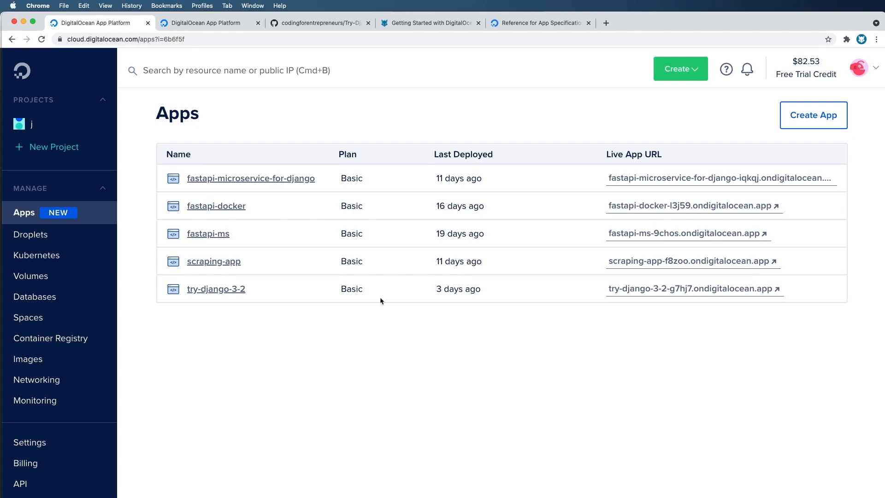
mouse_move(660, 139)
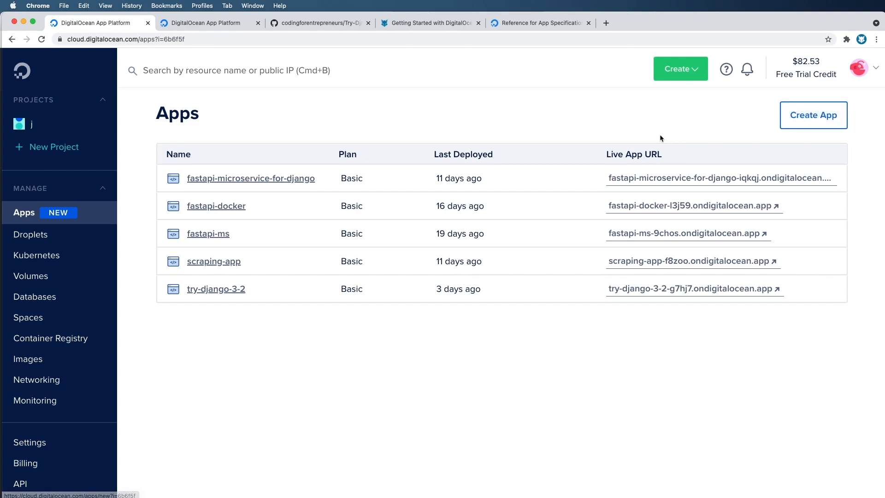
mouse_move(635, 140)
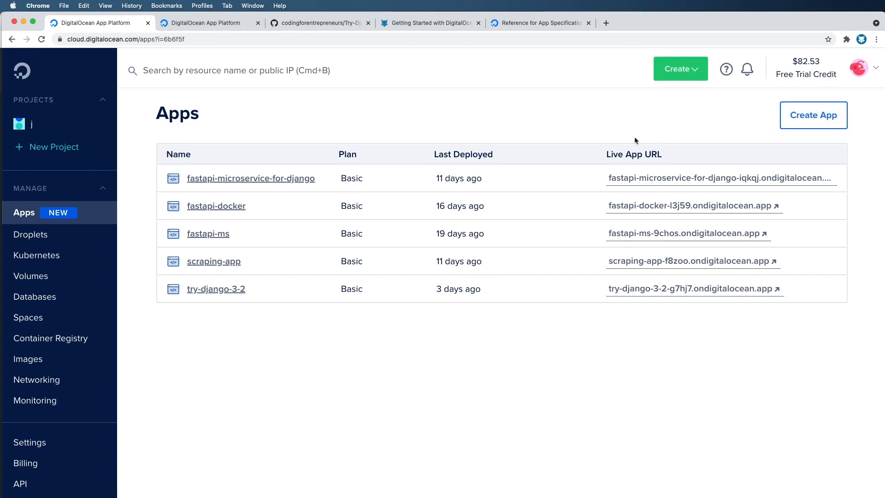
mouse_move(487, 223)
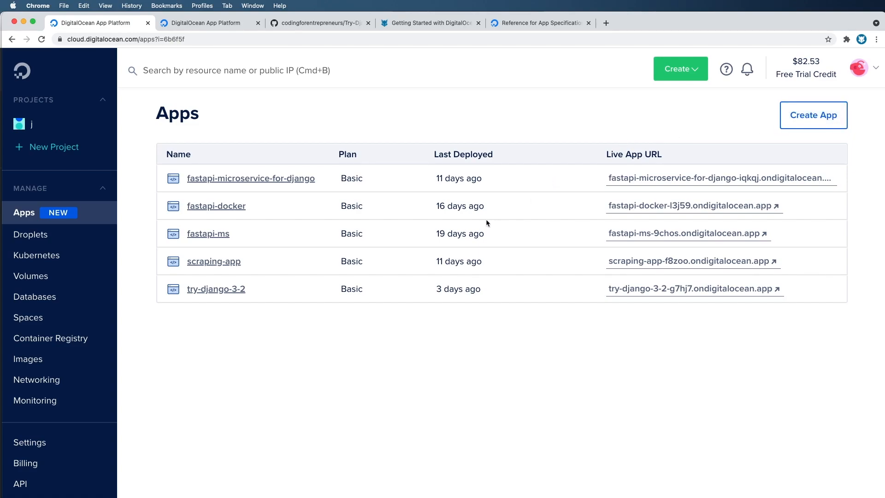
mouse_move(358, 354)
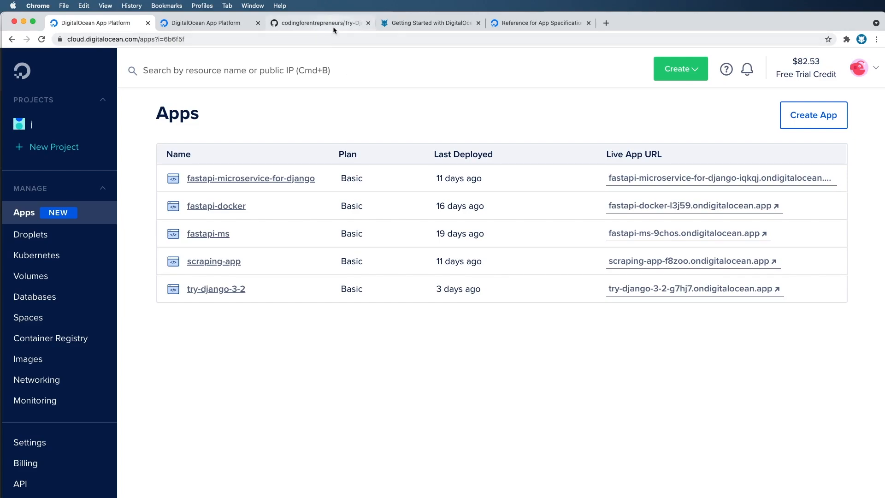
Step: Focus the VS Code editor and hide the Explorer sidebar so the notes fill the window
click(319, 23)
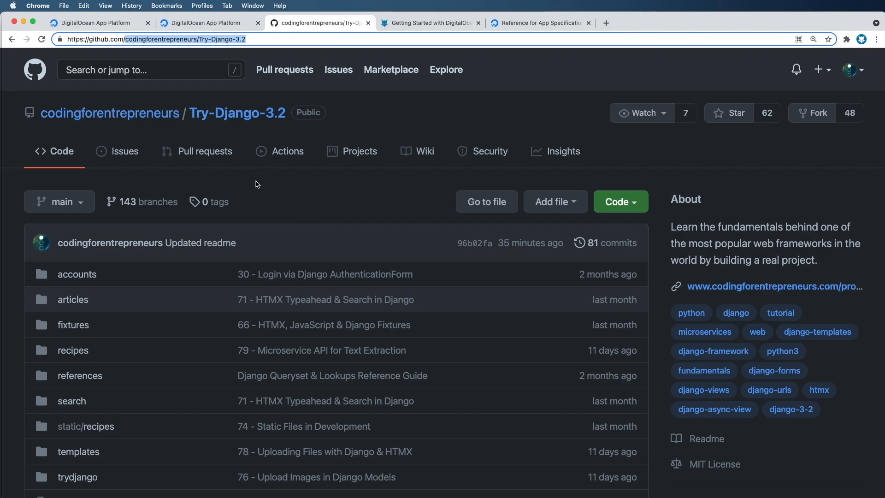
click(95, 23)
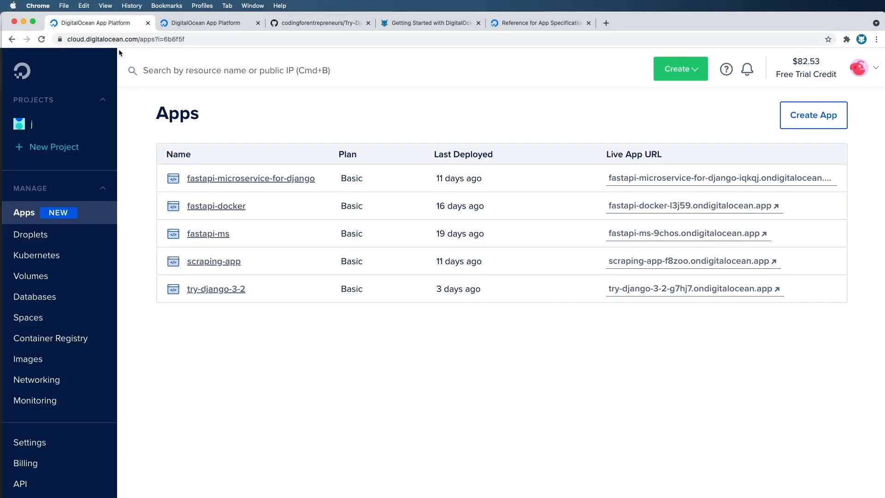
mouse_move(304, 335)
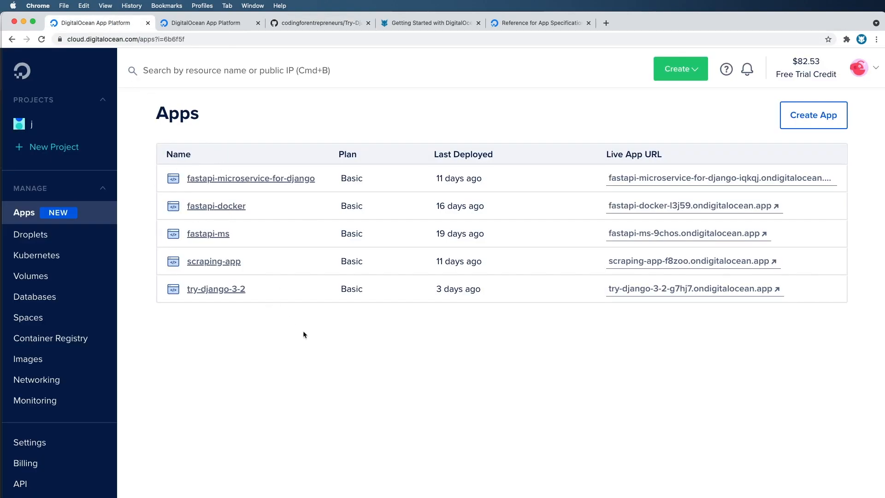
mouse_move(278, 335)
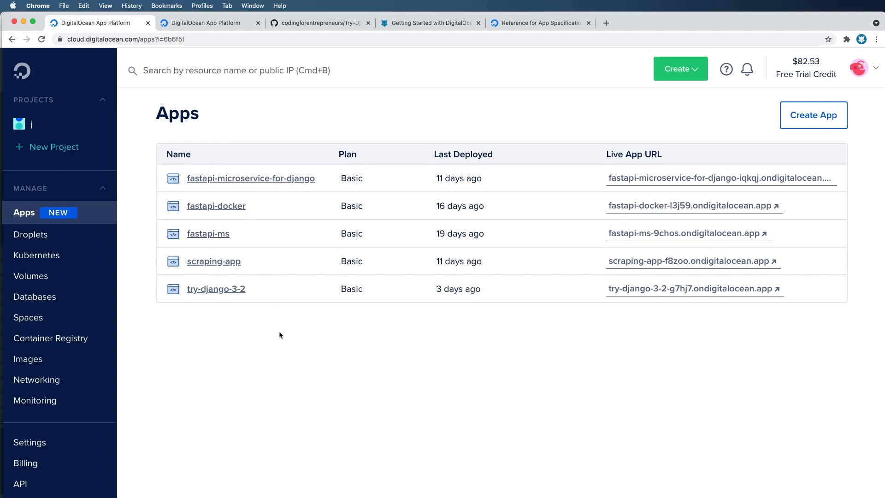
mouse_move(237, 338)
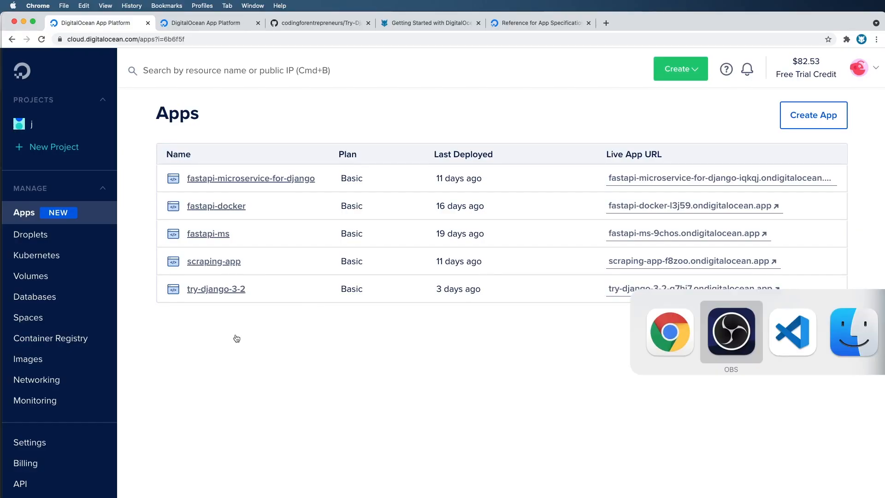
click(792, 332)
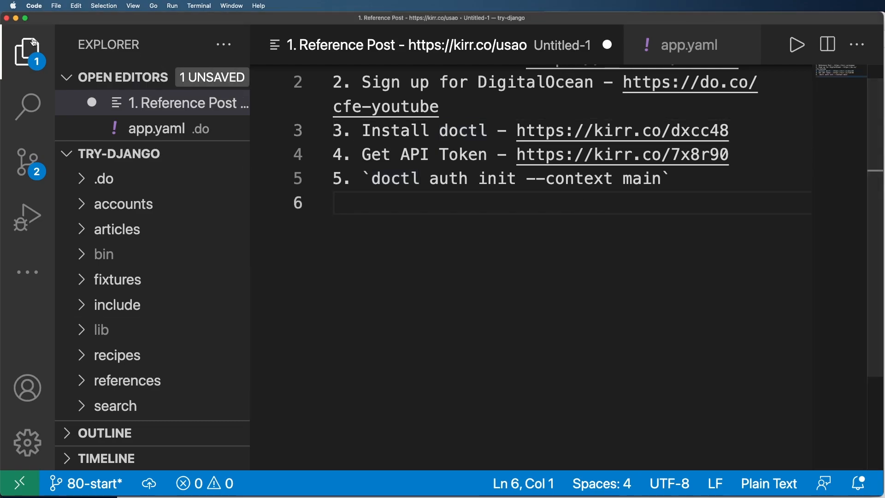
click(26, 43)
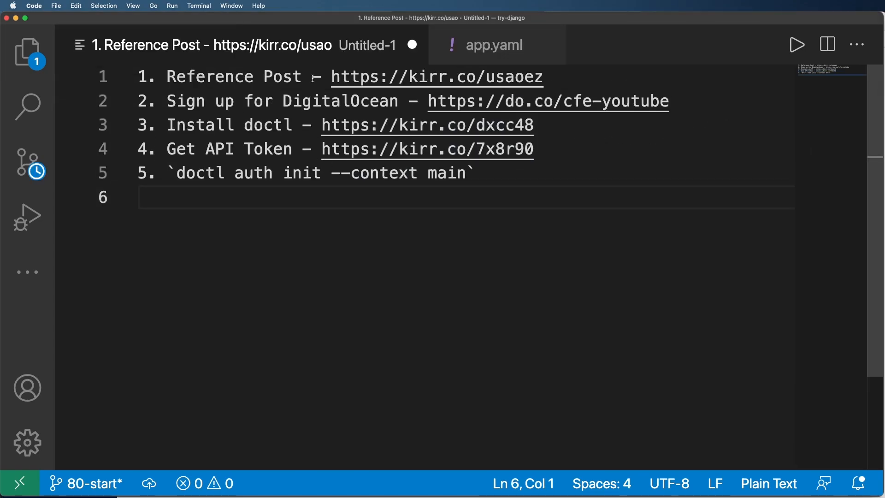
Step: Highlight the reference post, doctl install and API token links in the Untitled-1 notes
double_click(436, 77)
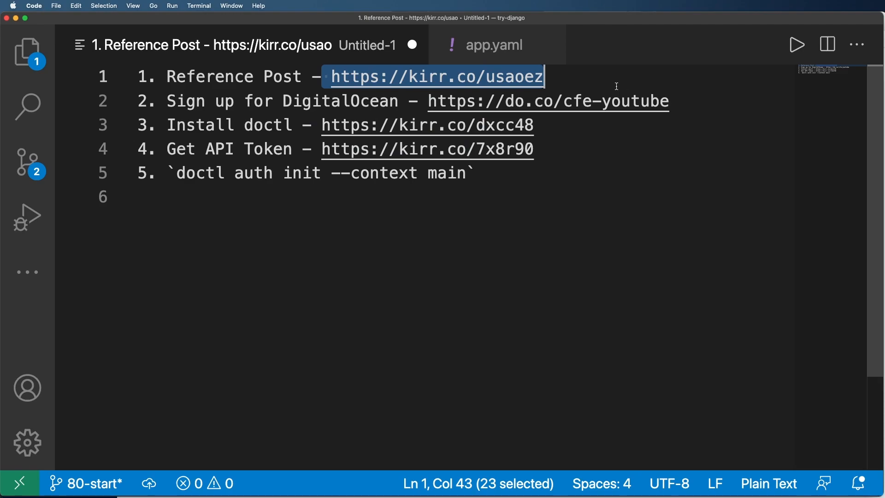
mouse_move(638, 190)
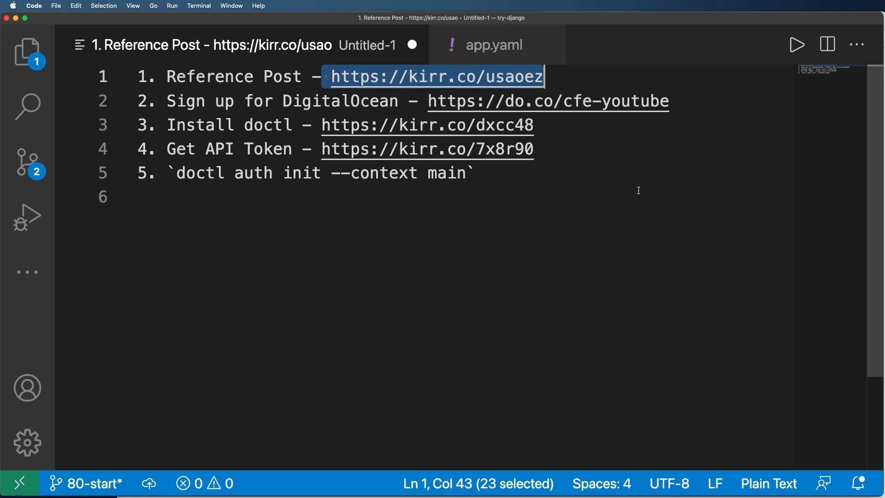
click(333, 76)
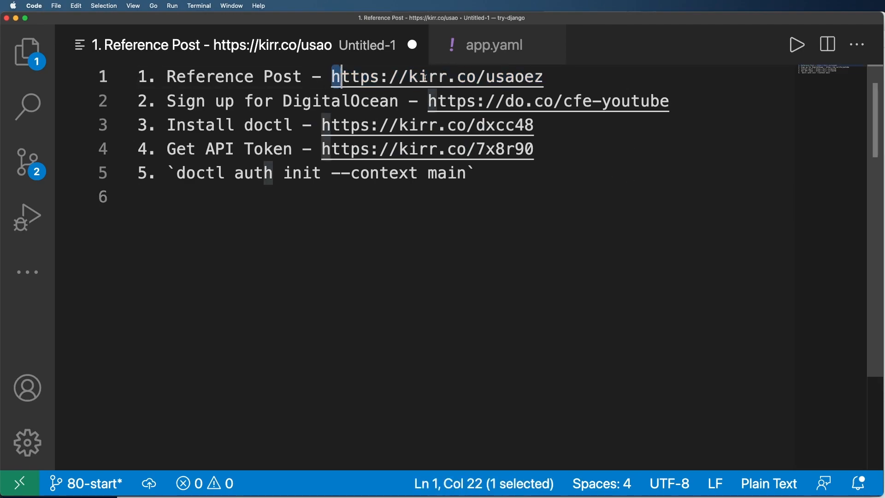
double_click(437, 77)
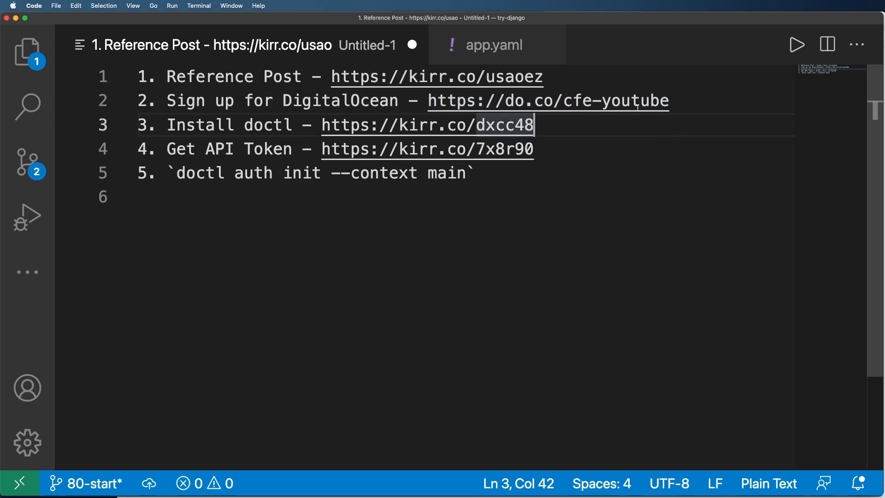
mouse_move(603, 139)
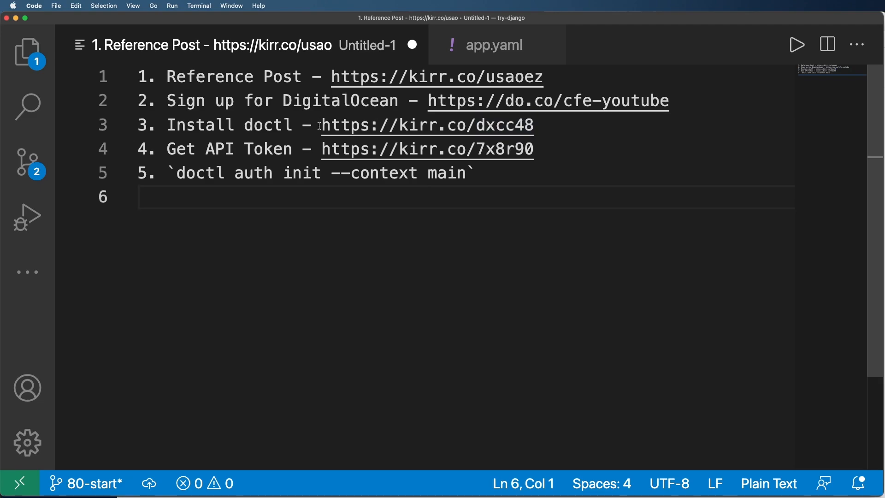
double_click(426, 124)
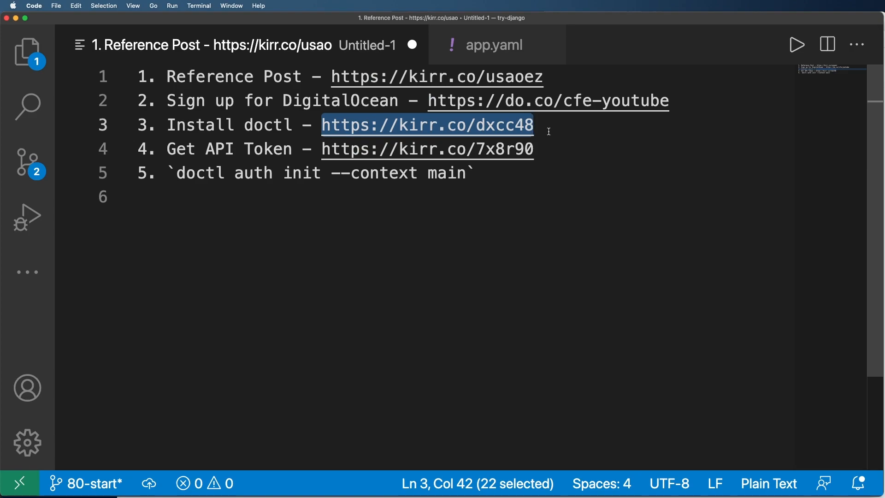
mouse_move(529, 139)
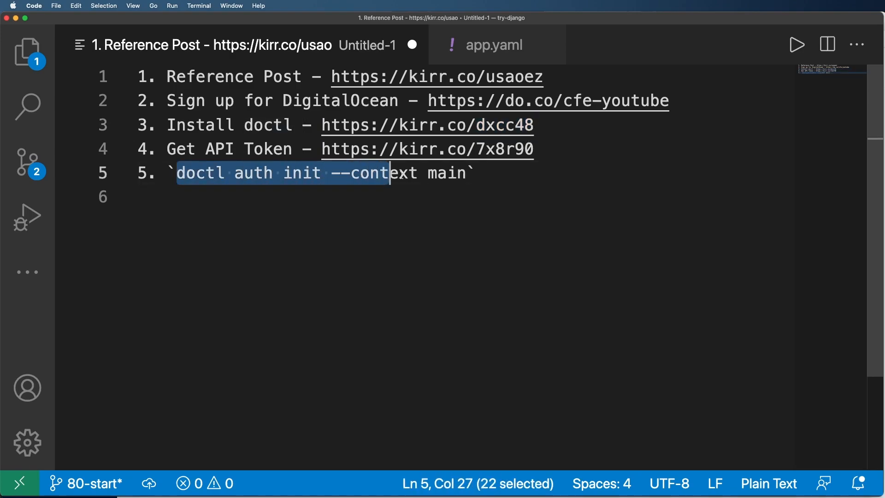
click(498, 197)
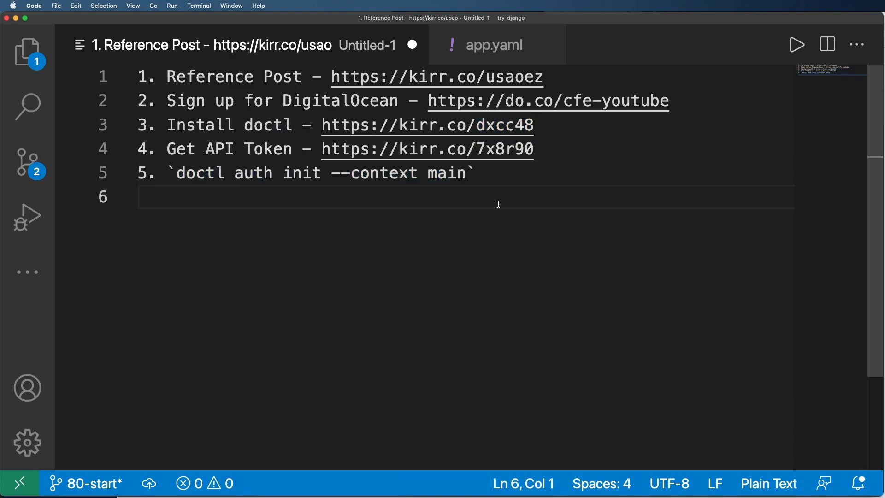
mouse_move(487, 204)
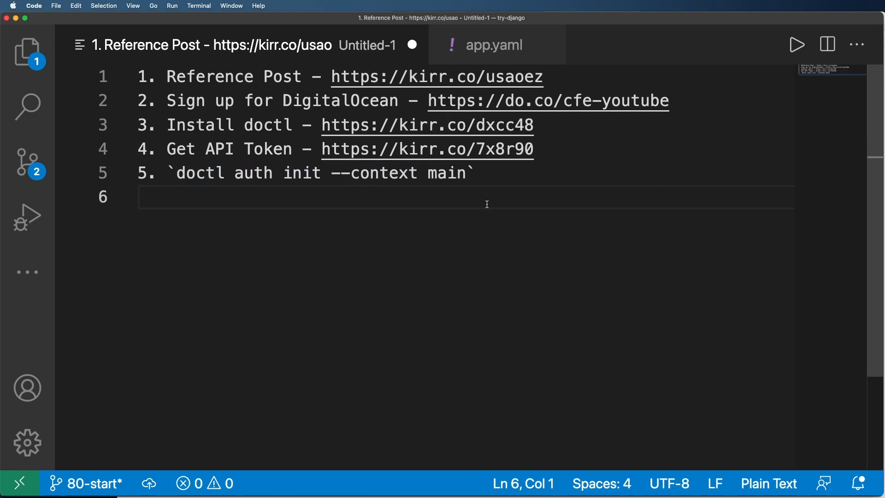
mouse_move(449, 196)
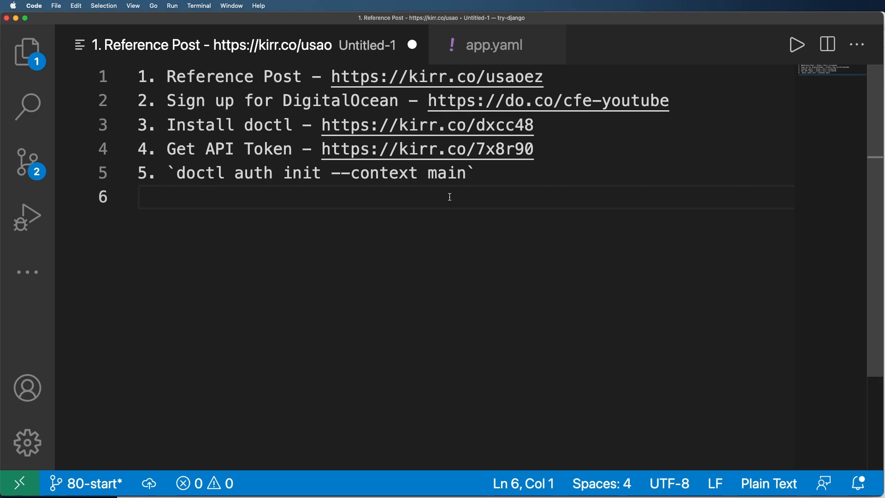
mouse_move(319, 149)
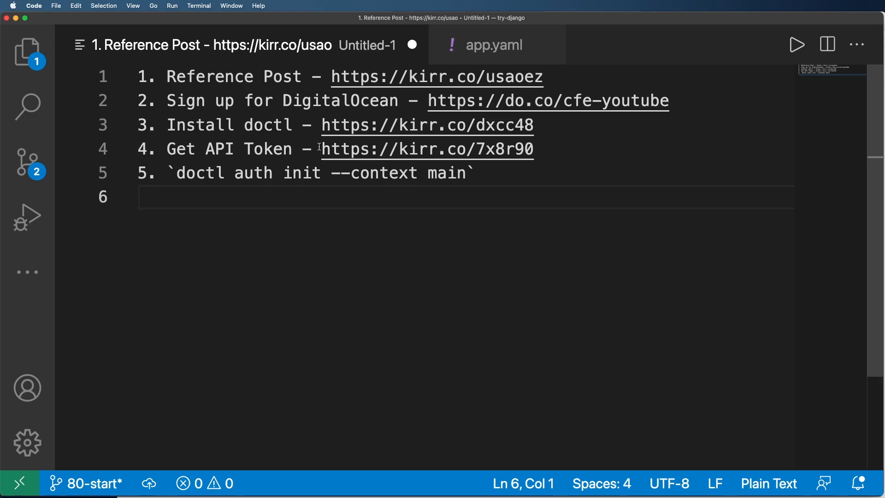
double_click(427, 148)
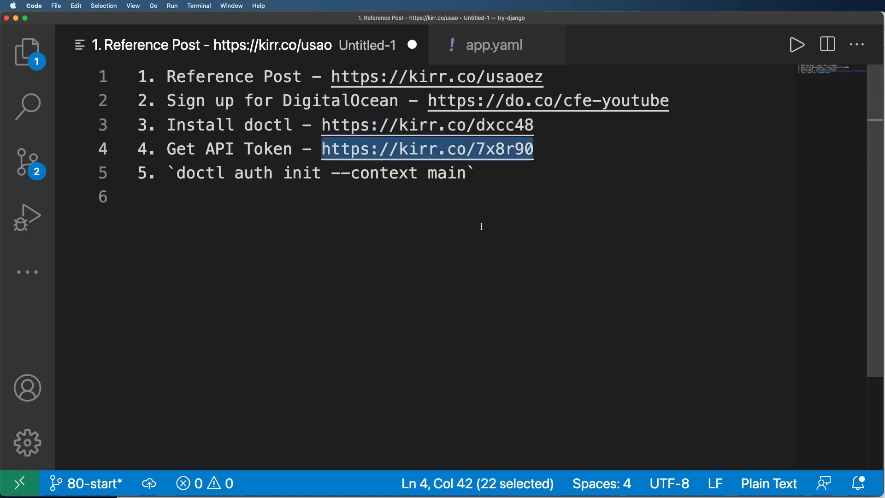
mouse_move(422, 191)
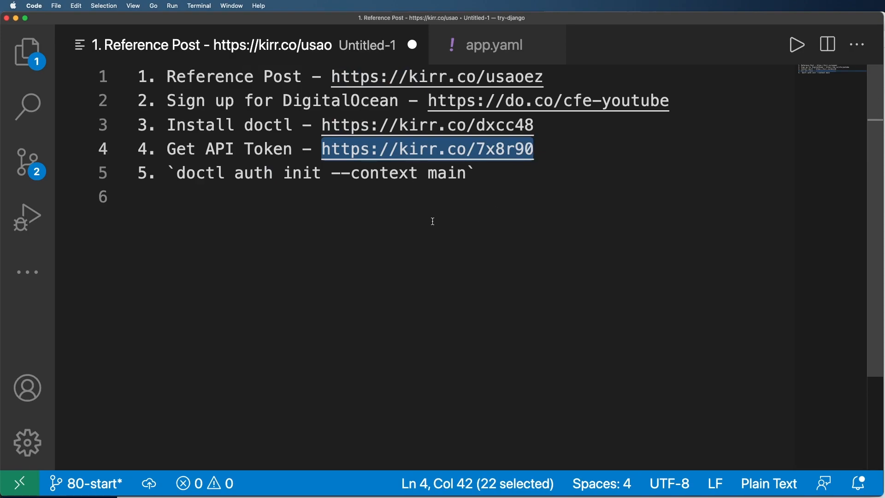
mouse_move(462, 222)
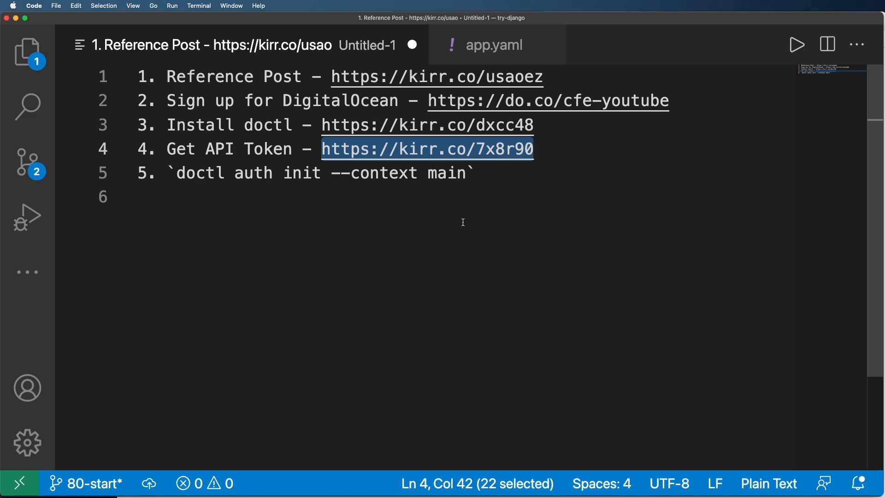
mouse_move(452, 198)
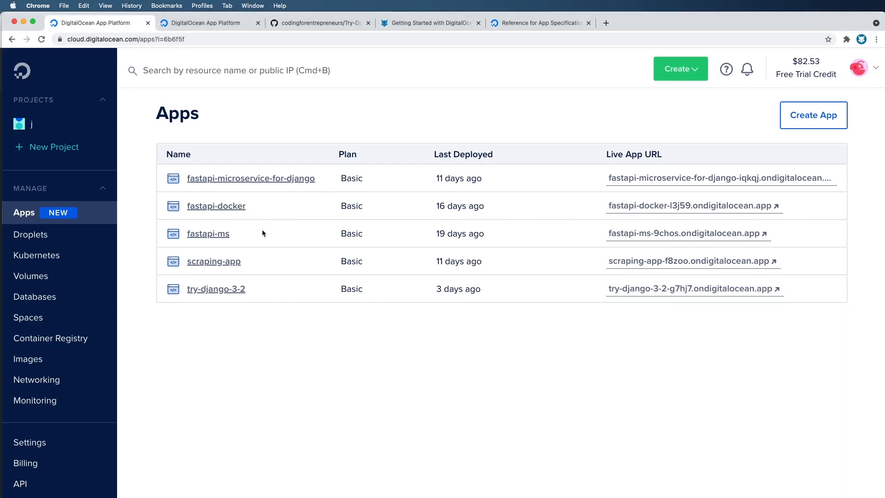
mouse_move(251, 312)
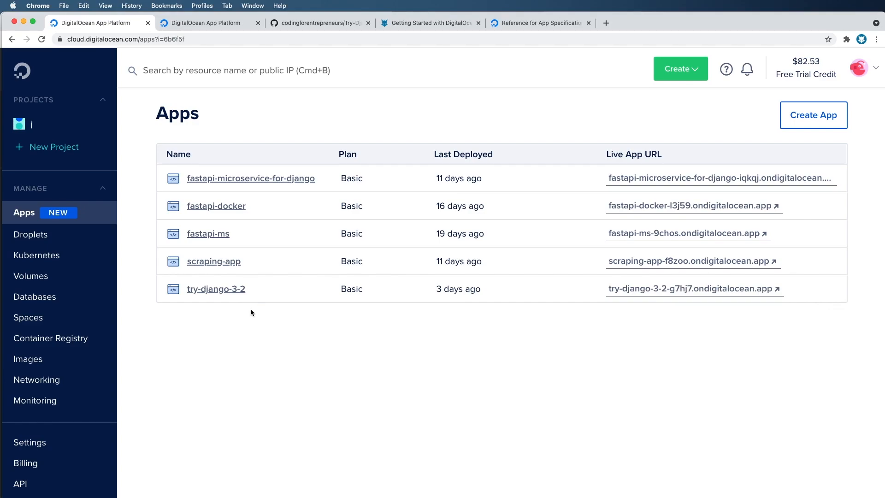
mouse_move(216, 288)
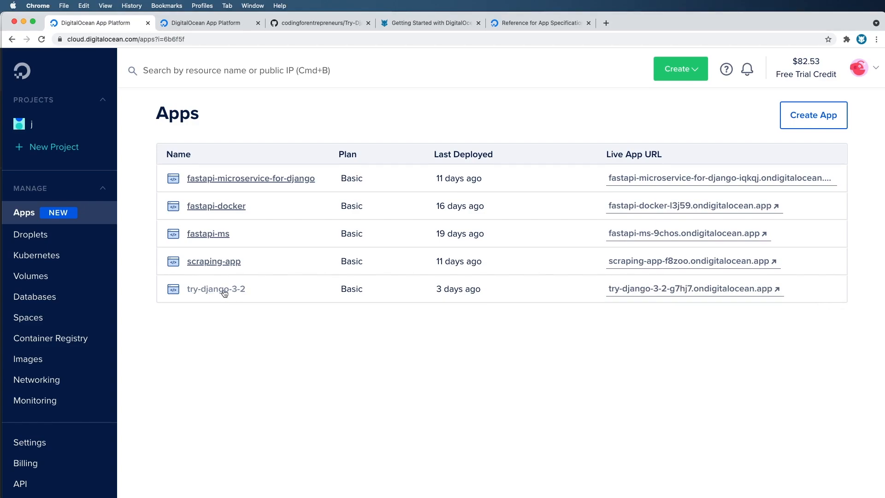
click(216, 289)
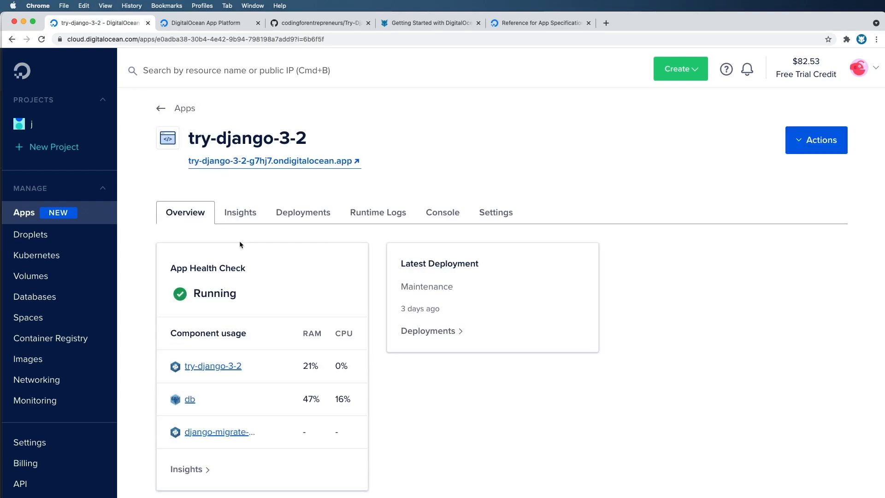
mouse_move(303, 230)
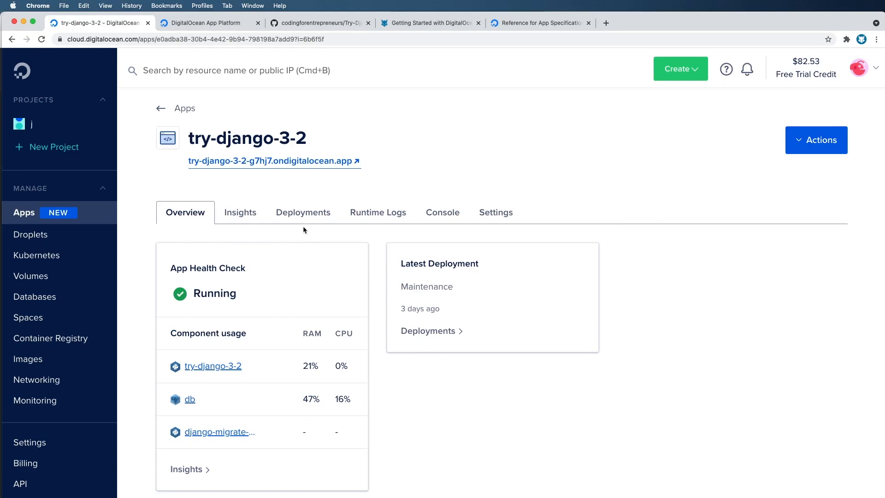
mouse_move(409, 194)
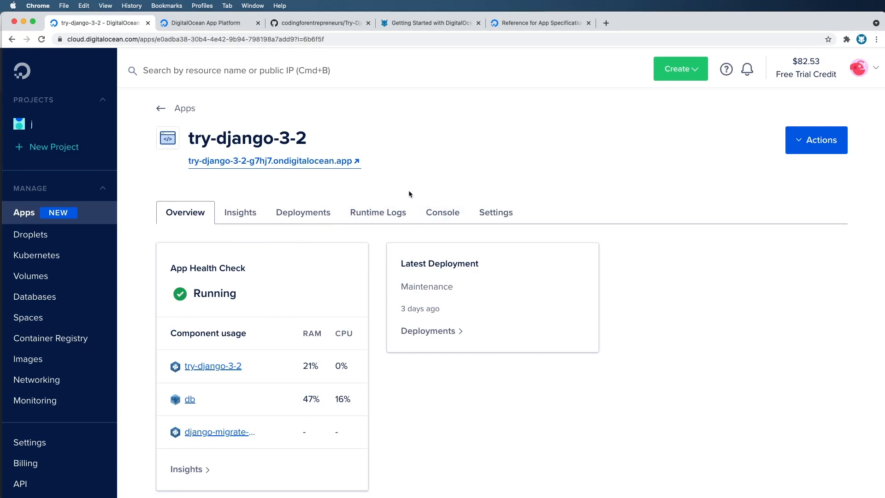
mouse_move(304, 212)
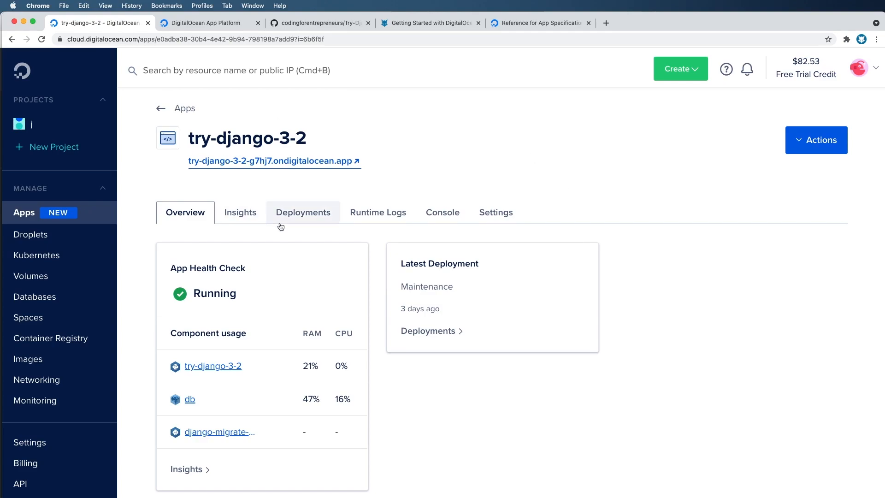
mouse_move(240, 139)
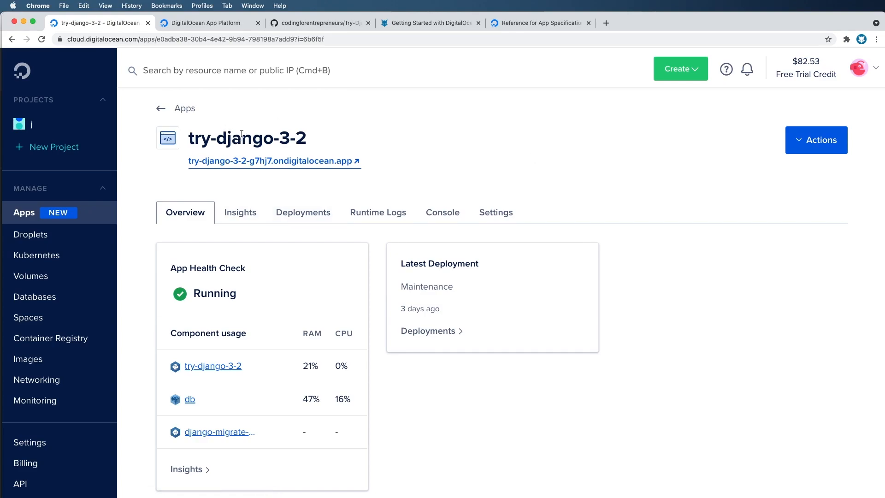
mouse_move(319, 23)
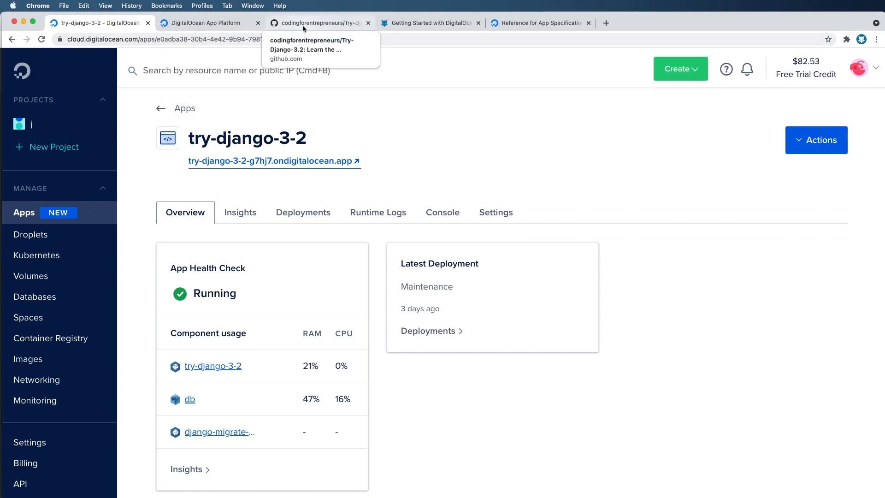
Step: Scroll the Try-Django-3.2 README to its Deployment section and highlight doctl in the auth init command
click(319, 23)
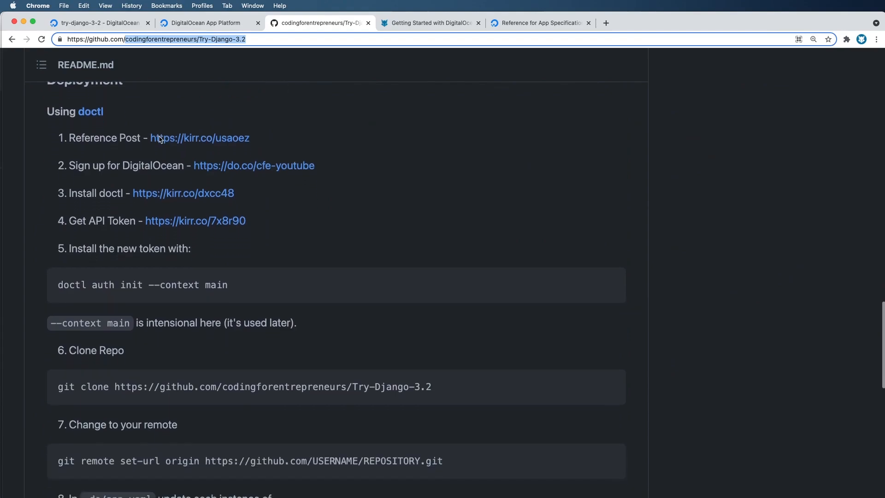
scroll(down, 3)
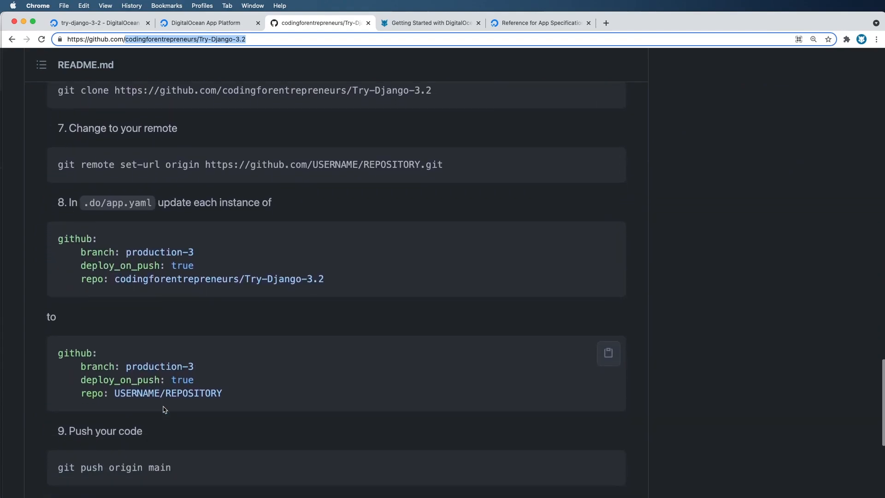
scroll(down, 3)
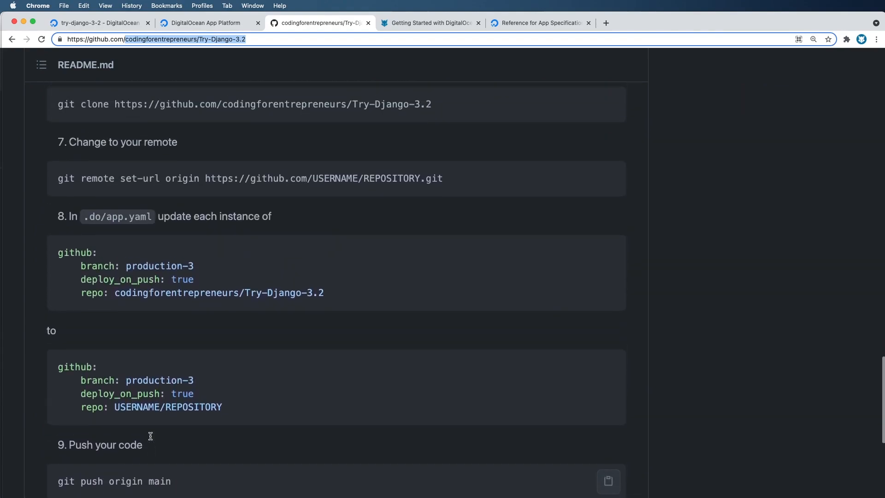
scroll(up, 3)
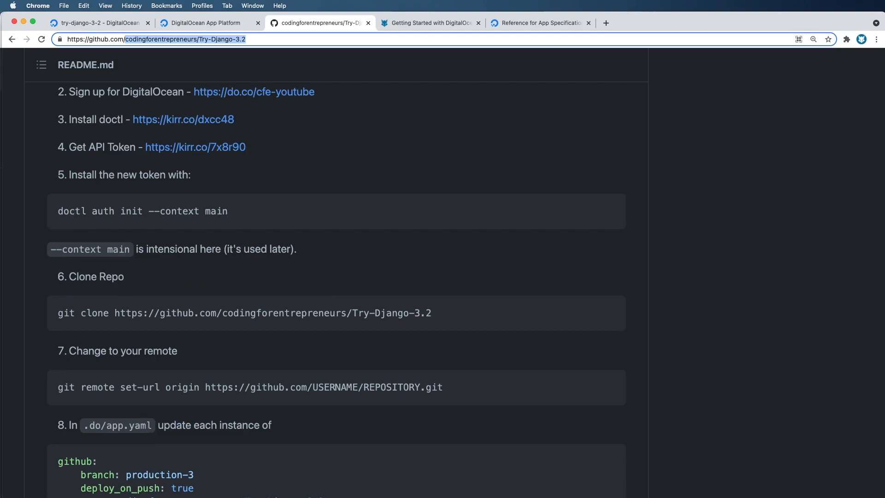
scroll(down, 3)
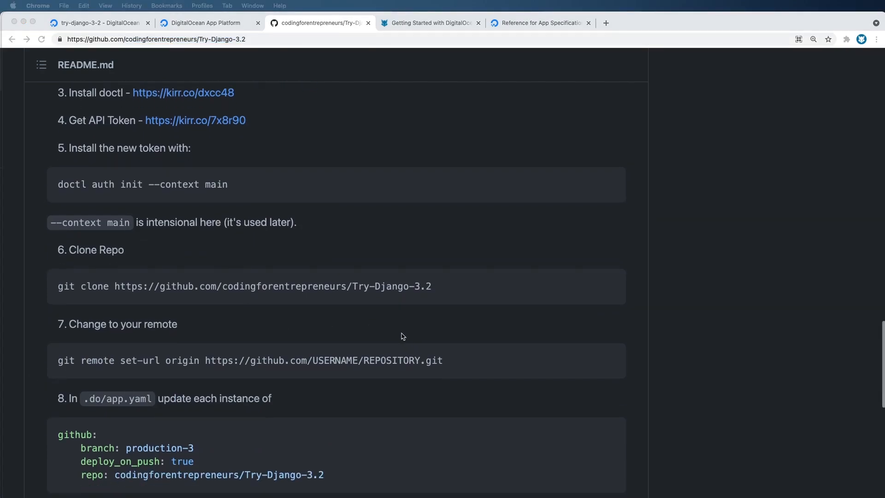
scroll(down, 3)
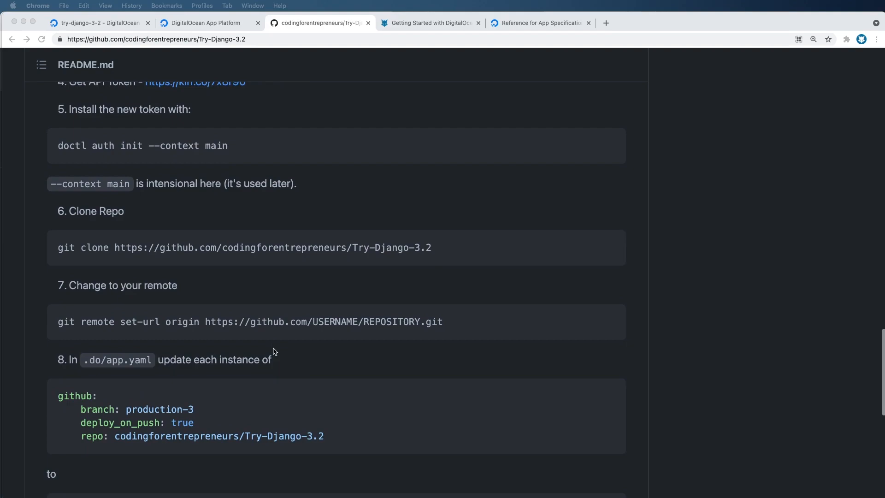
scroll(up, 3)
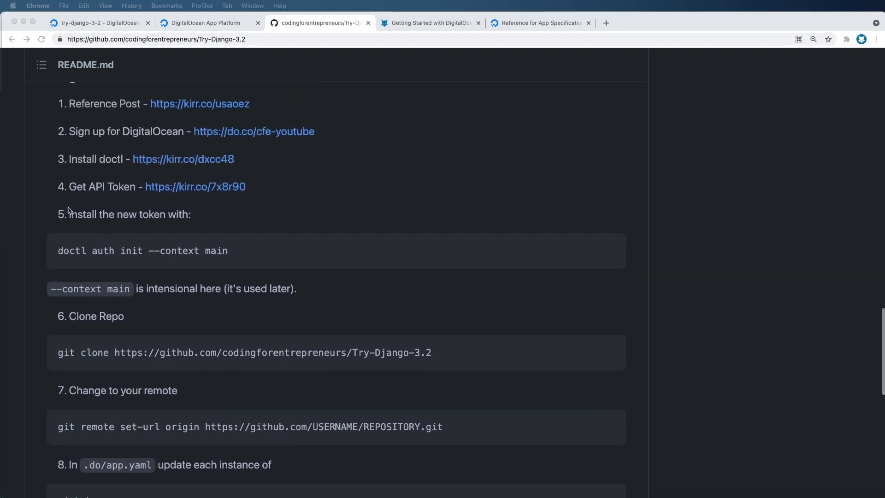
double_click(71, 251)
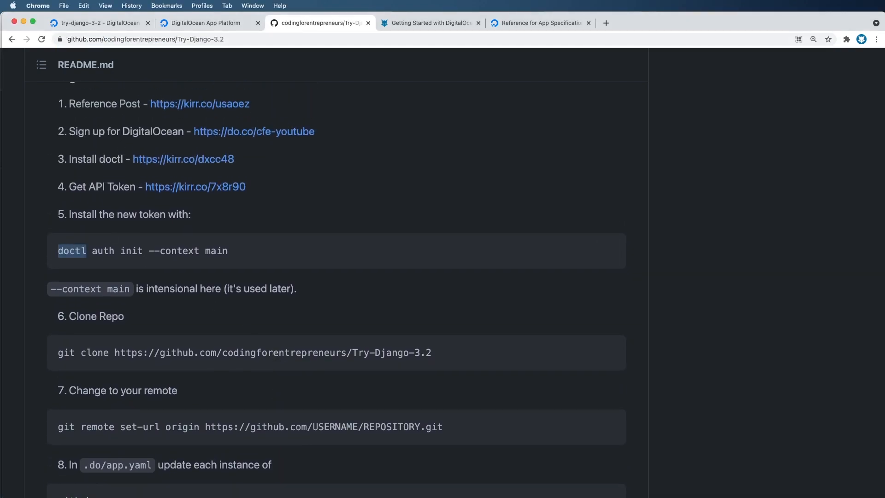
scroll(up, 3)
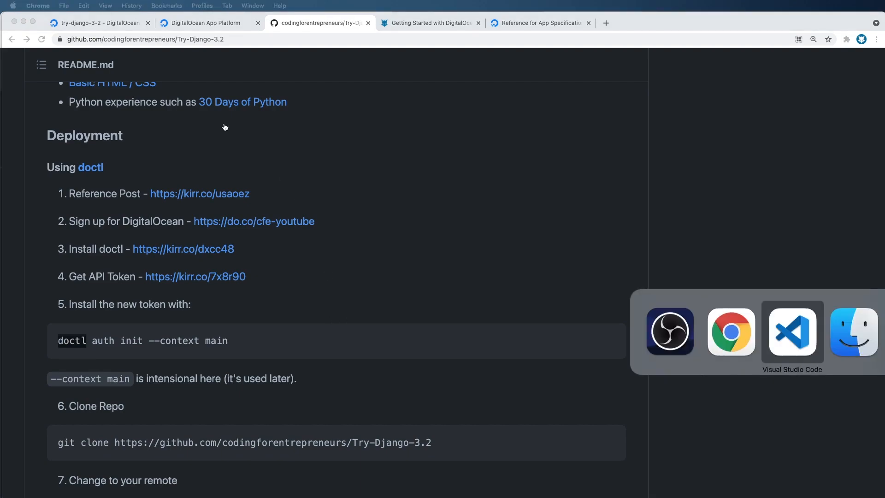
Step: Run 'brew install doctl' in the integrated terminal
click(792, 331)
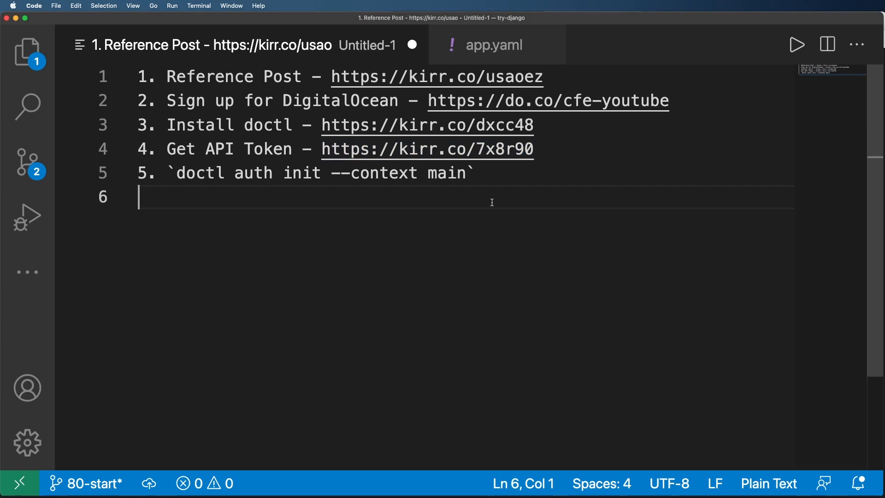
mouse_move(343, 200)
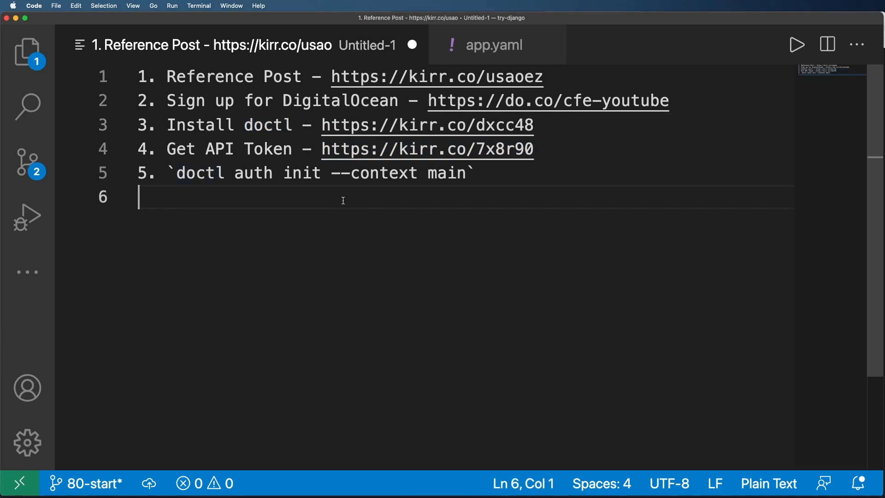
key(Ctrl+`)
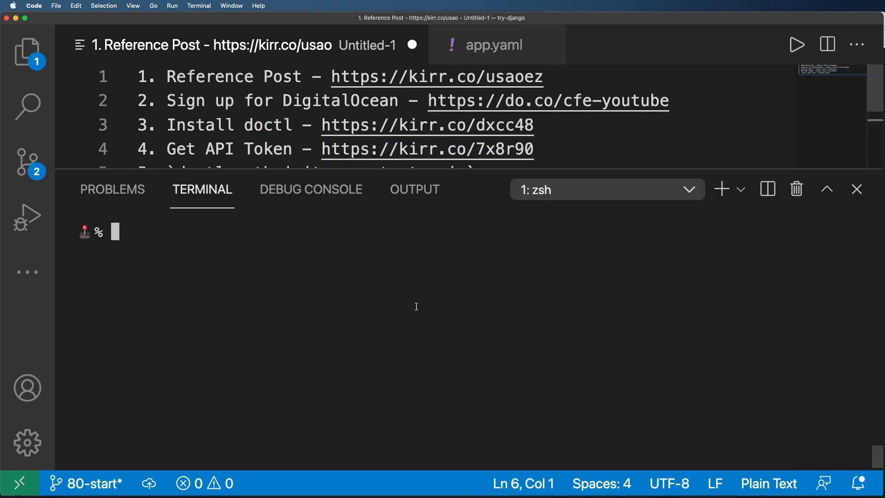
text(brew insta)
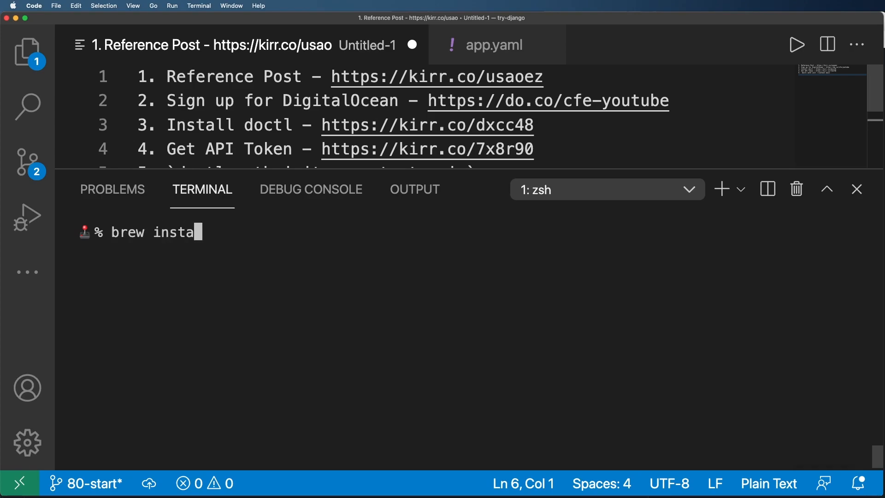
text(ll doctl)
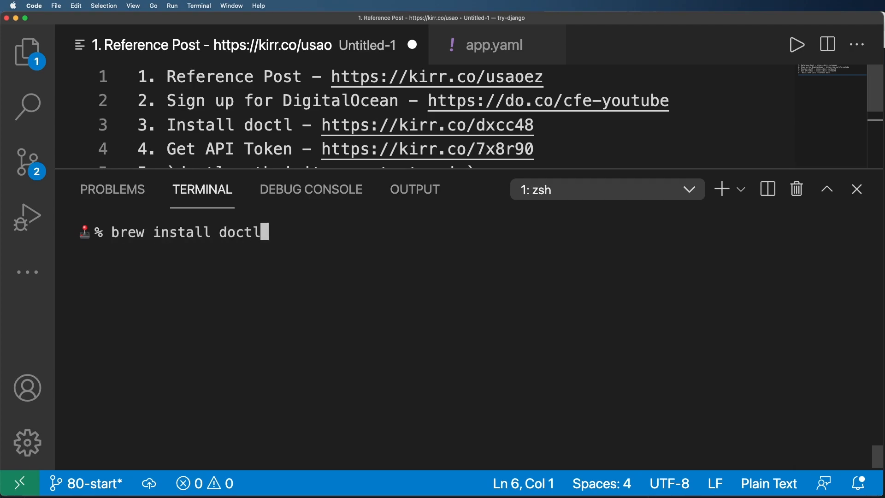
key(Return)
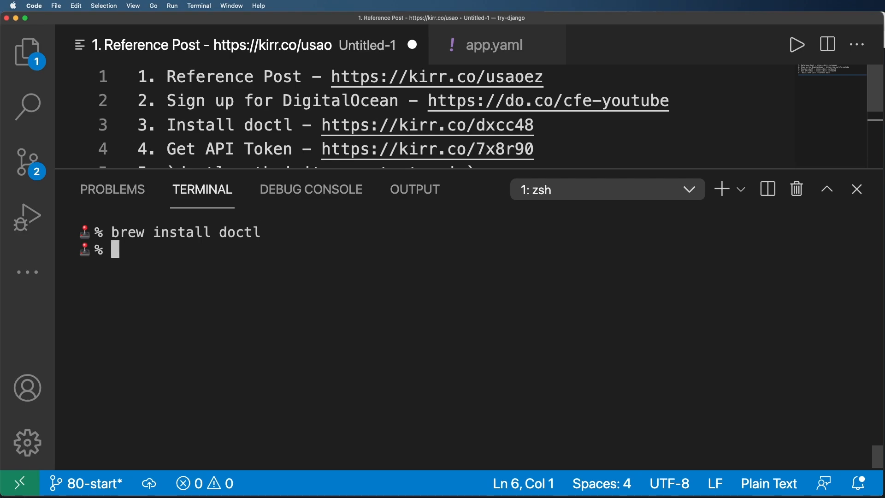
Step: Check the installed doctl version, then hide the terminal to see the notes again
text(doctl version)
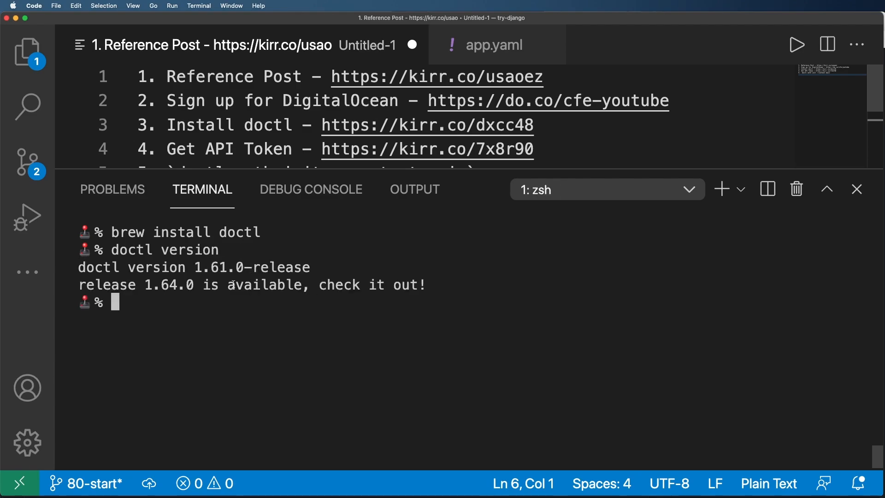
mouse_move(172, 298)
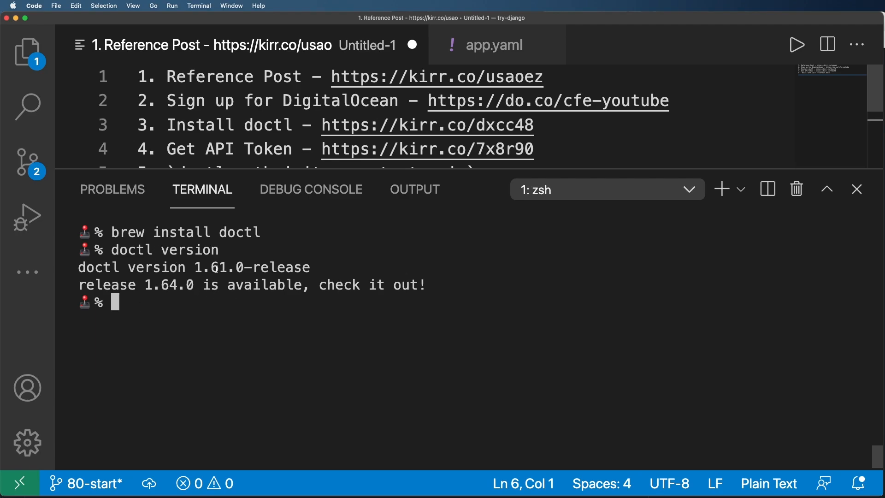
click(857, 189)
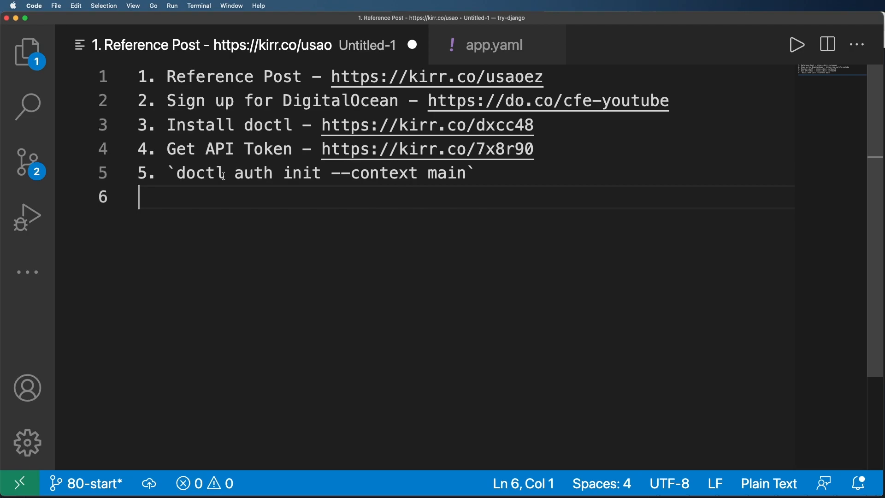
mouse_move(345, 216)
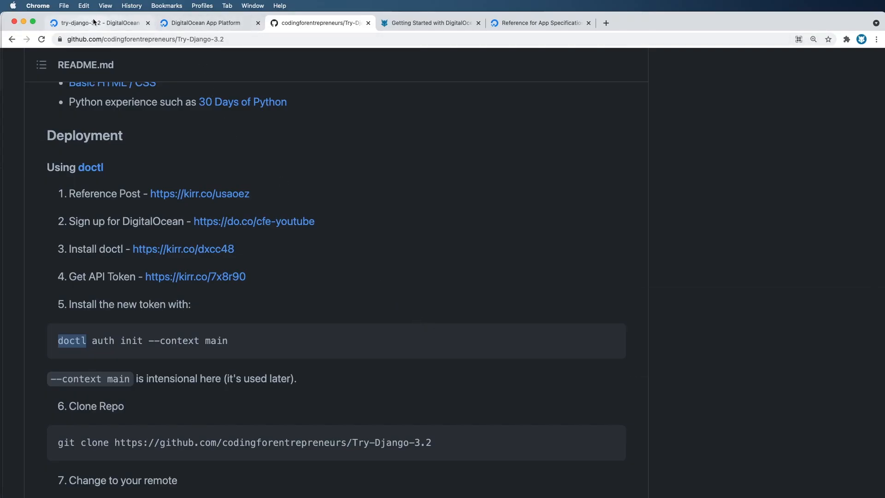
Step: Go to the DigitalOcean Applications & API page on the Tokens/Keys tab
click(208, 23)
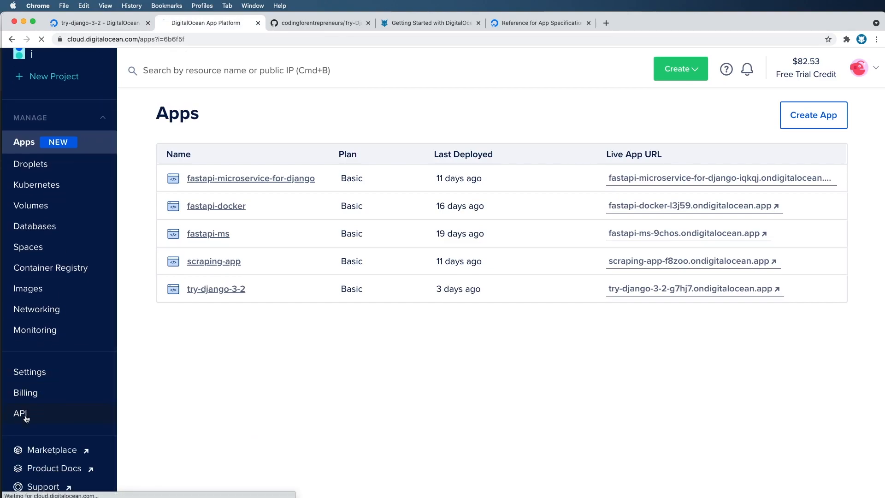
mouse_move(227, 374)
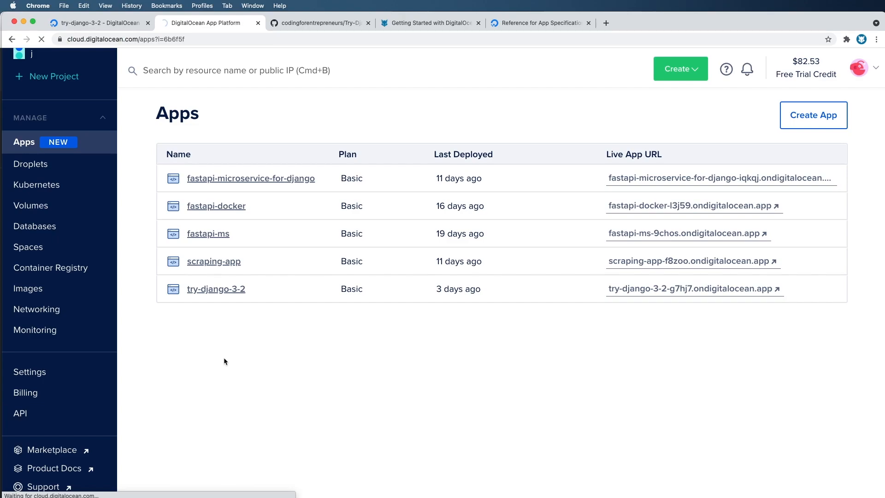
click(20, 413)
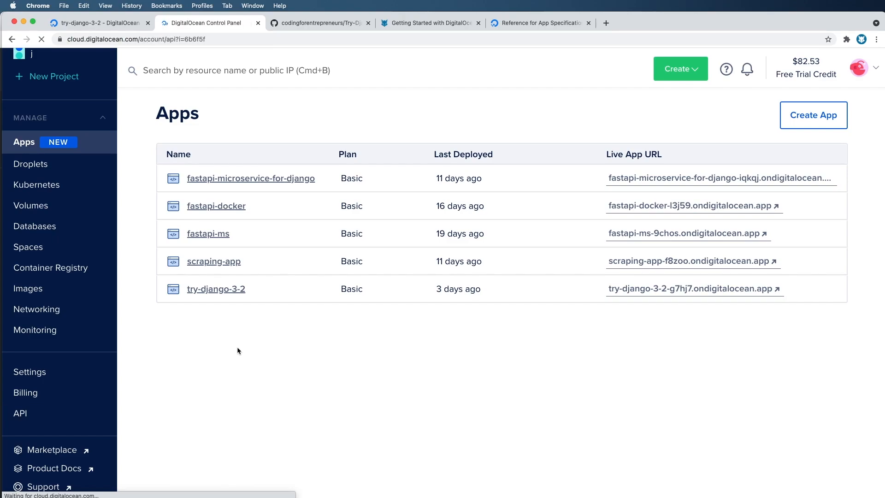
click(20, 413)
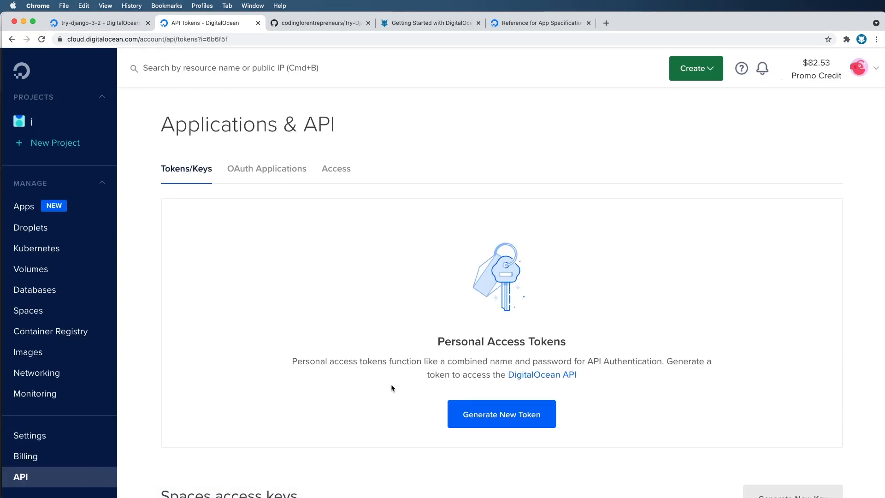
mouse_move(397, 382)
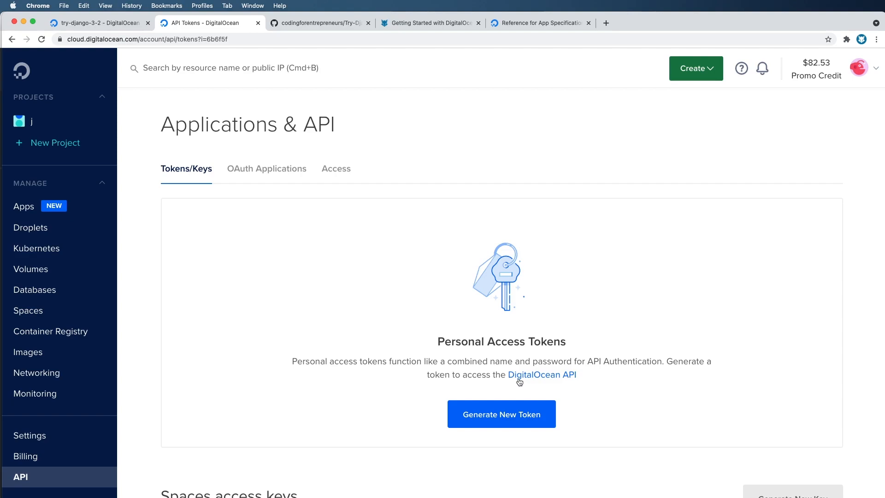
mouse_move(137, 408)
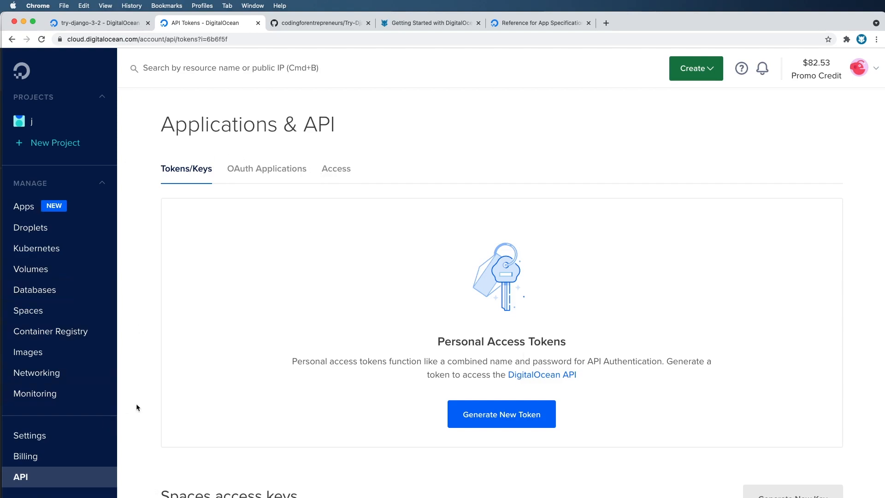
mouse_move(269, 405)
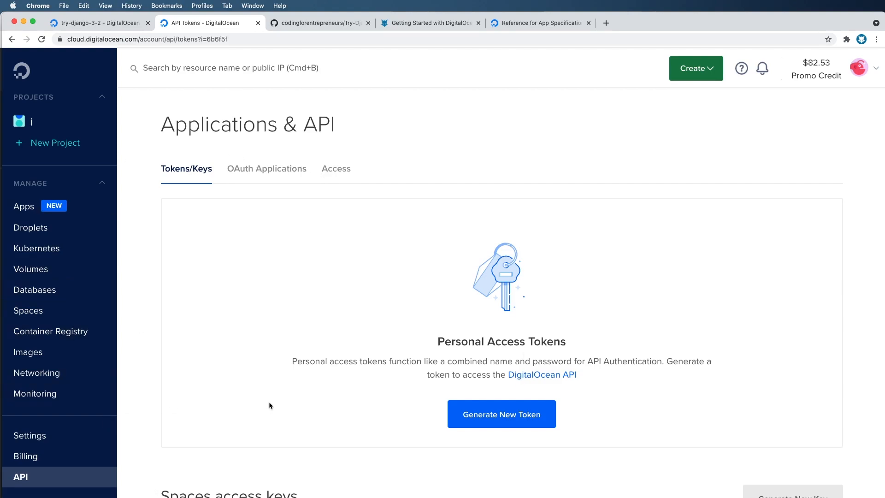
mouse_move(268, 402)
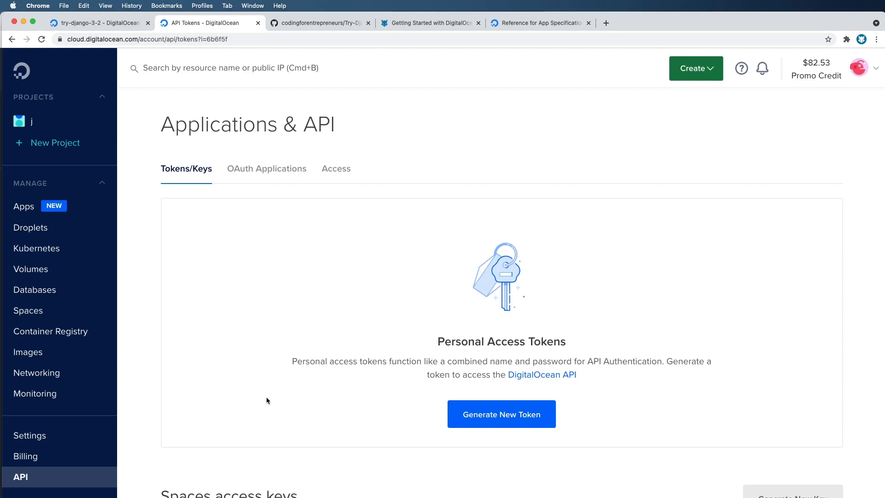
Step: Start a new personal access token named TD_CLI_TOKEN with write scope checked
click(501, 414)
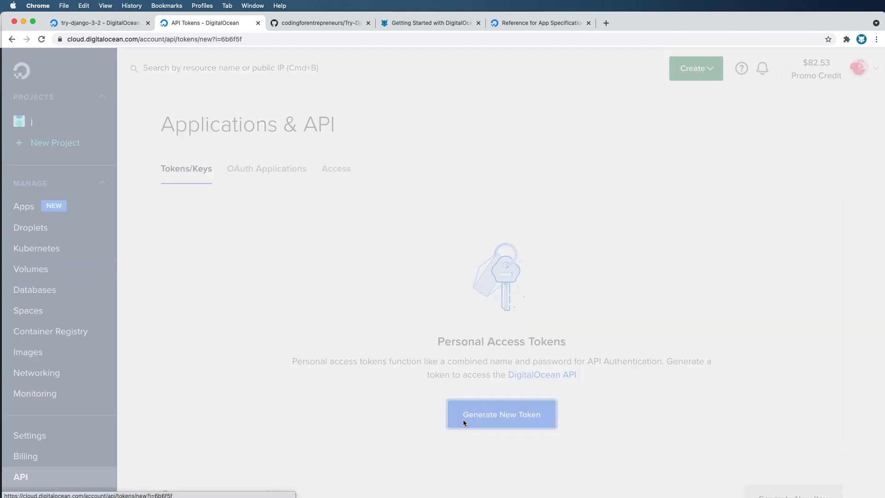
click(501, 414)
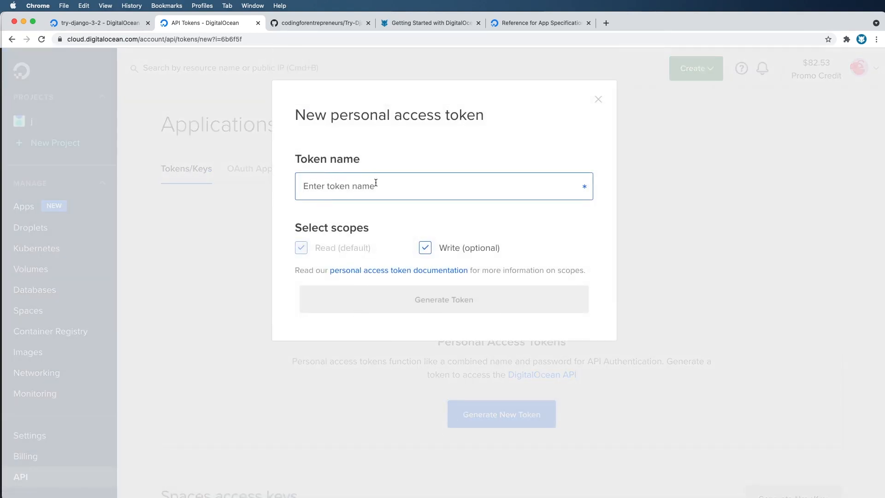
click(444, 299)
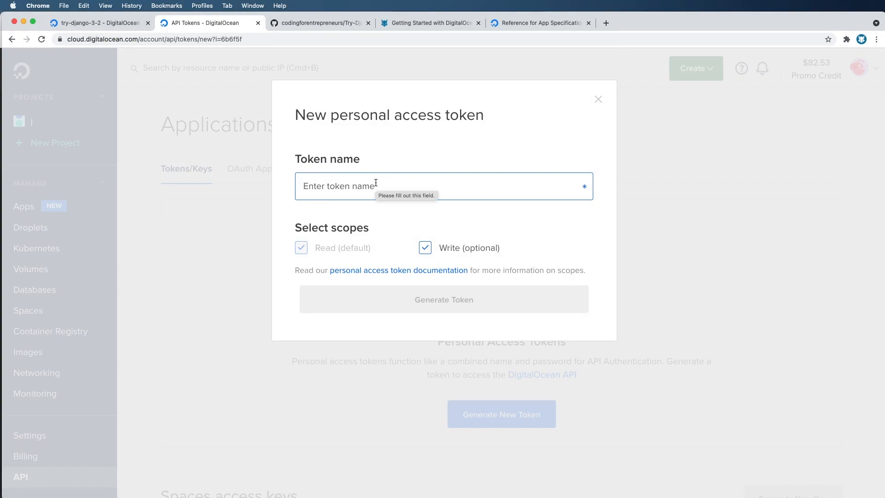
text(TD_CLI_)
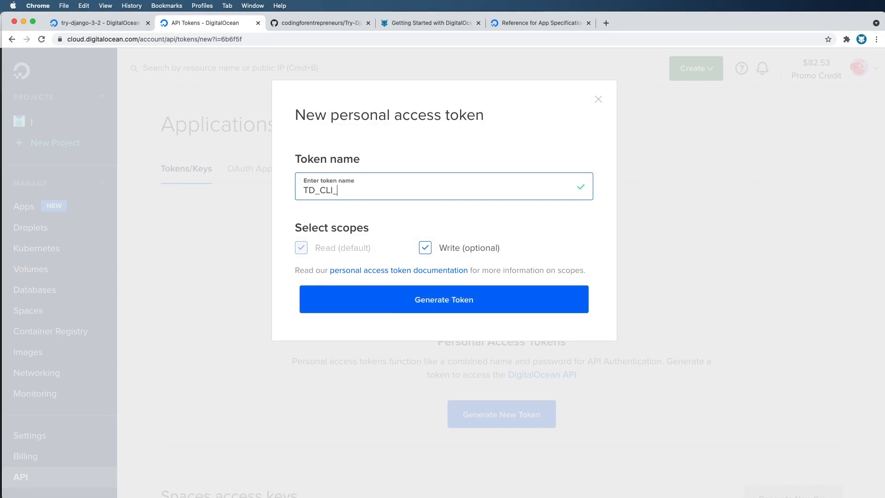
text(TOKEN)
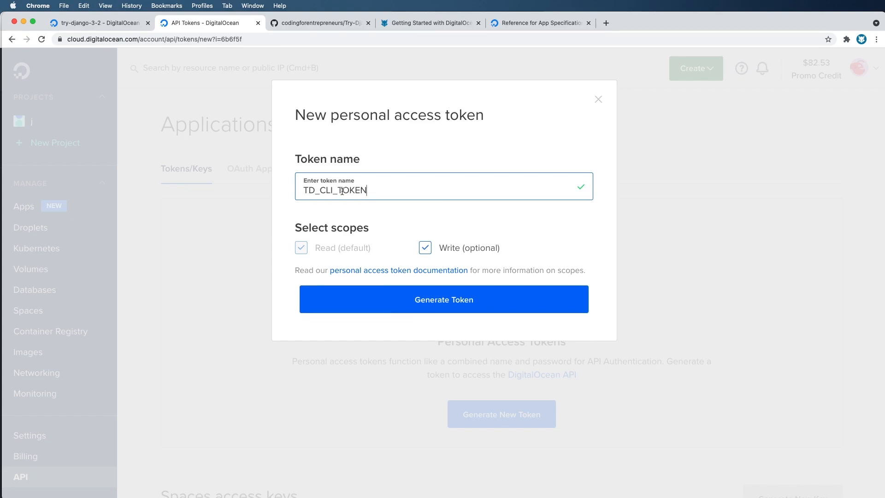
mouse_move(368, 190)
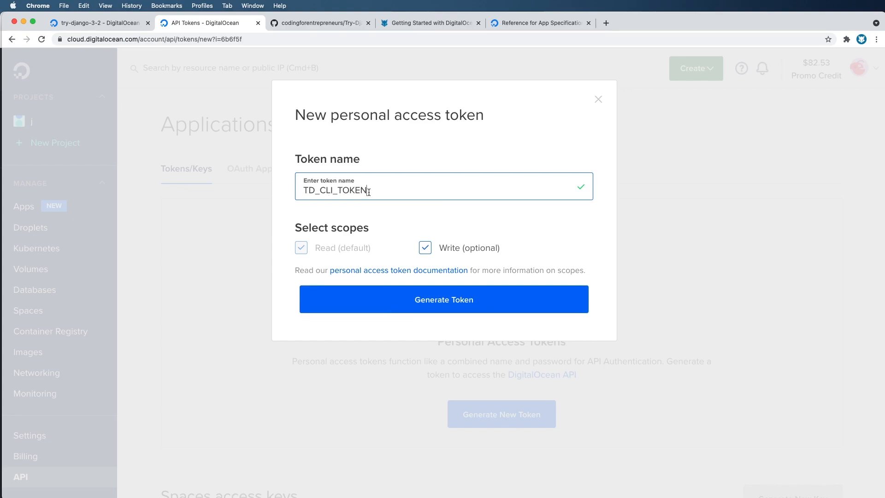
mouse_move(408, 299)
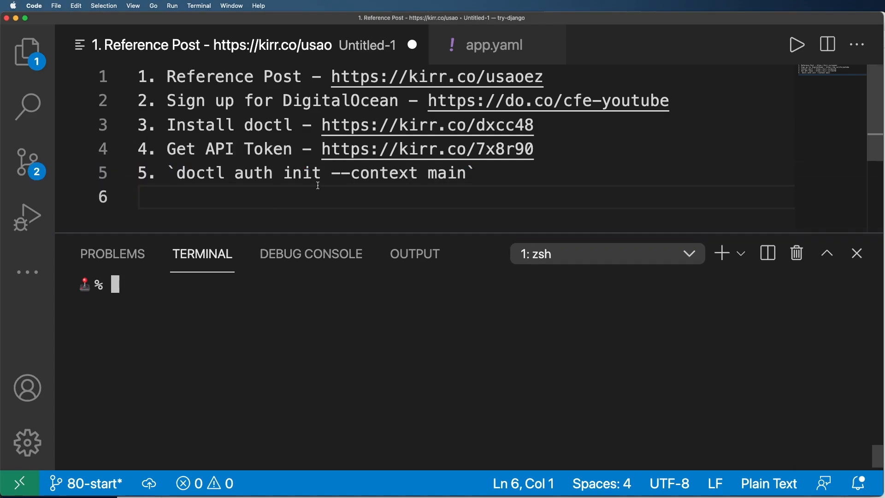
Step: Run doctl to see its commands, then 'doctl auth init --context main' with the pasted token
text(doc)
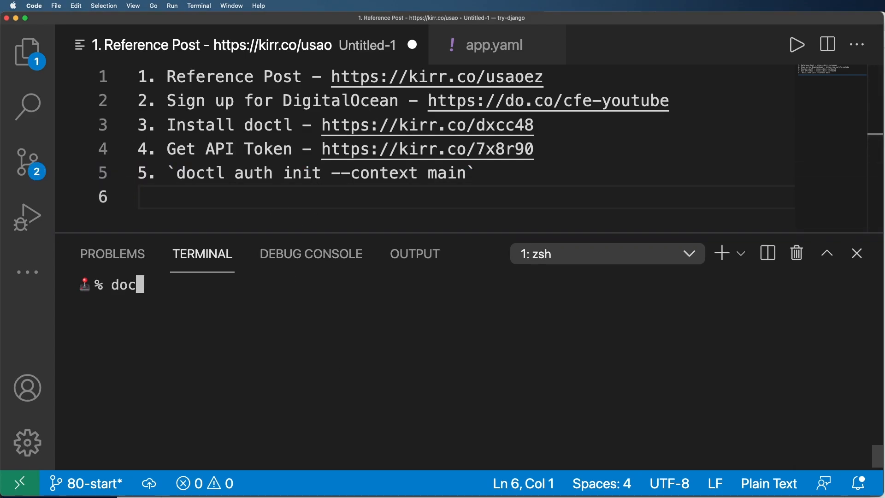
key(Return)
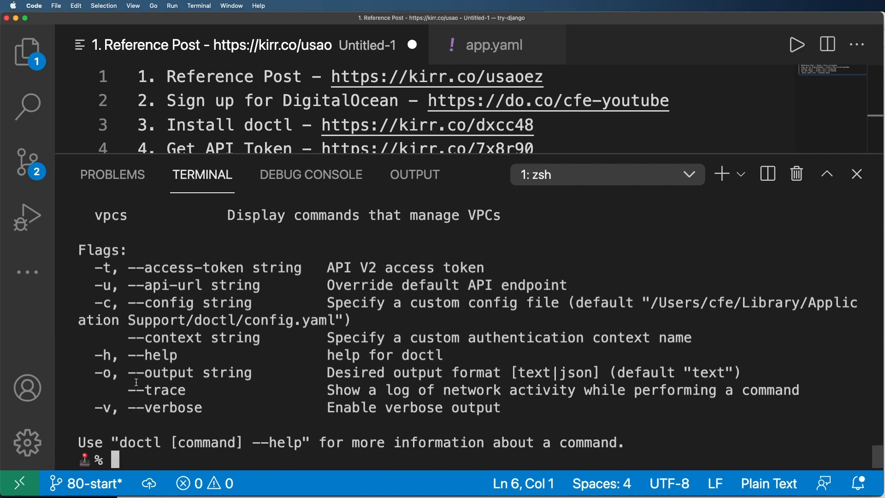
text(doctl)
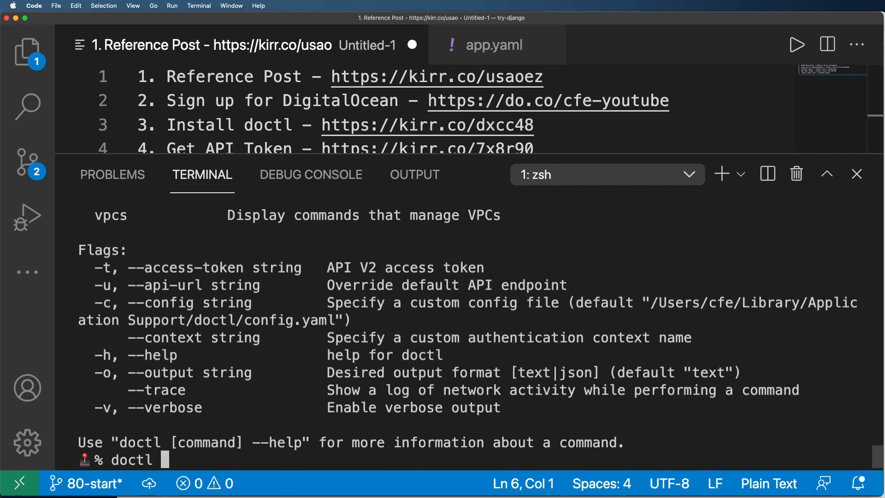
text(a)
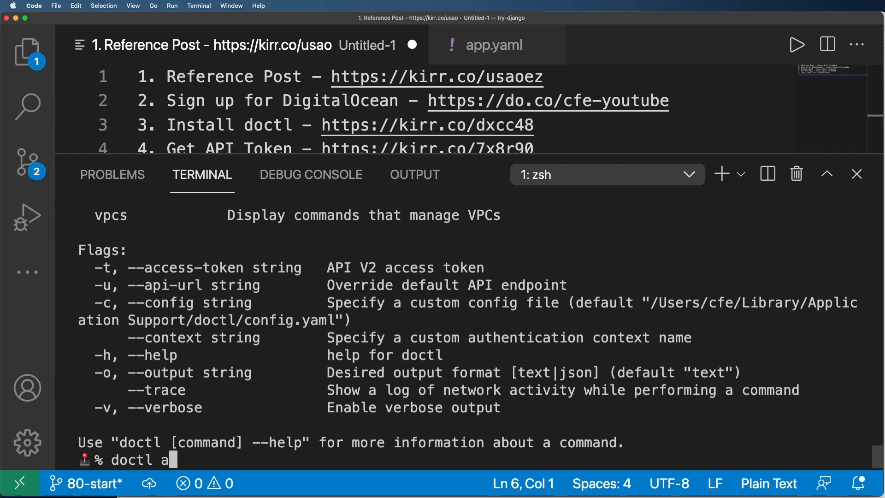
text(uth init --conte)
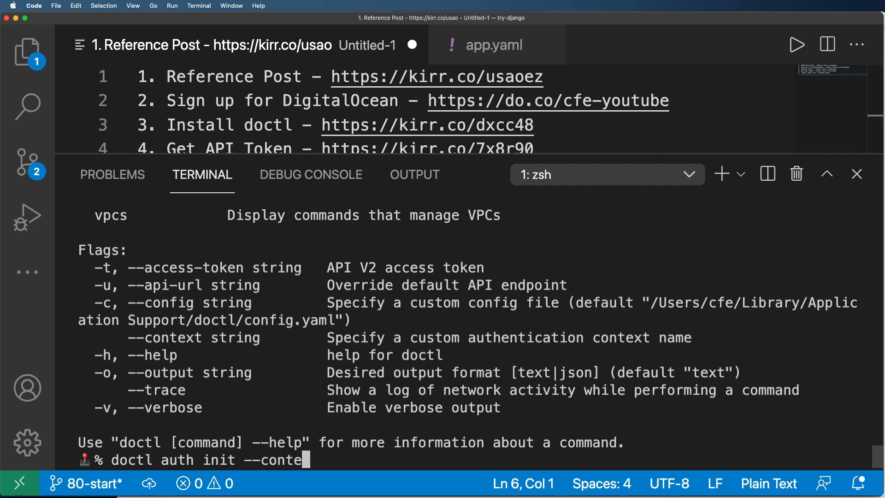
text(xt main)
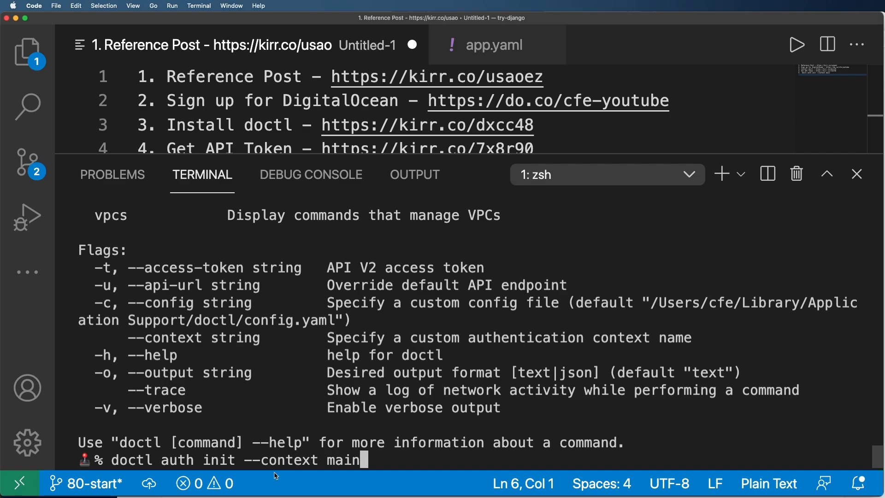
mouse_move(331, 464)
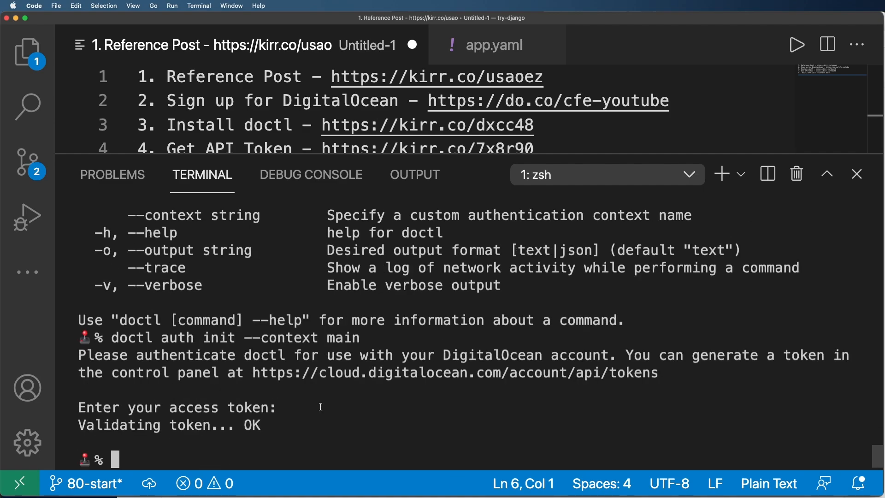
Step: Run 'doctl auth switch --context main' to make main the default context
text(dock)
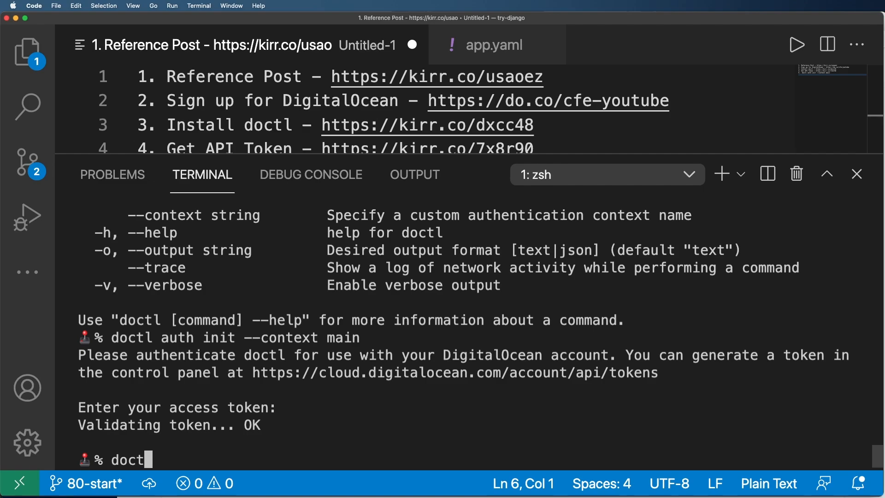
text(auth)
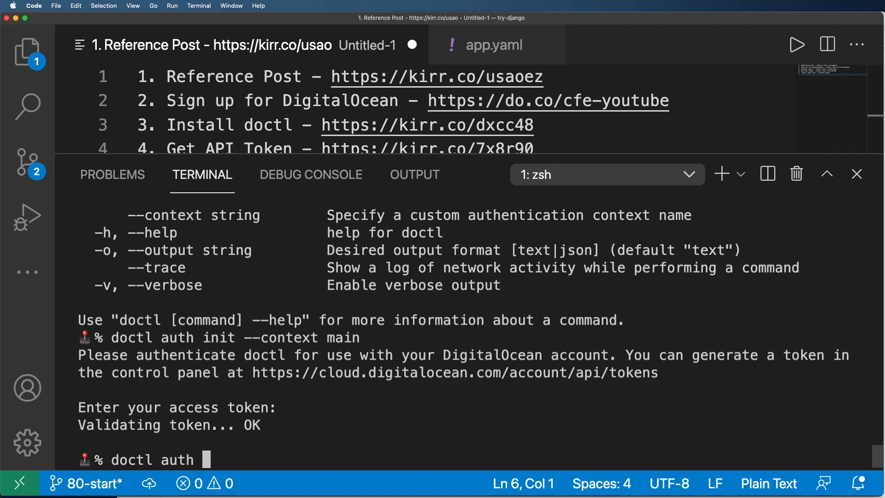
text(switch)
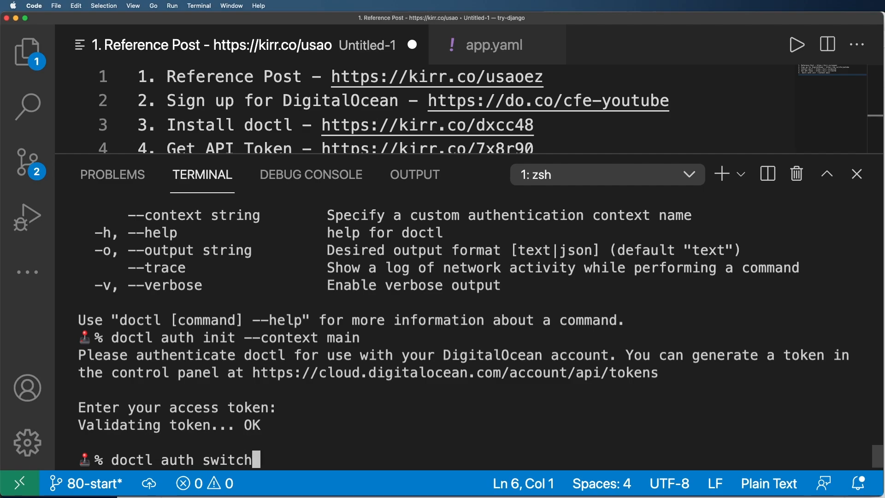
text(--context main)
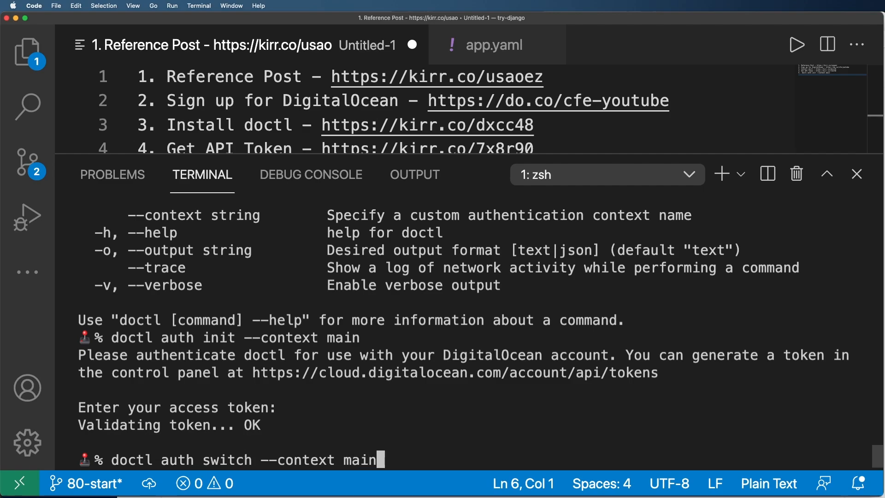
key(Return)
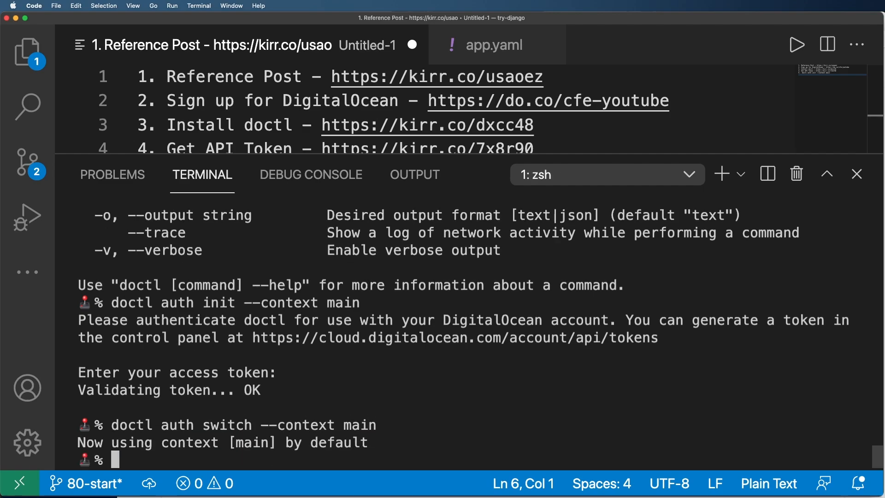
Step: Run 'doctl apps list', then again with --format "Spec.Name, ID" to show only names and IDs
text(d)
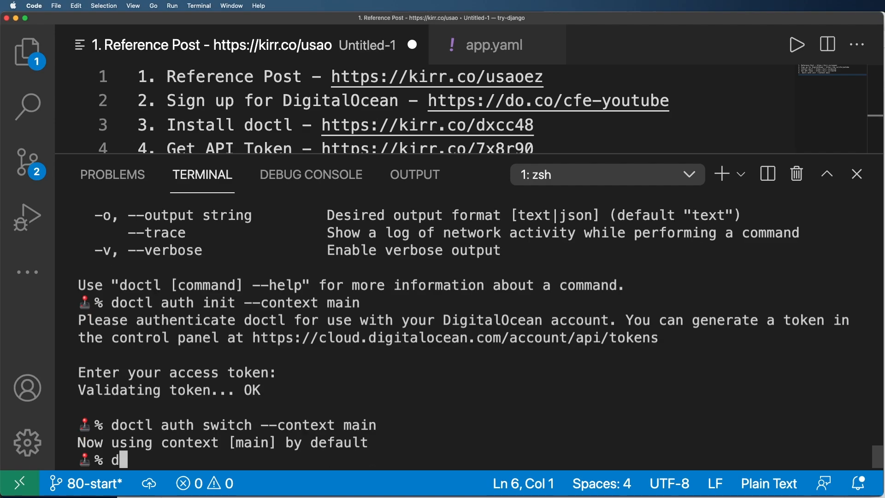
text(octl app)
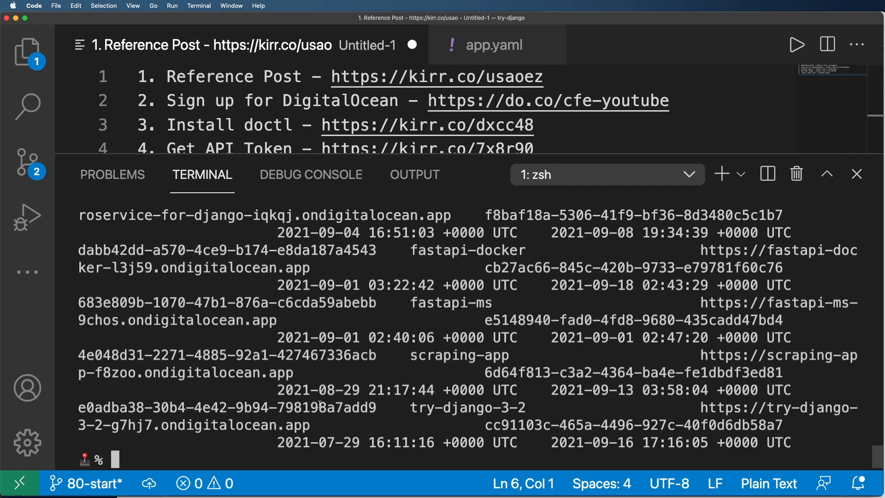
text(doctl apps list --format)
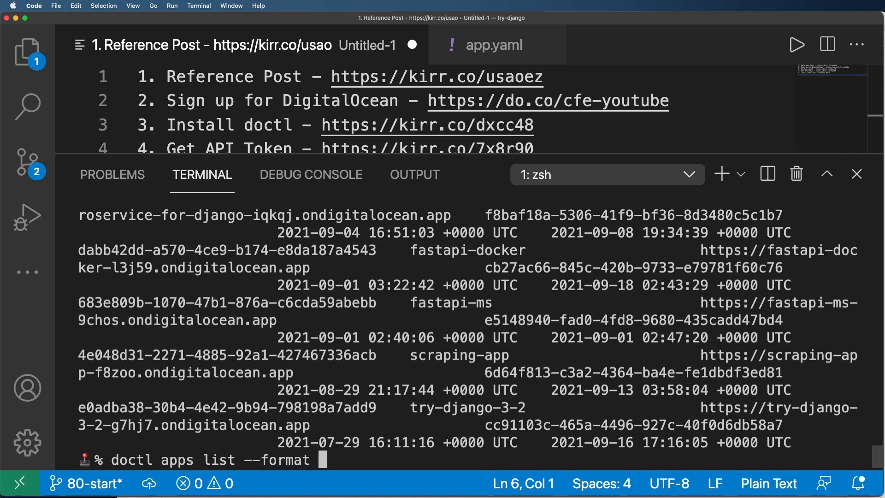
text("Spect.)
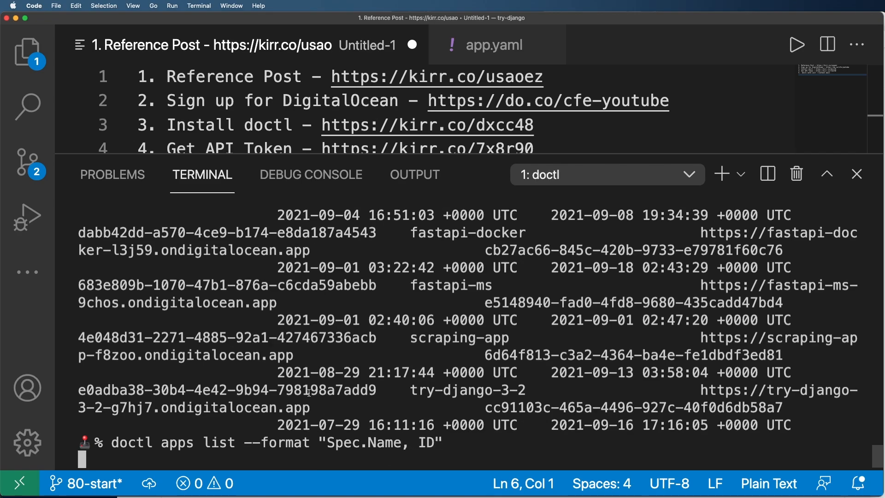
key(Return)
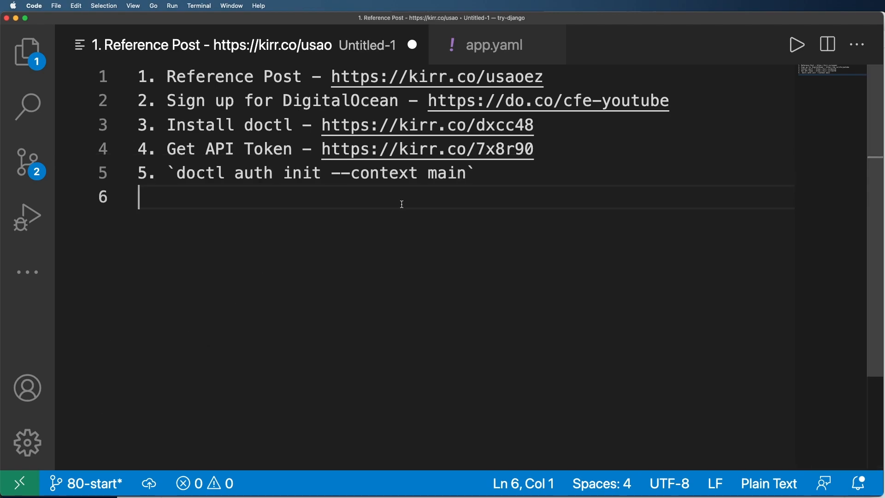
mouse_move(446, 72)
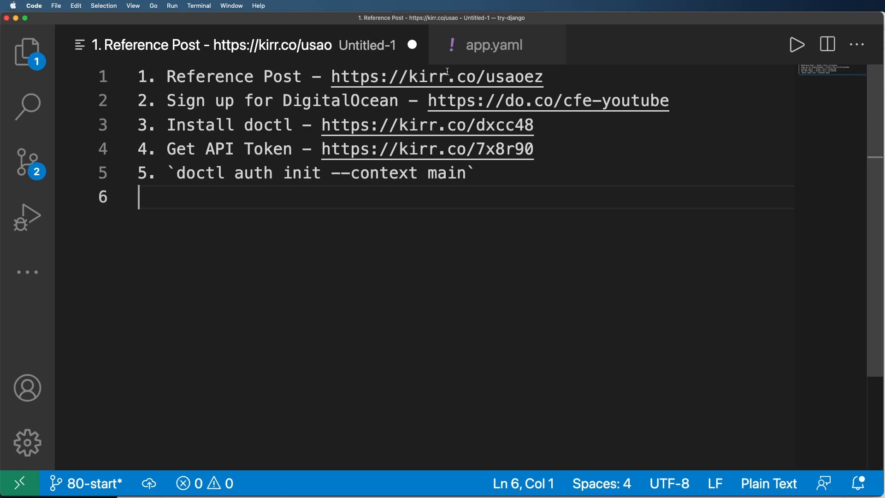
Step: Show the project file tree and expand the .do folder to reveal app.yaml
click(27, 52)
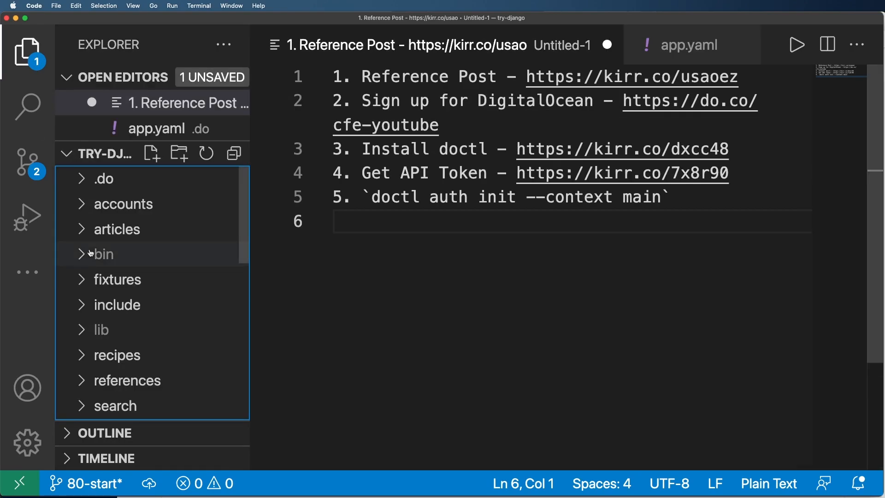
click(104, 178)
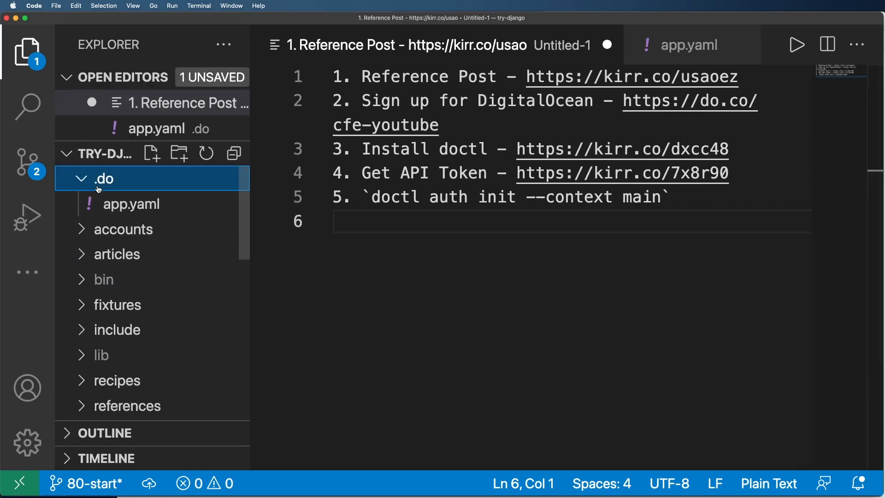
mouse_move(132, 203)
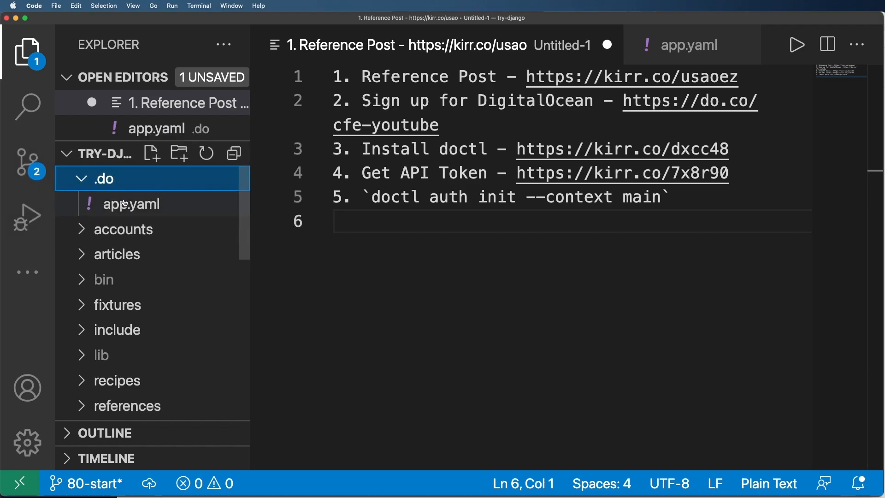
Step: View .do/app.yaml in the editor with the cursor at the end of the envs line
click(131, 204)
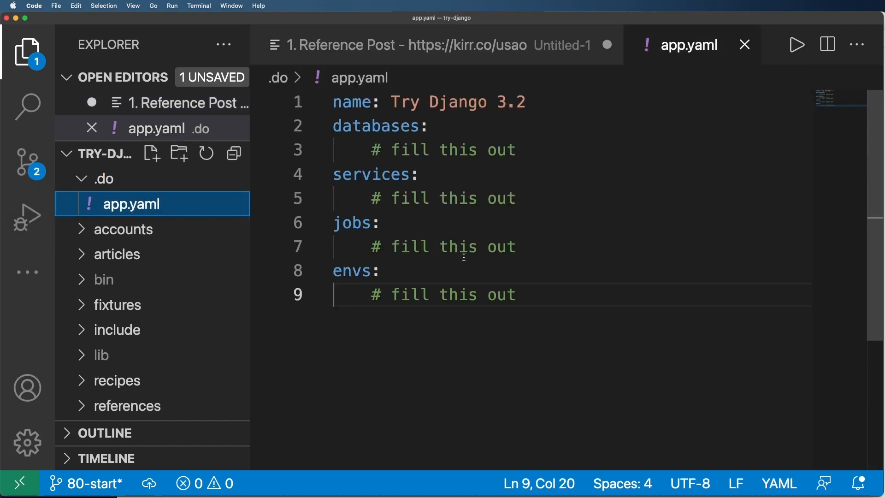
click(381, 271)
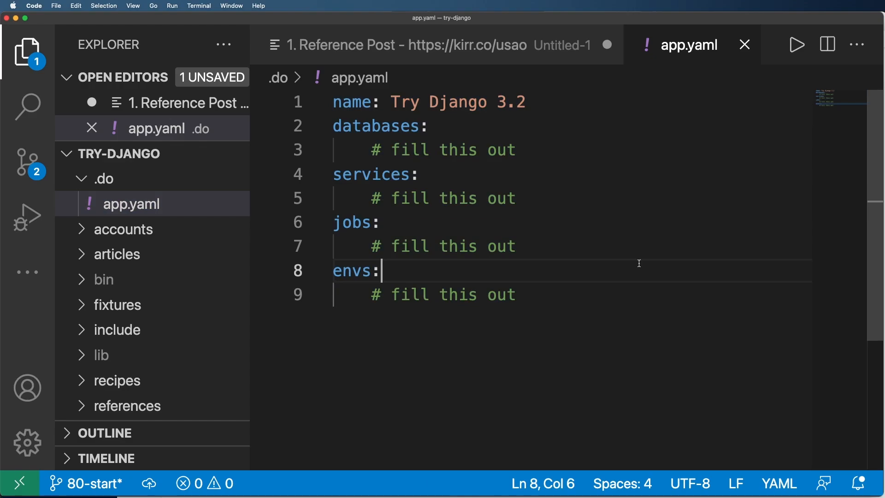
mouse_move(636, 266)
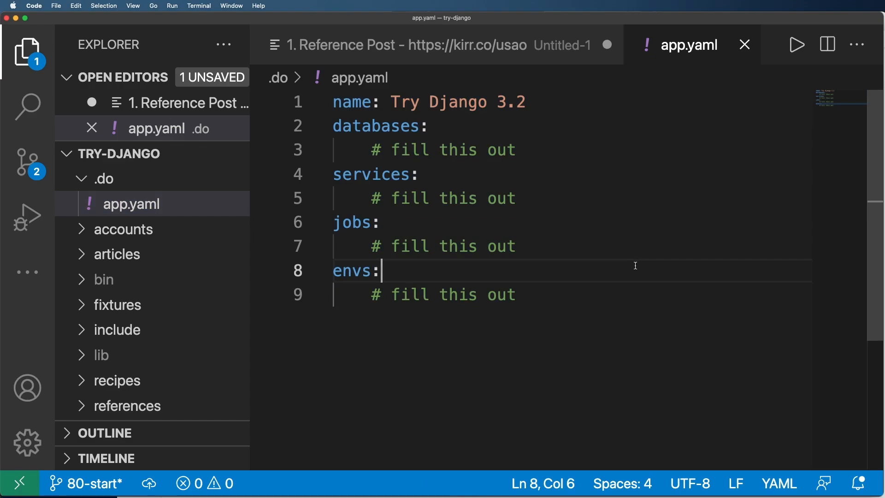
mouse_move(504, 288)
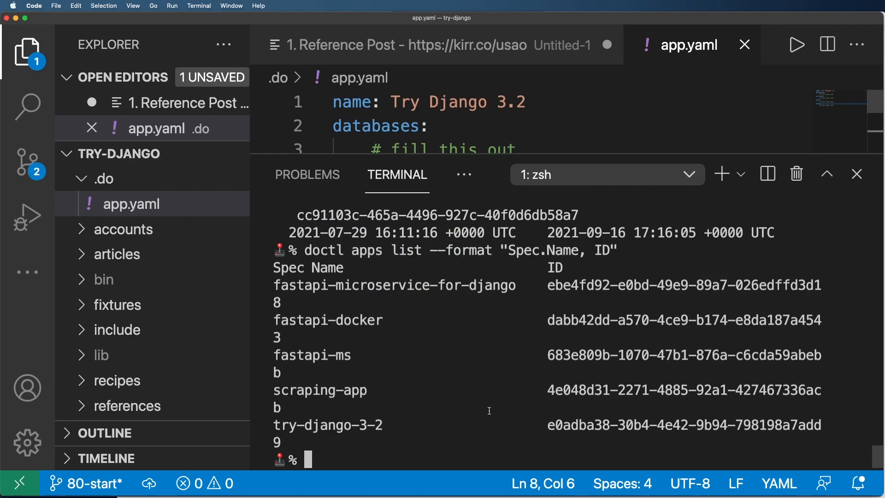
Step: Run 'doctl apps create --spec .do/app.yaml' in the full-width terminal
click(27, 53)
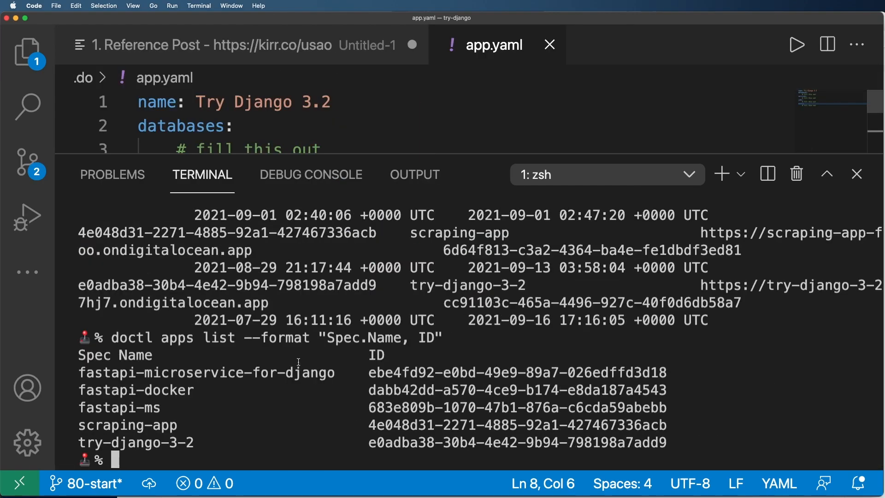
text(doctl app)
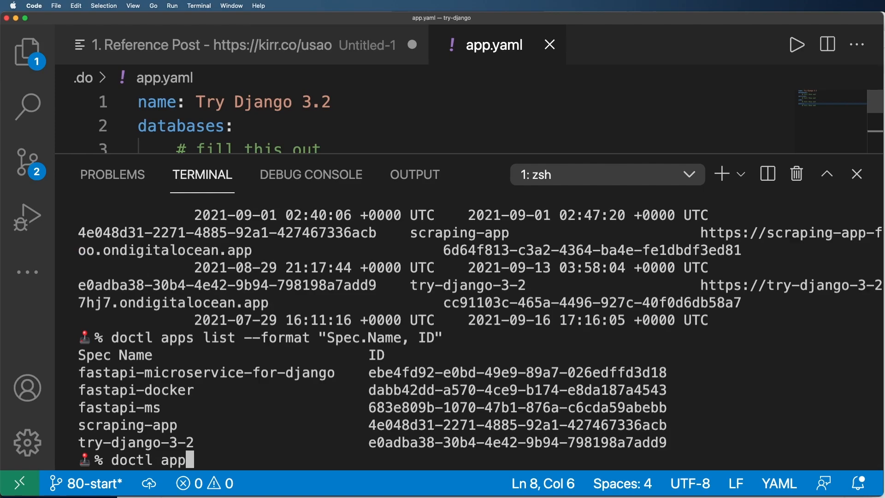
text(s create --sp)
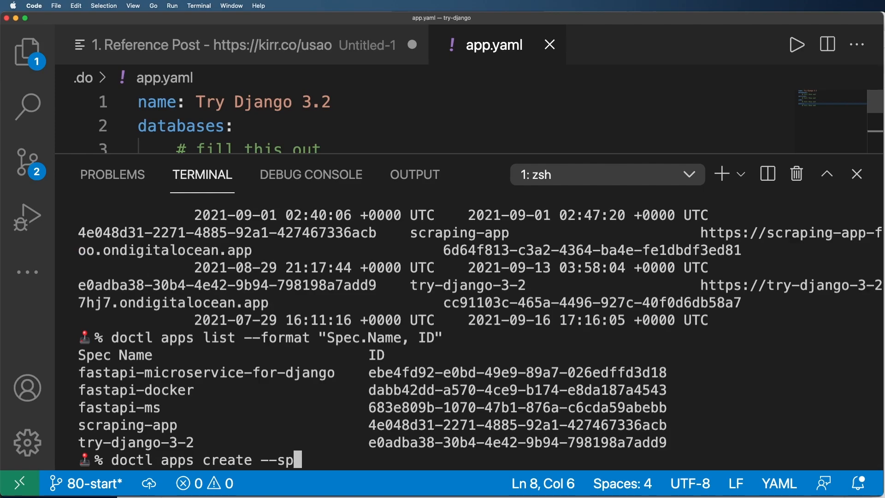
text(ec)
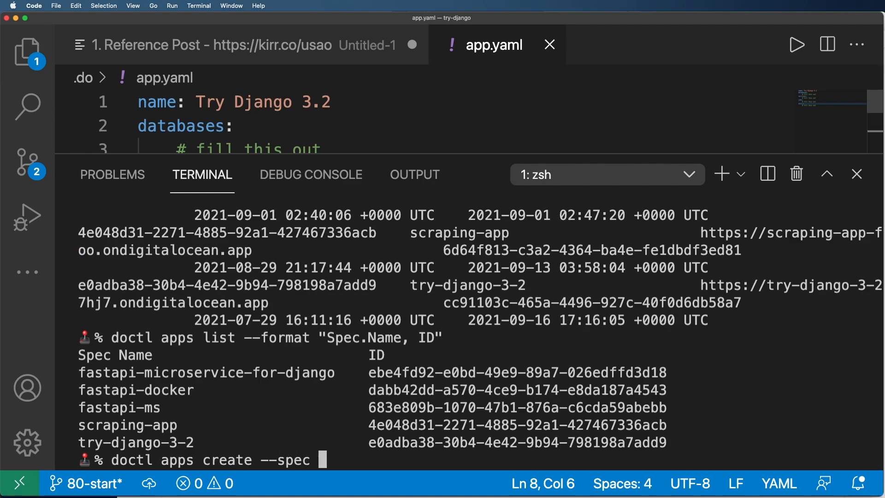
text(.do/app.yaml)
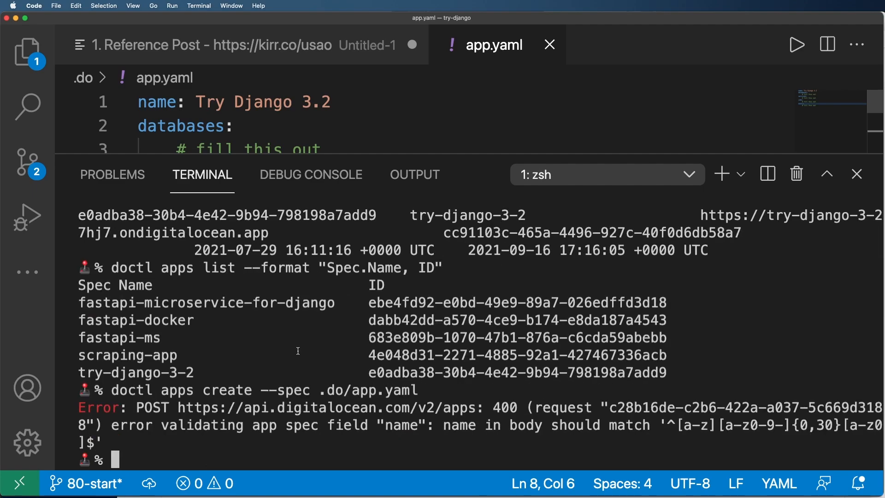
mouse_move(427, 446)
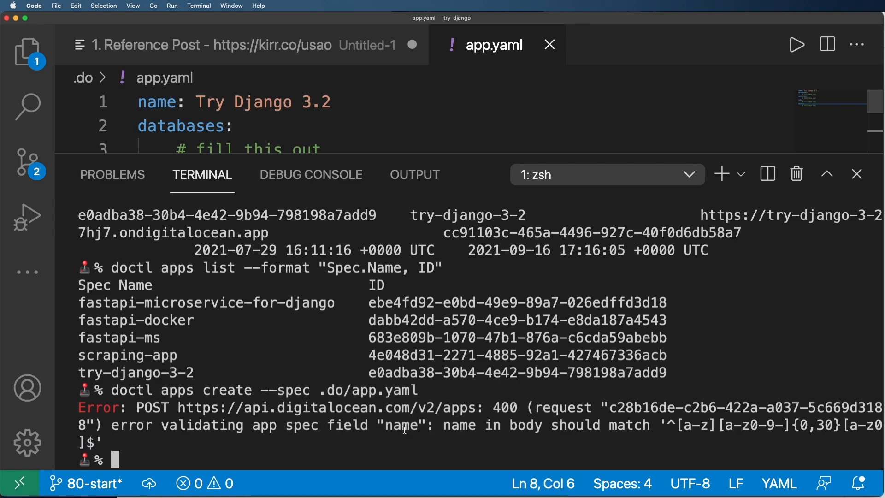
Step: Highlight 'name' in the validation error and the app name Try Django 3.2 in app.yaml
double_click(401, 425)
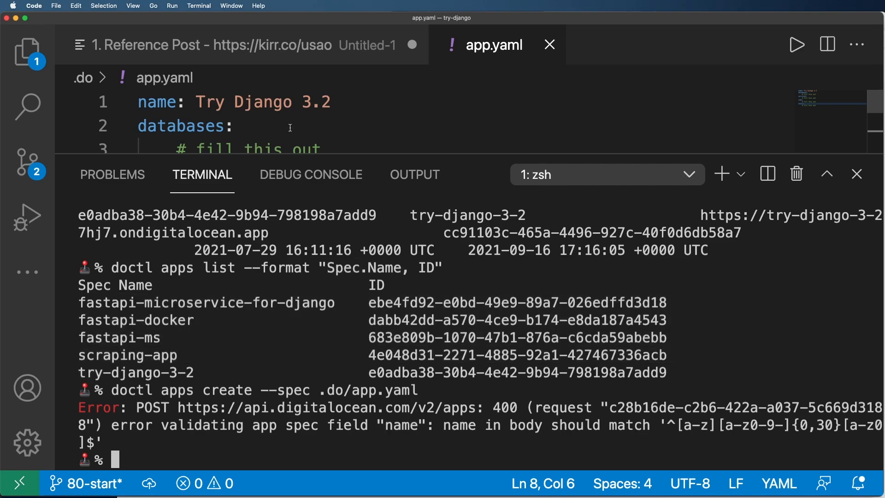
double_click(248, 103)
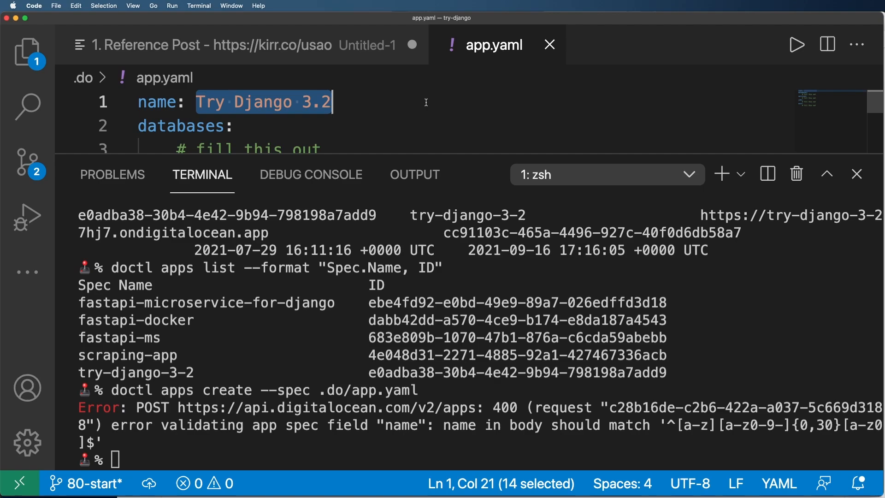
mouse_move(516, 151)
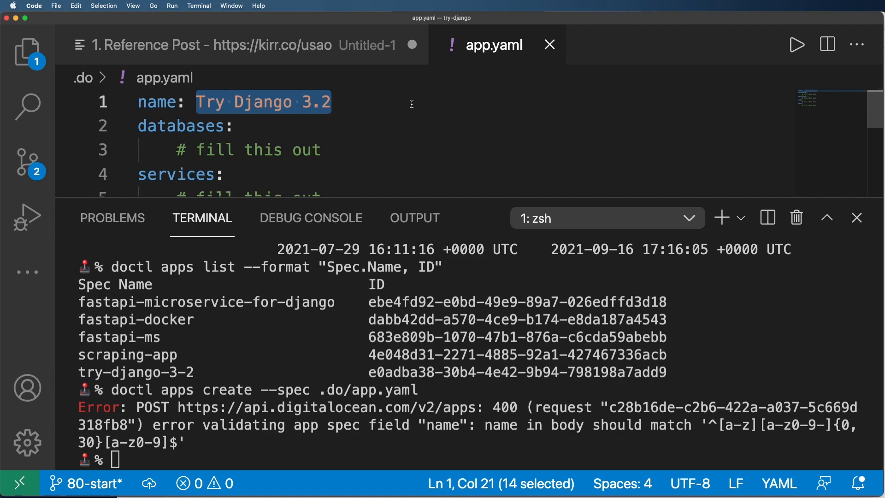
Step: Rename the app to try-django-32-via-cli in app.yaml and rerun doctl apps create successfully
text(try-)
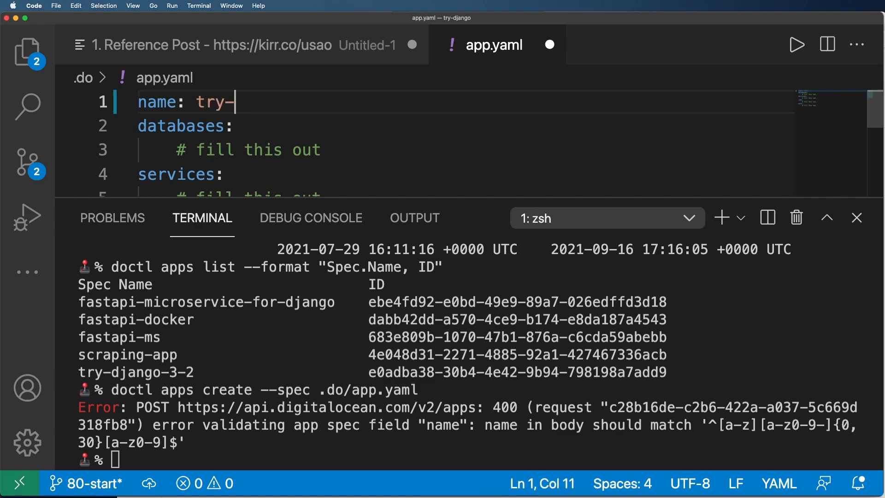
text(django-3)
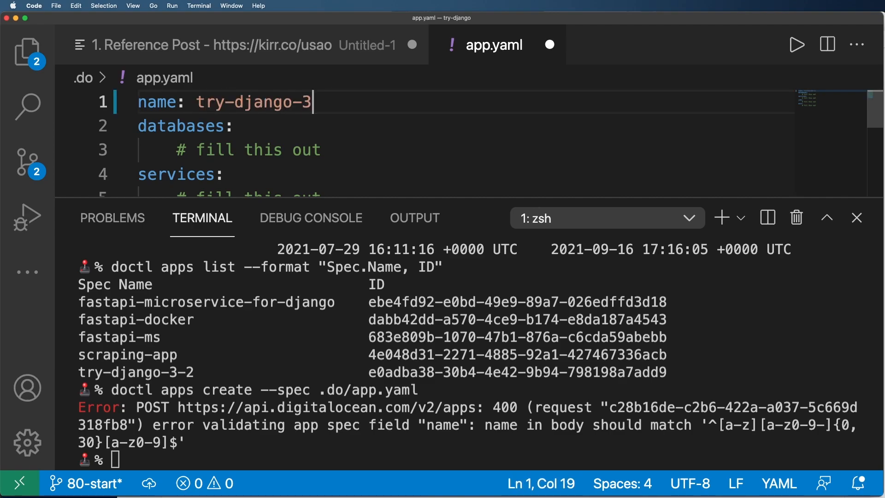
text(2-)
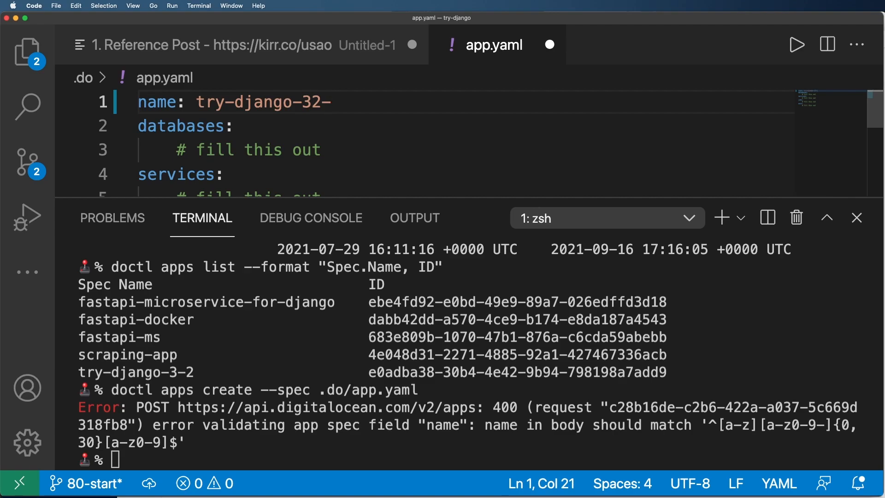
text(via-cli)
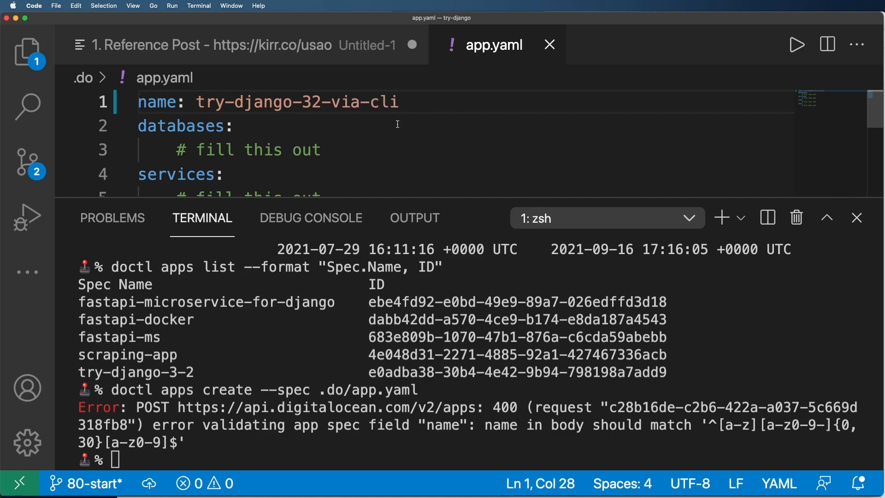
double_click(209, 102)
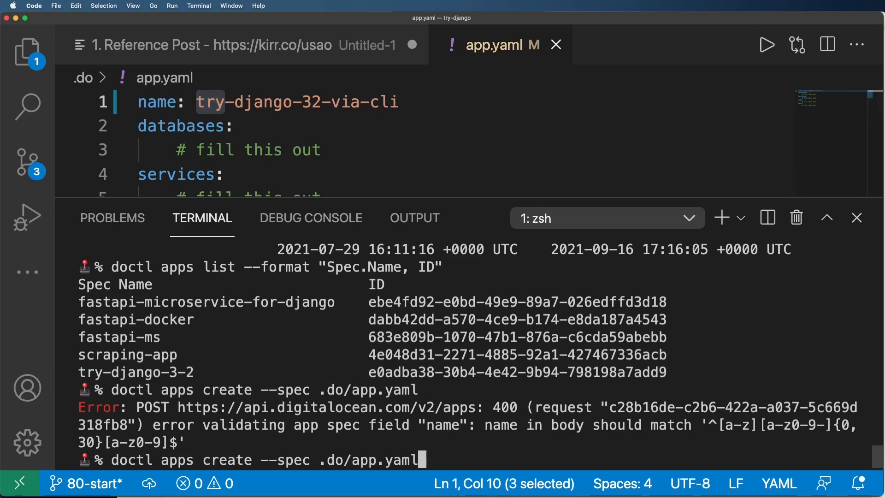
key(Return)
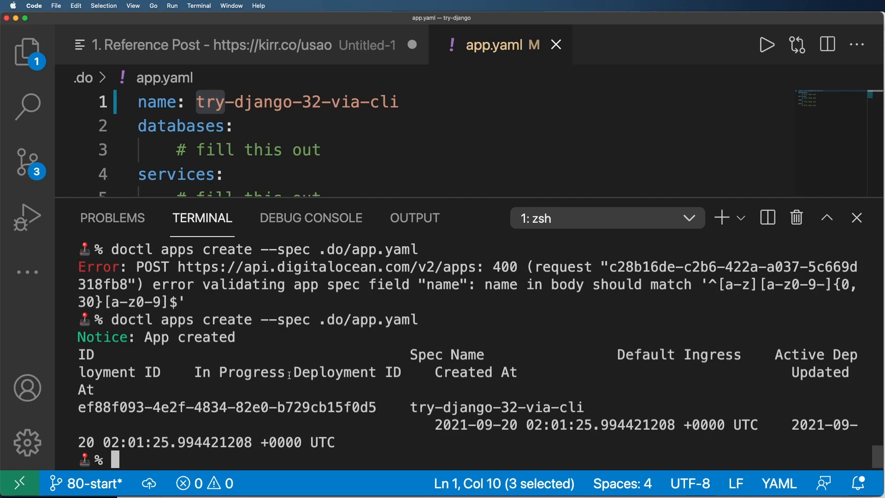
mouse_move(276, 157)
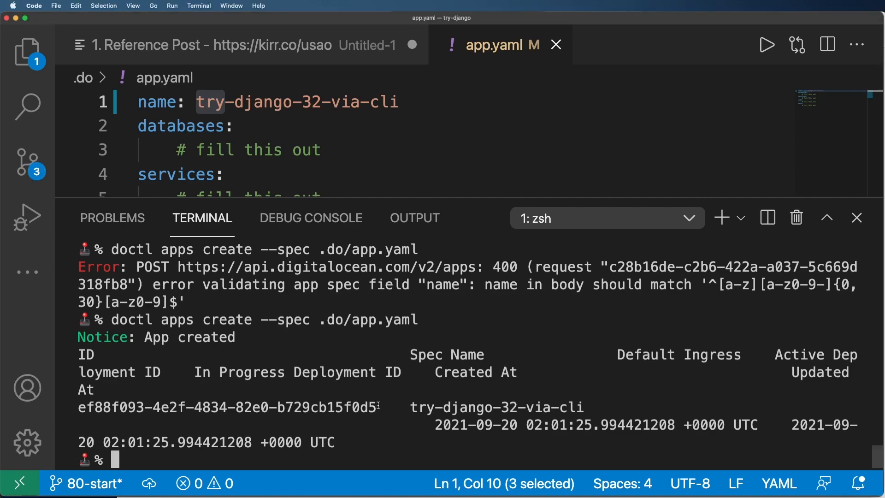
Step: List apps as Spec.Name, ID to confirm try-django-32-via-cli exists, then enter the create command again
text(doctl apps list --format "Spec.Name, ID")
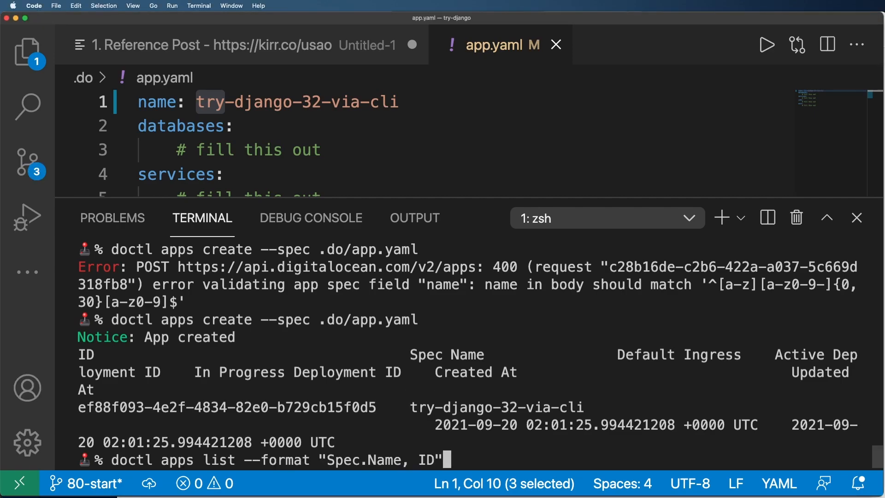
key(Return)
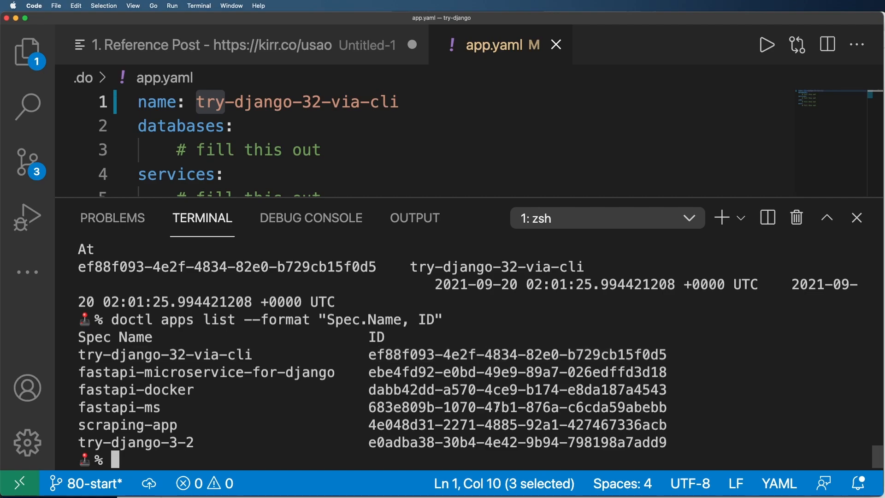
text(doctl apps create --spec .do/app.yaml)
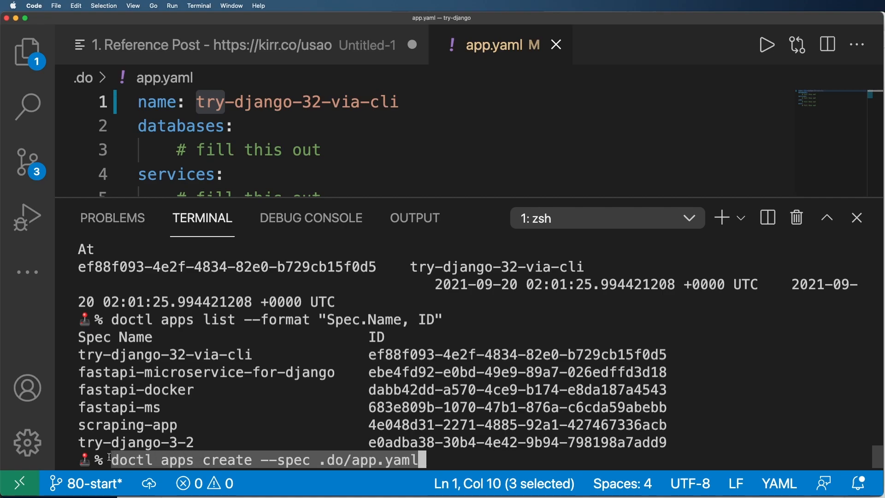
key(Return)
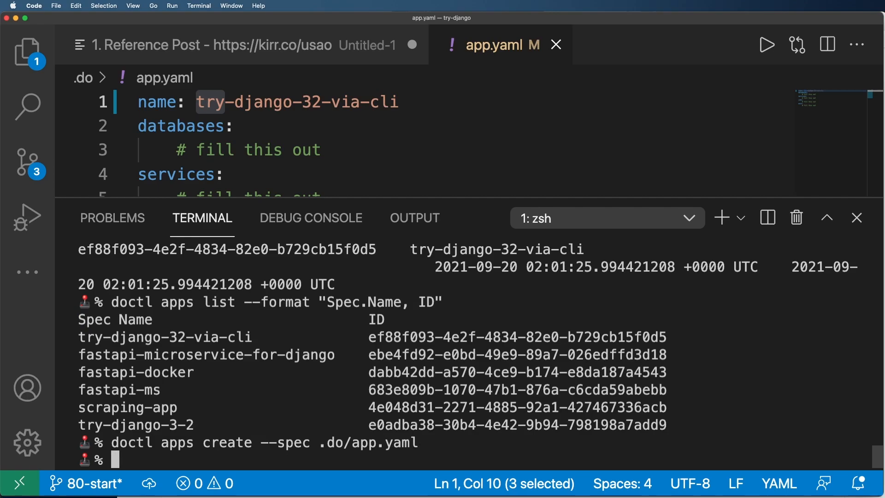
mouse_move(225, 32)
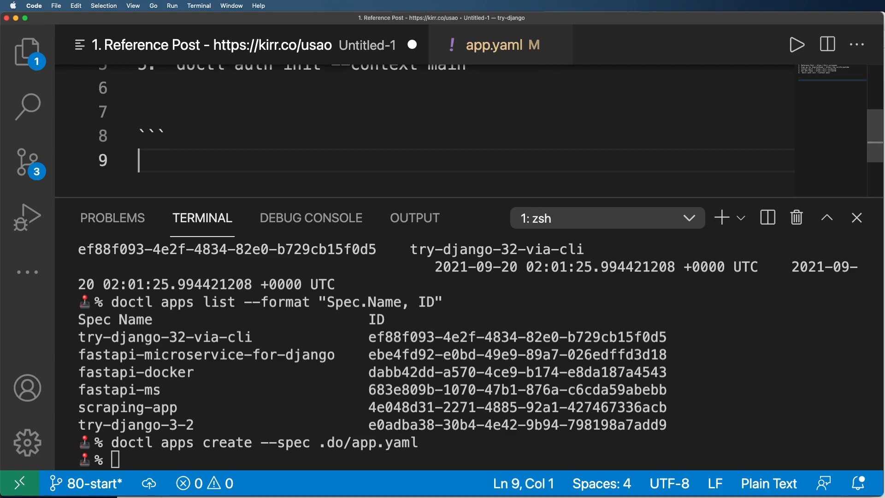
Step: Record doctl apps create --spec .do/app.yaml --format "ID" --no-header in the Reference Post notes
text(doctl apps create --spec .do/app.yaml)
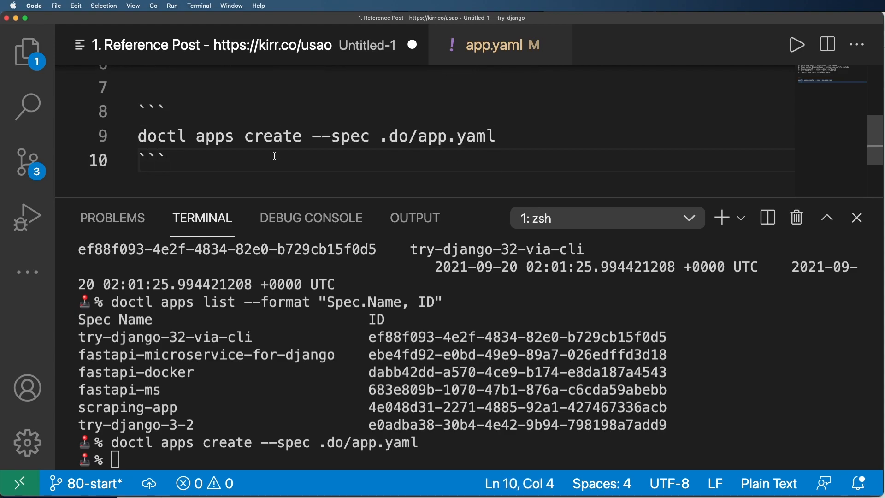
click(502, 137)
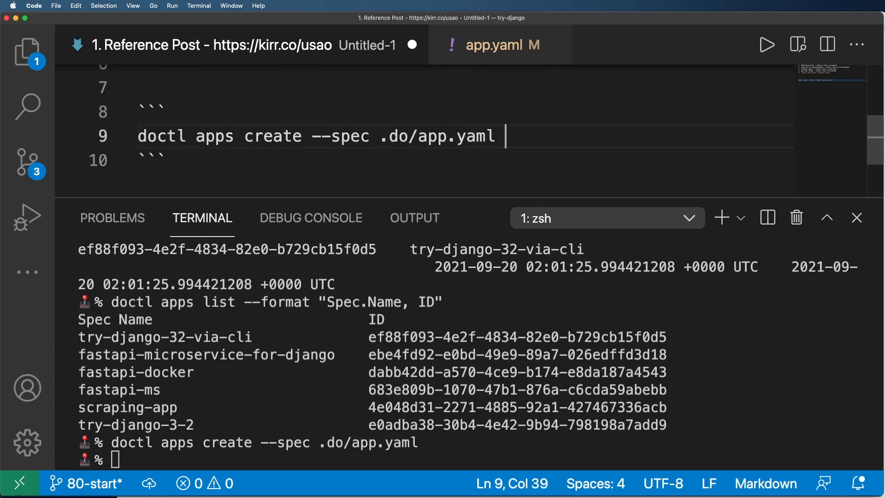
text(--format)
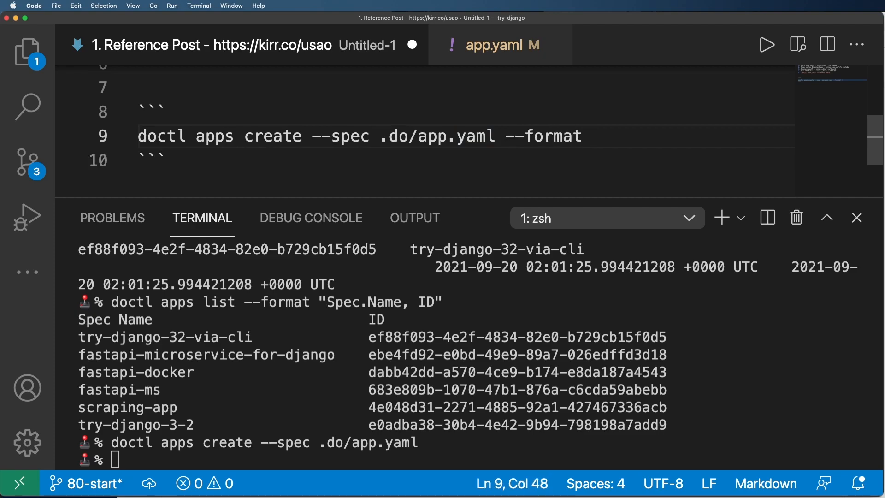
text(")
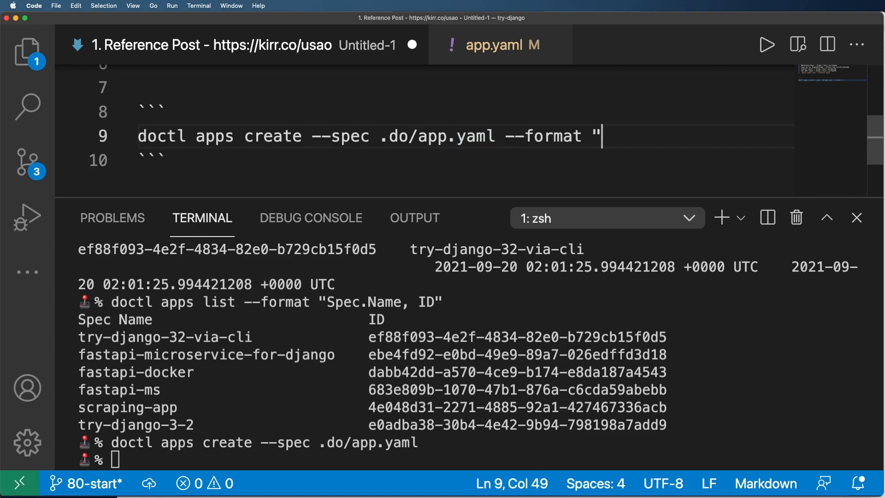
text(Spec)
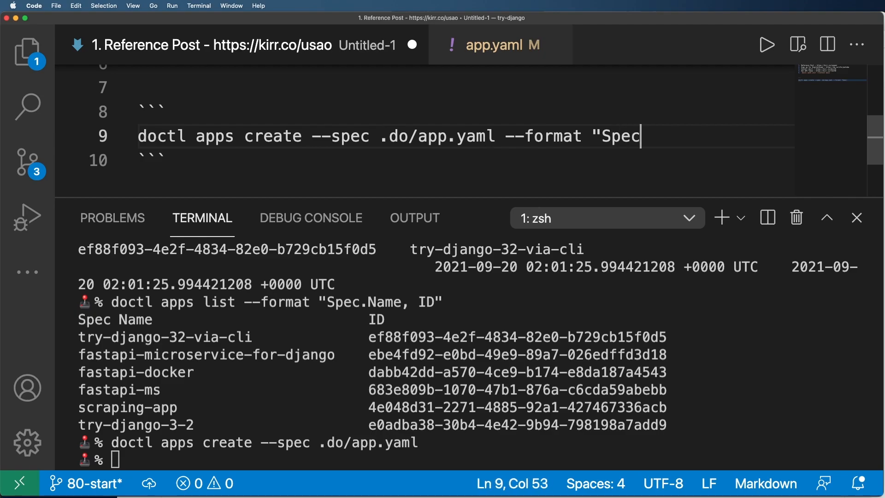
text(.Name, ID)
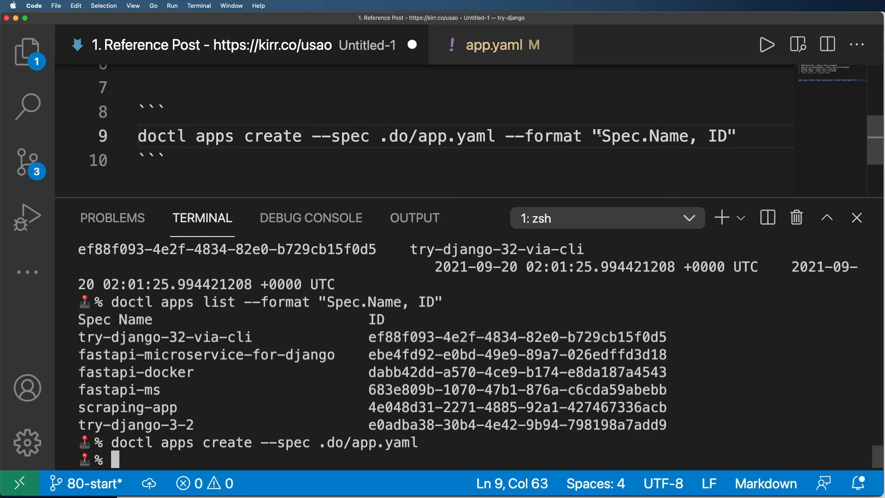
key(Backspace)
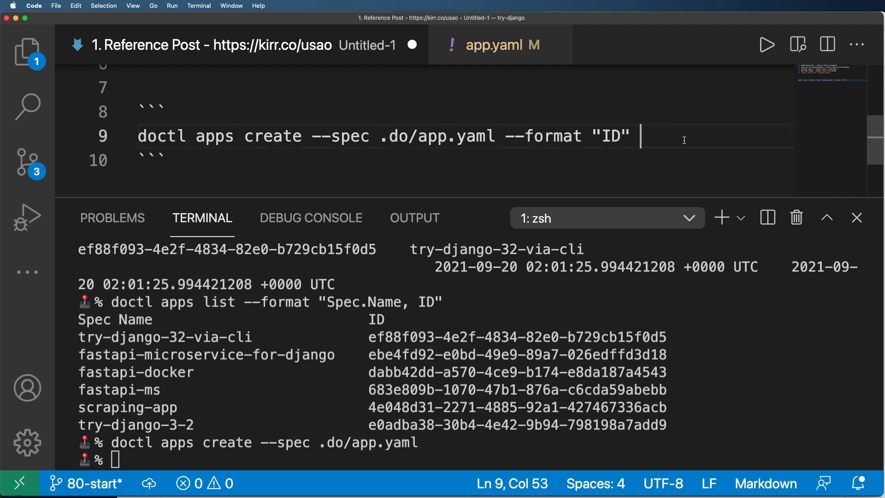
text(--no-header)
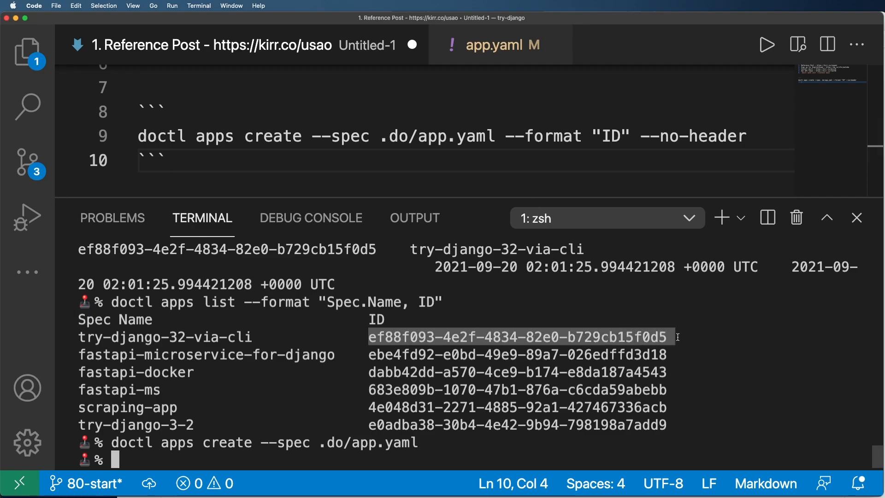
mouse_move(766, 131)
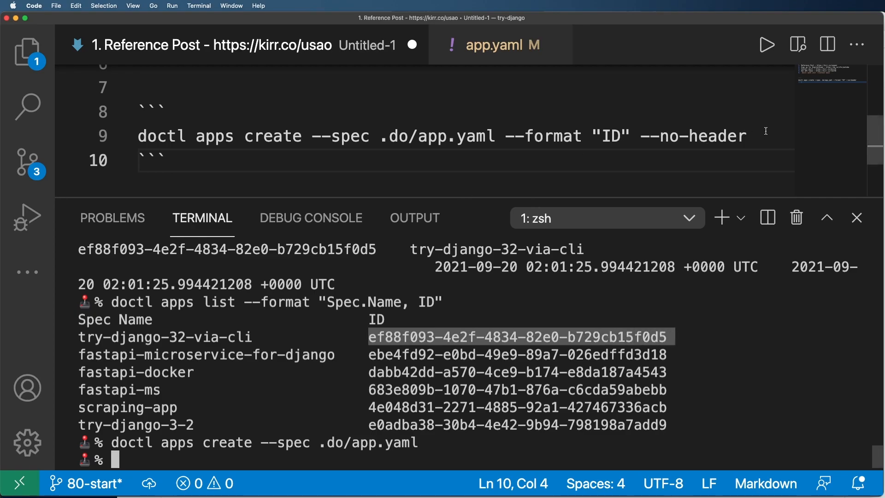
Step: Wrap the create command as echo "$(...)" > app-id.txt so the new app ID is saved
triple_click(395, 135)
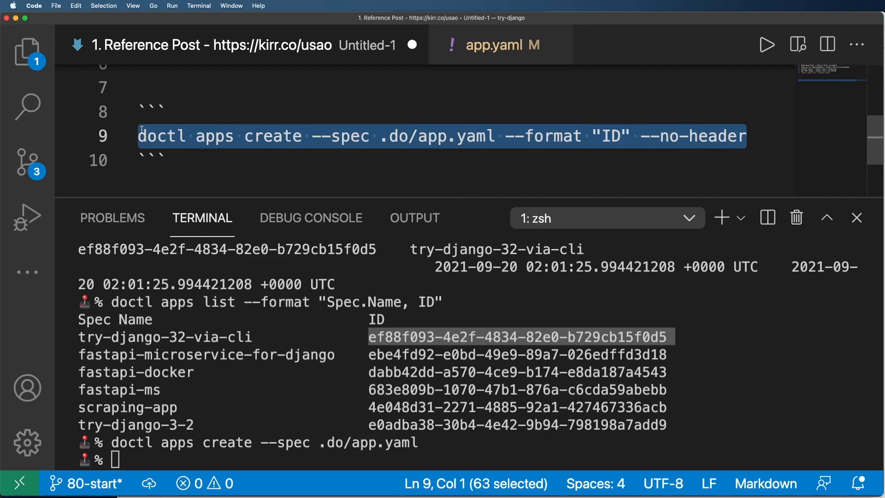
text(()
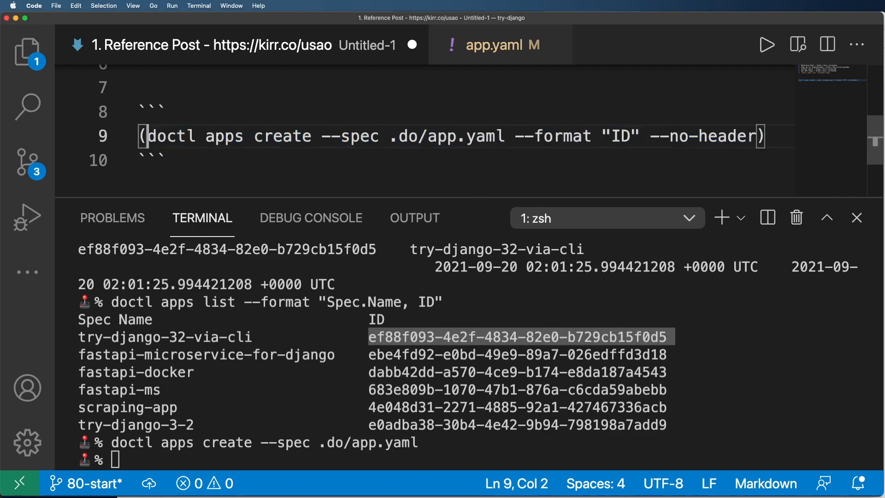
key(Home)
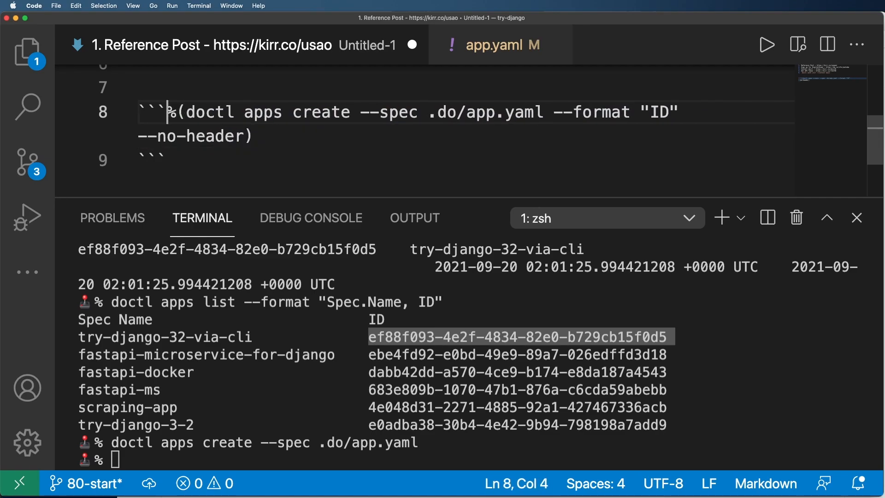
text($)
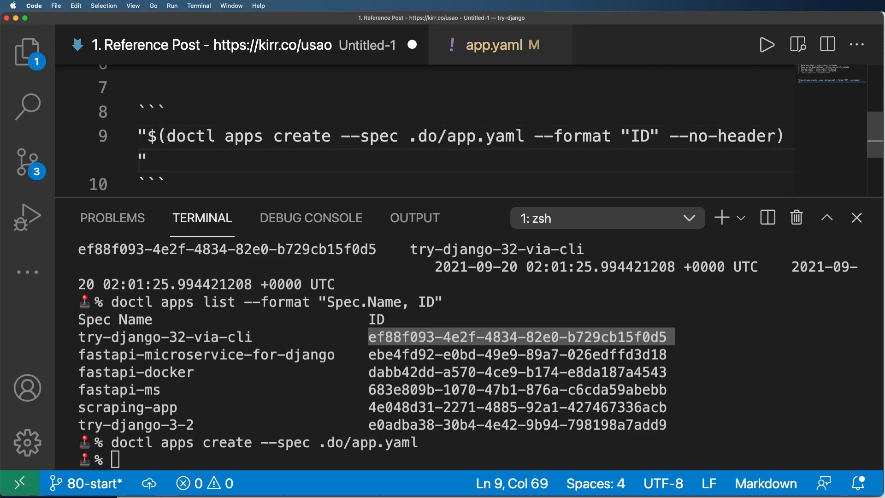
click(165, 136)
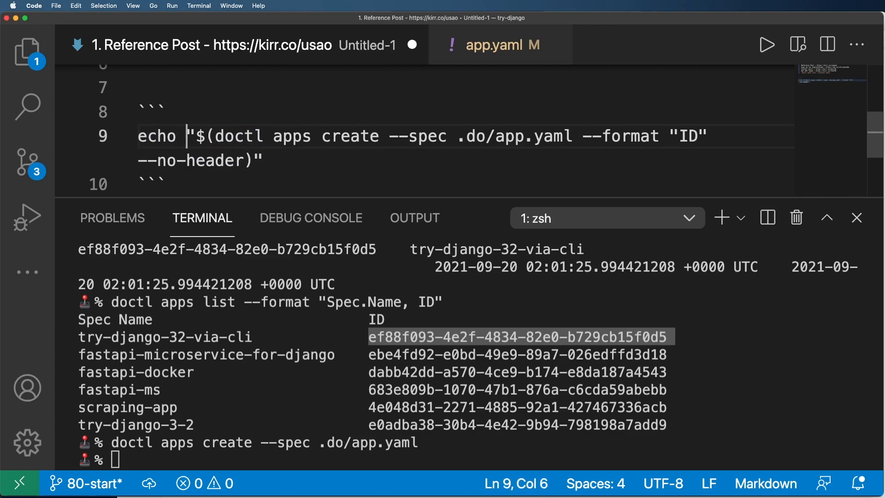
text(>)
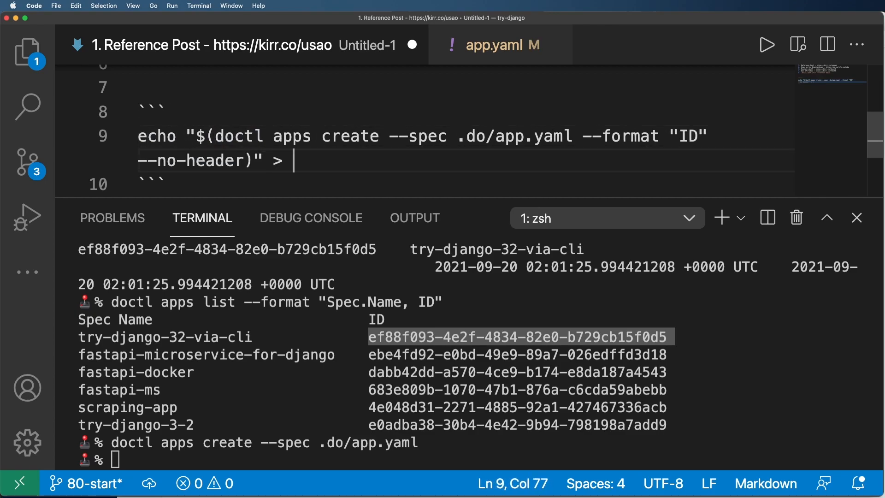
text(app-)
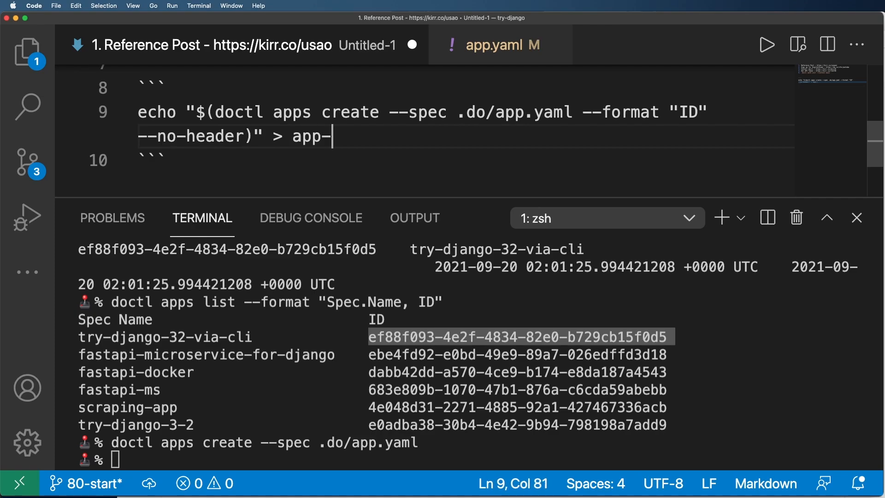
text(id.txt)
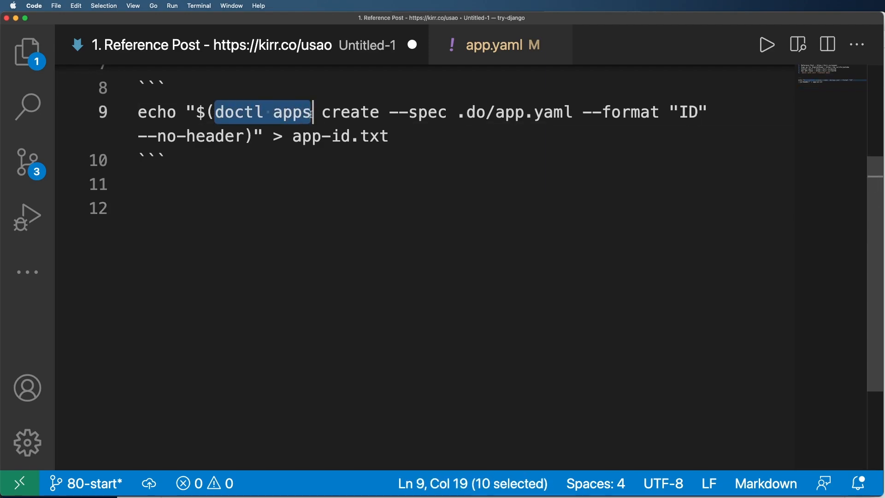
Step: Add a fenced doctl apps delete "$(cat app-id.txt)" command block to the notes
text(doctl apps)
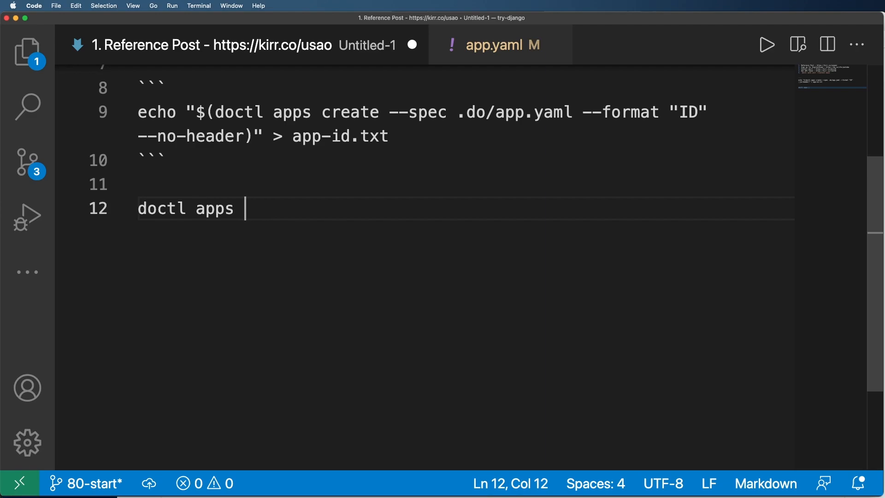
text(d)
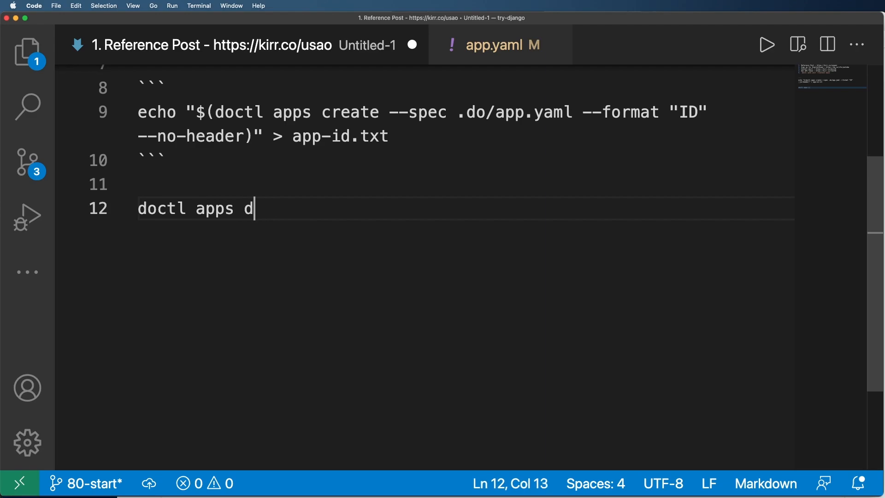
text(elete)
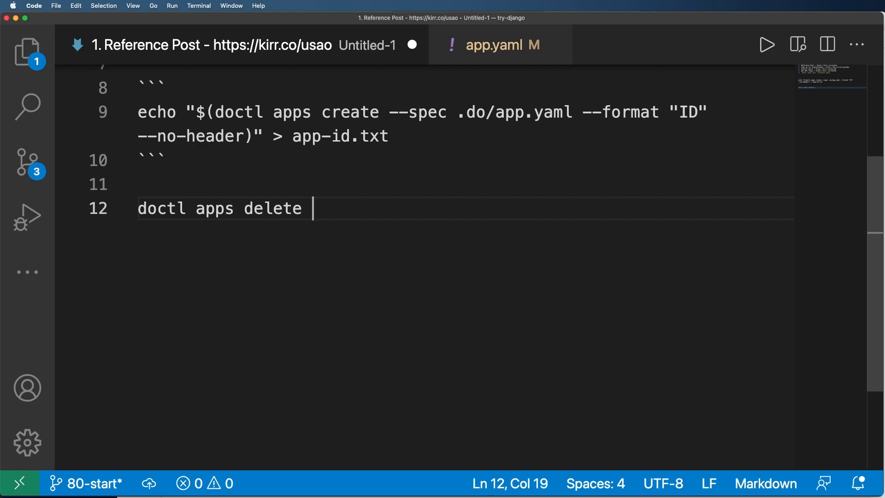
text(a)
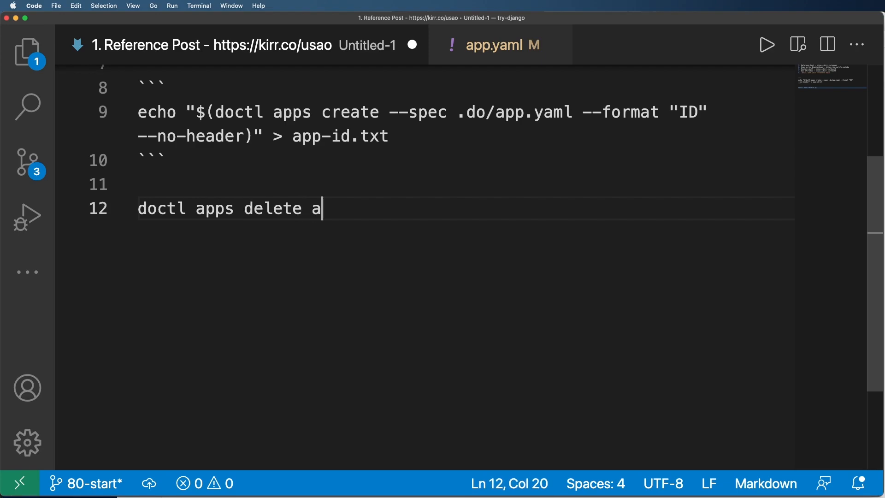
text(pp-id)
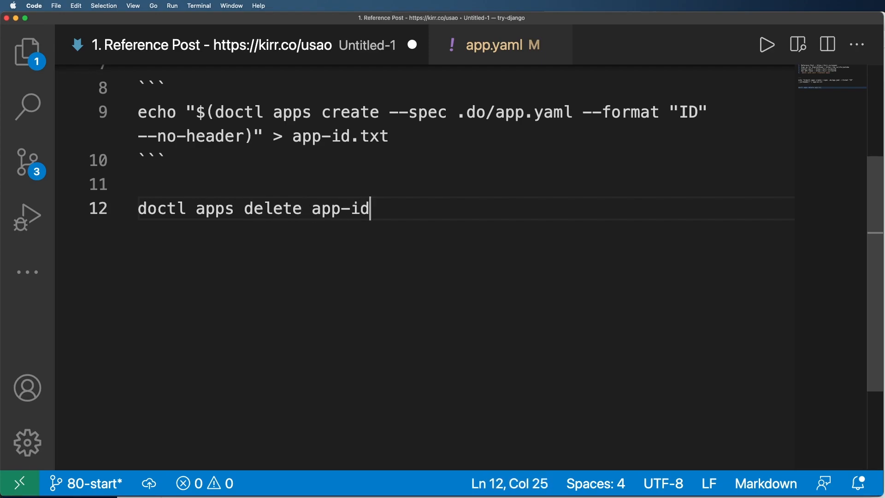
key(Backspace)
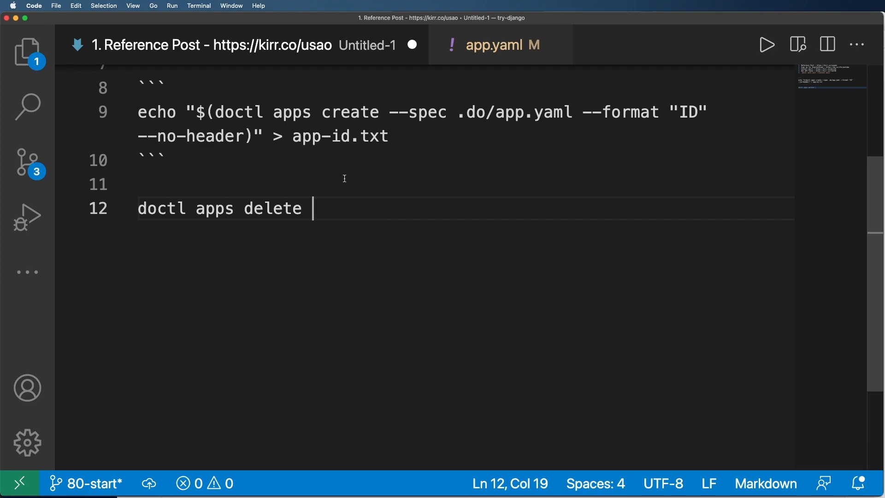
mouse_move(288, 137)
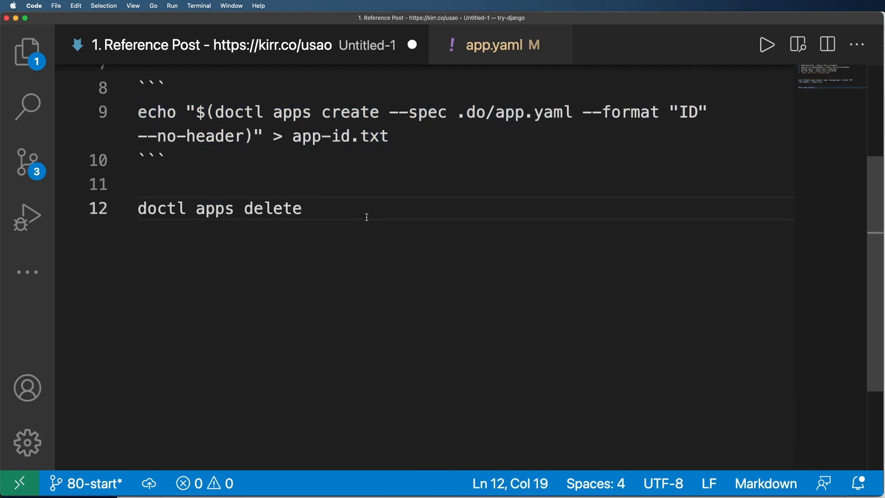
text("$(cat))
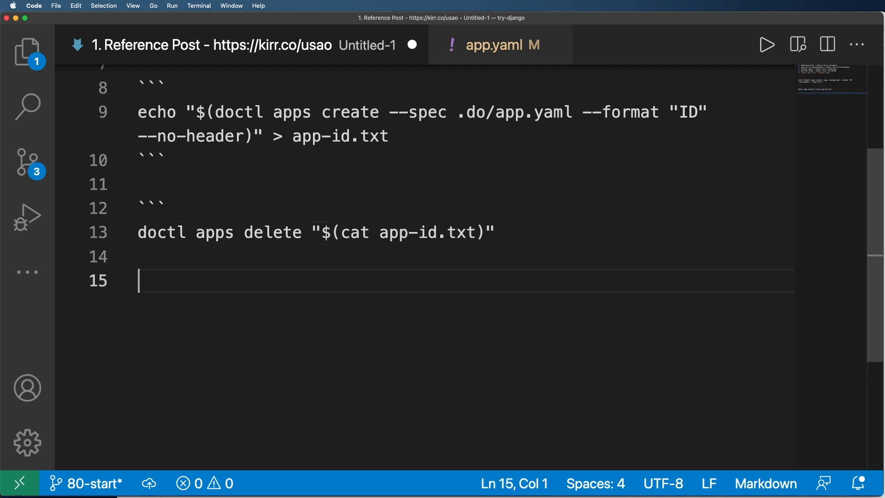
key(Backspace)
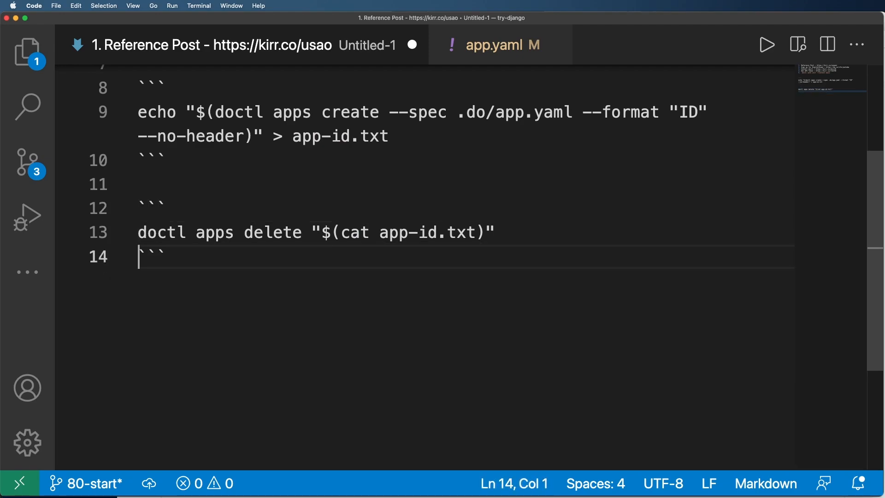
mouse_move(205, 184)
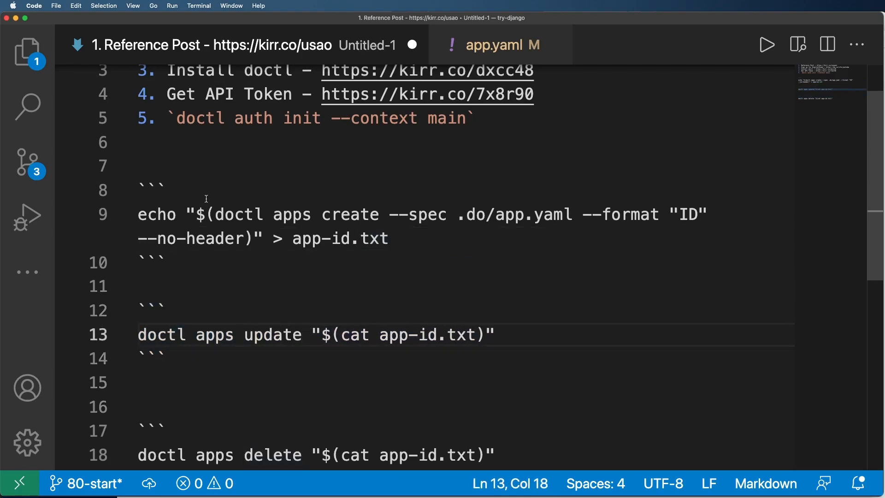
Step: Label the command blocks in the notes with Create and Update headings
text(Cr)
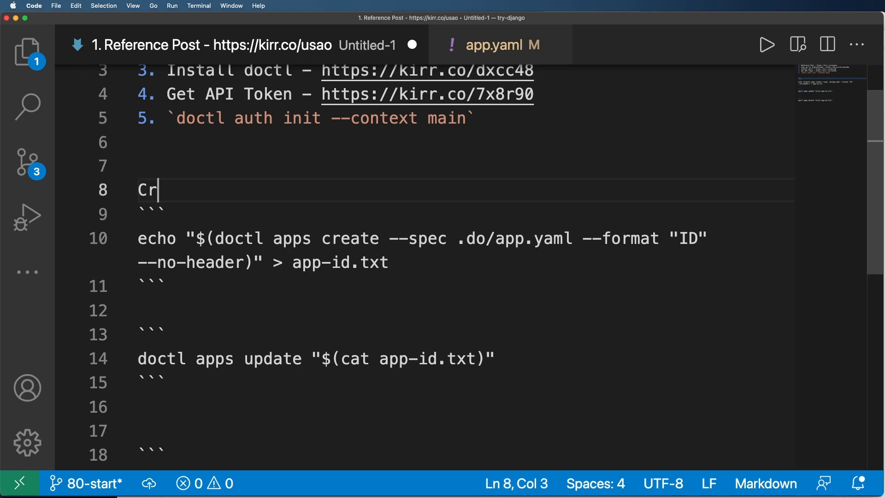
text(eate)
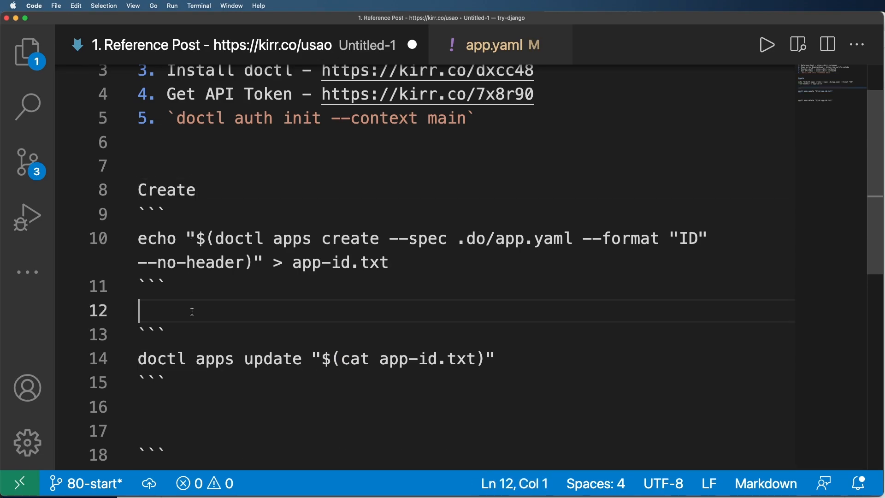
text(Update)
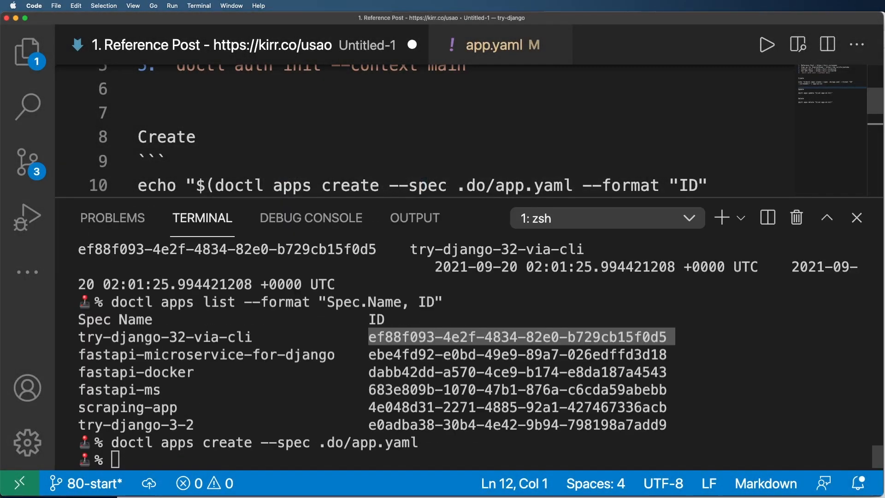
Step: Start the doctl apps delete command for the old app in the terminal
click(350, 337)
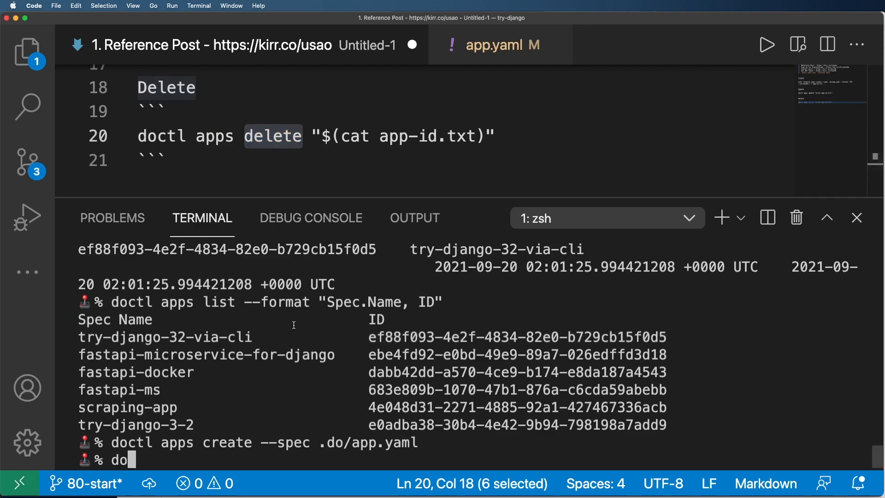
text(ctl apps delete ef88f093-4e2f-4834-82e0-b729cb15f0d5)
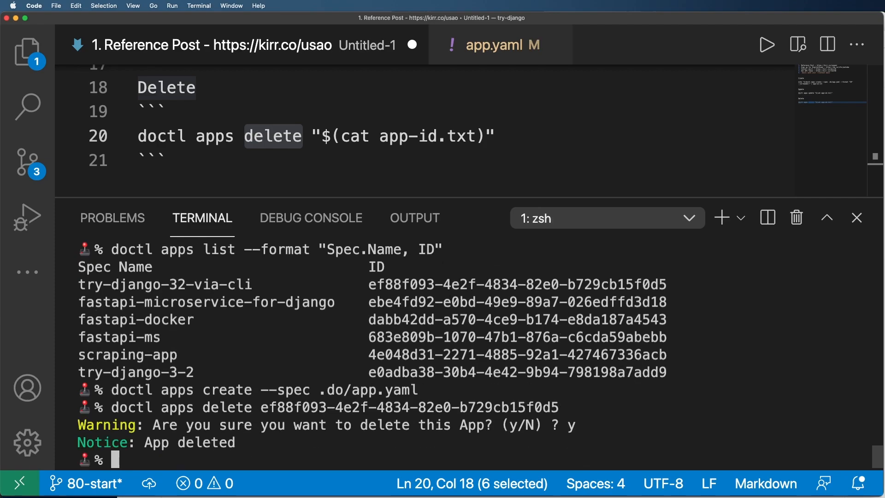
mouse_move(290, 152)
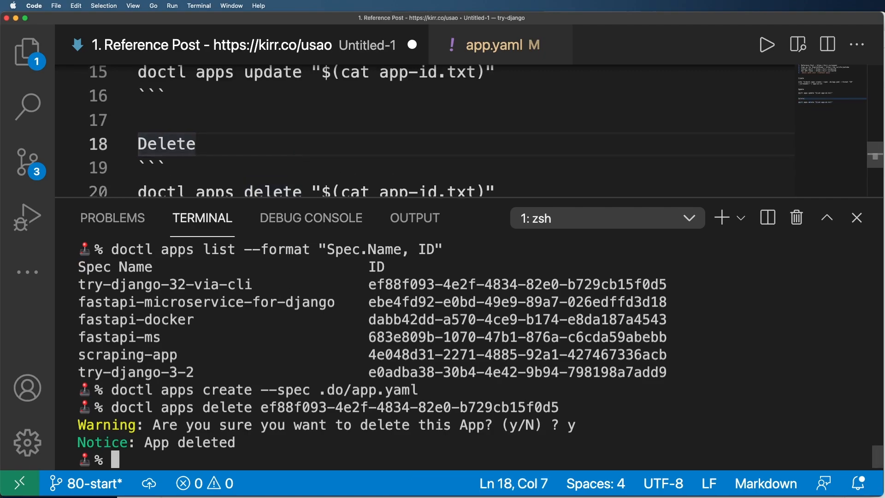
Step: Run the echo-wrapped create command into app-id.txt and read the new ID with cat
click(856, 218)
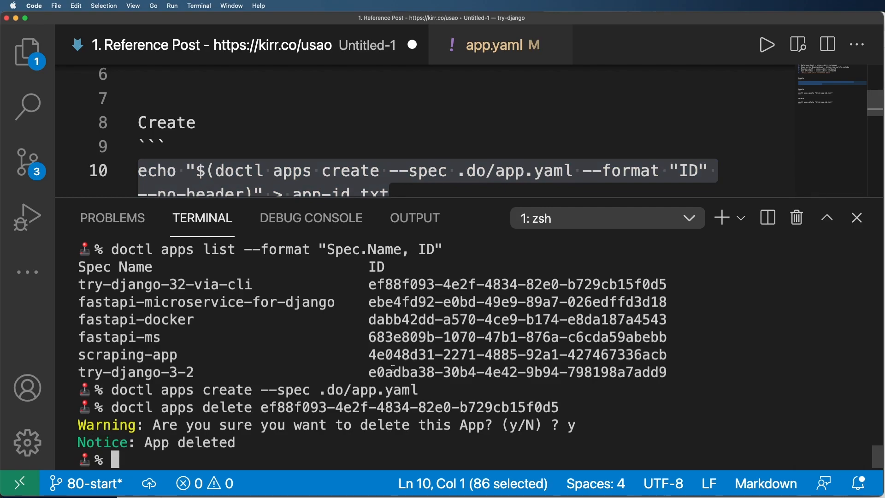
mouse_move(537, 311)
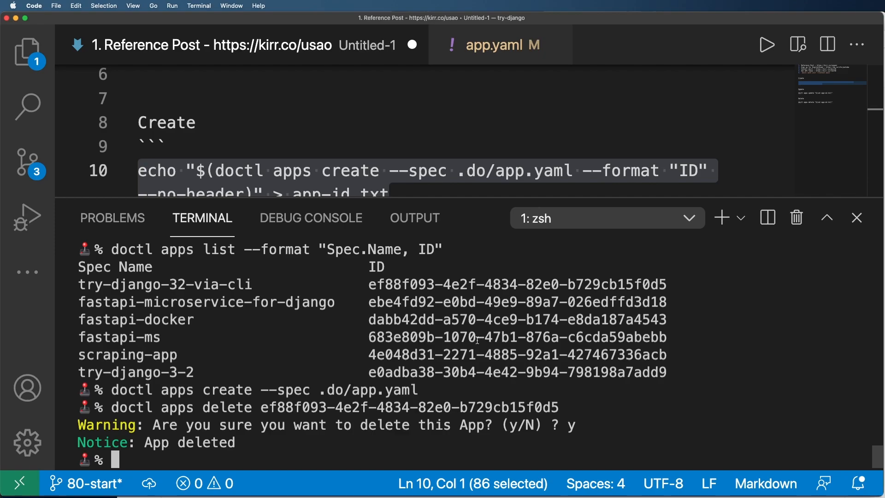
text(echo "$(doctl apps create --spec .do/app.yaml --format "ID" --no-header)" > app-id.txt)
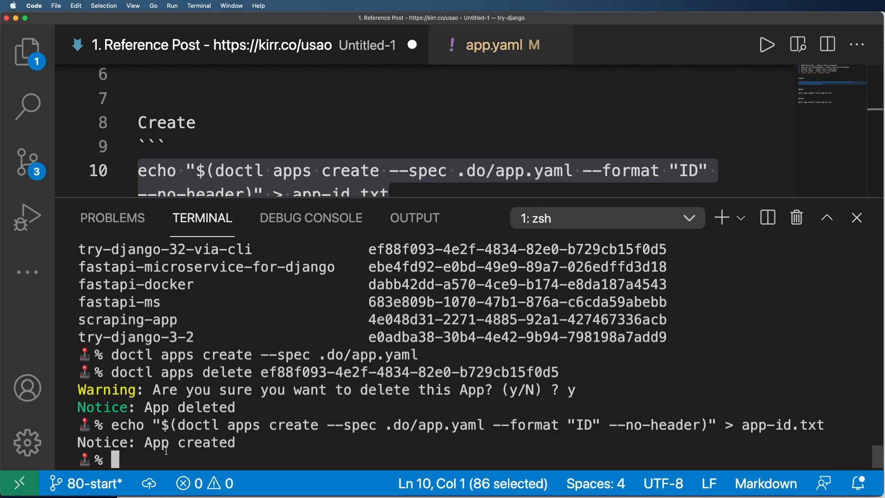
double_click(785, 424)
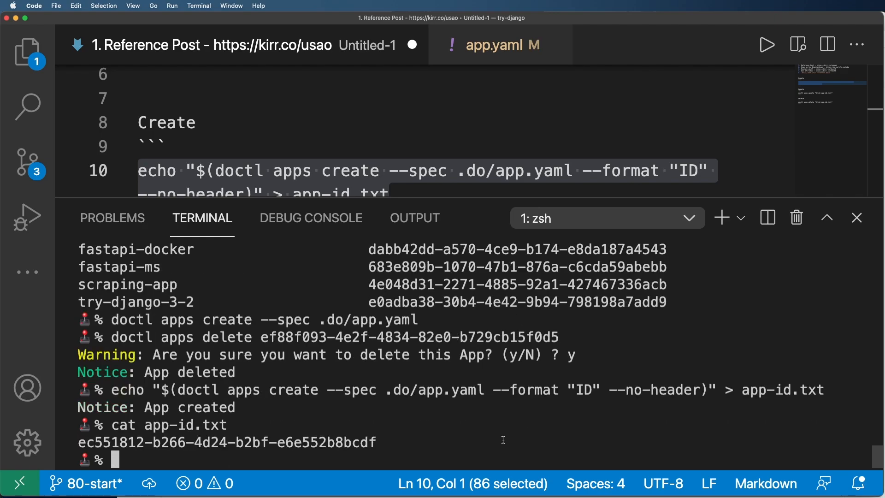
text(cat app-id.txt)
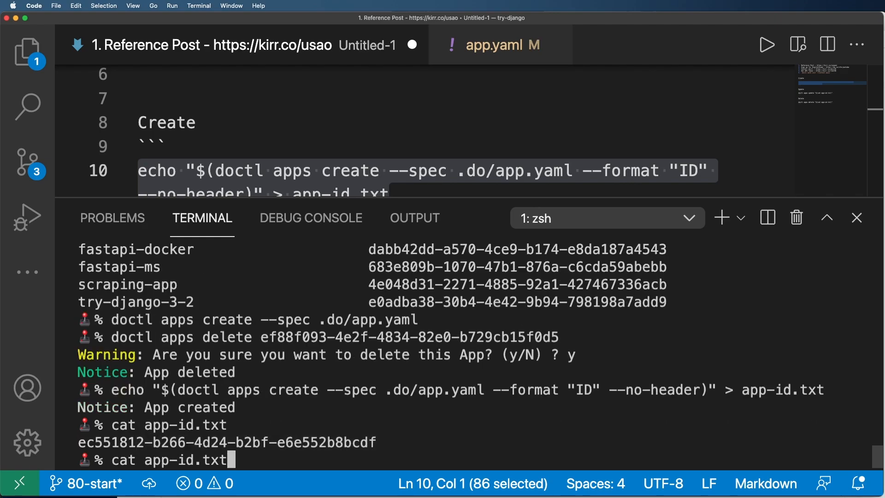
Step: Delete the old app ef88f093-4e2f-4834-82e0-b729cb15f0d5 and check app-id.txt again
text(doctl apps delete ef88f093-4e2f-4834-82e0-b729cb15f0d5)
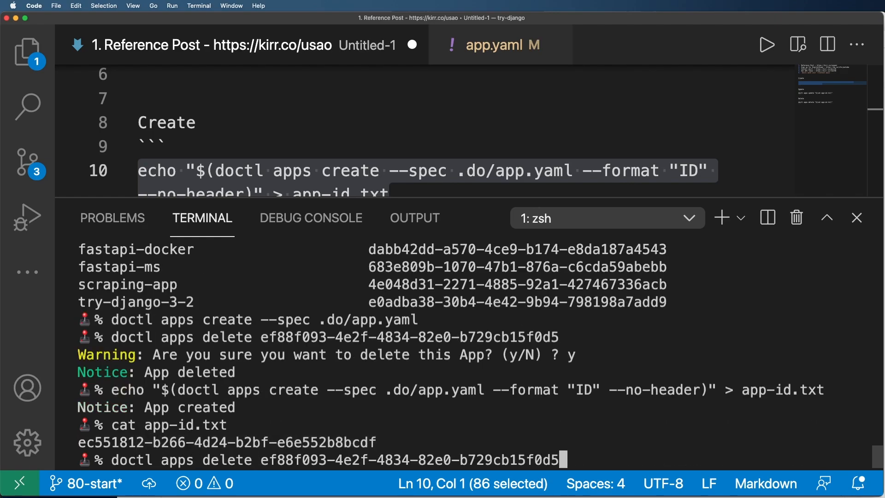
key(Return)
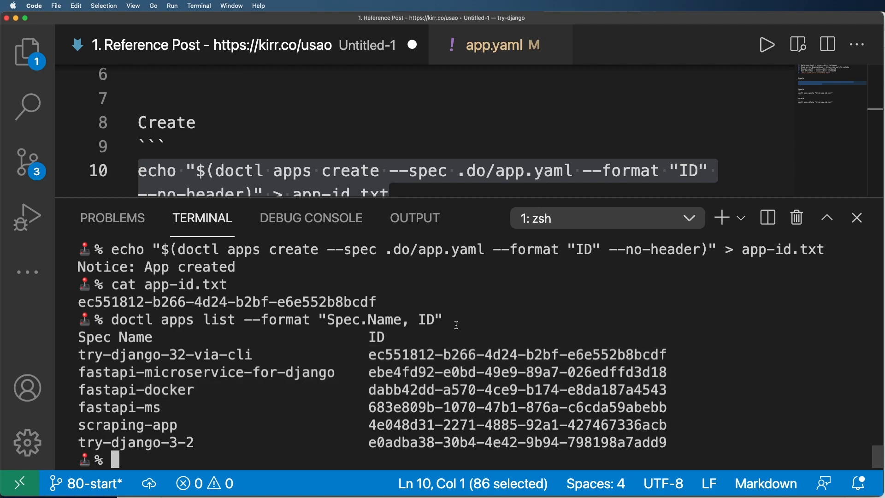
text(cat app-id.txt)
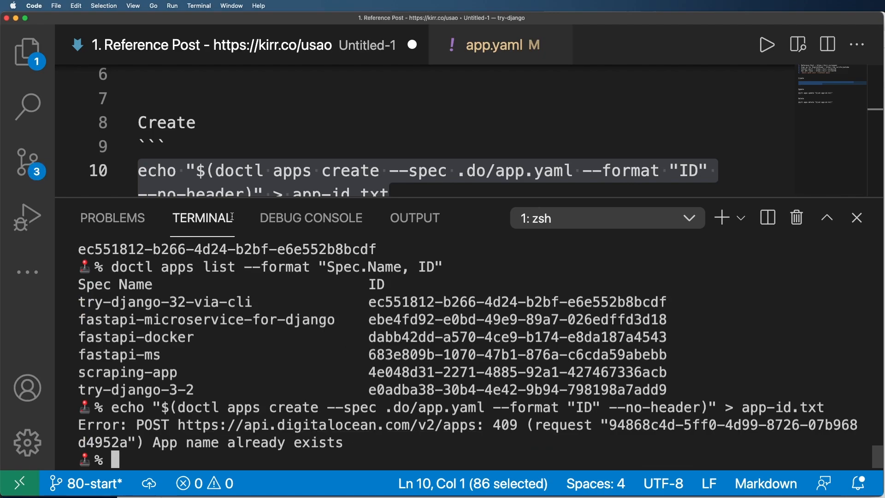
Step: Review the name try-django-32-via-cli in app.yaml after the 409 already-exists error
click(499, 45)
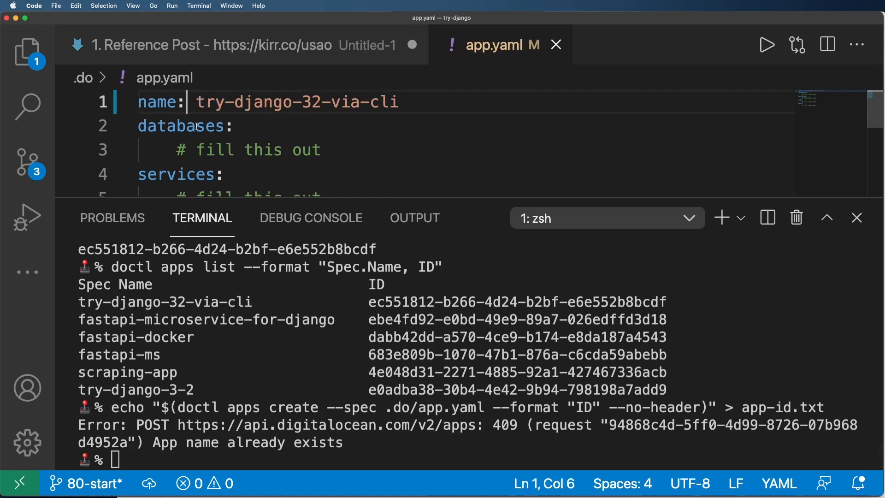
double_click(296, 103)
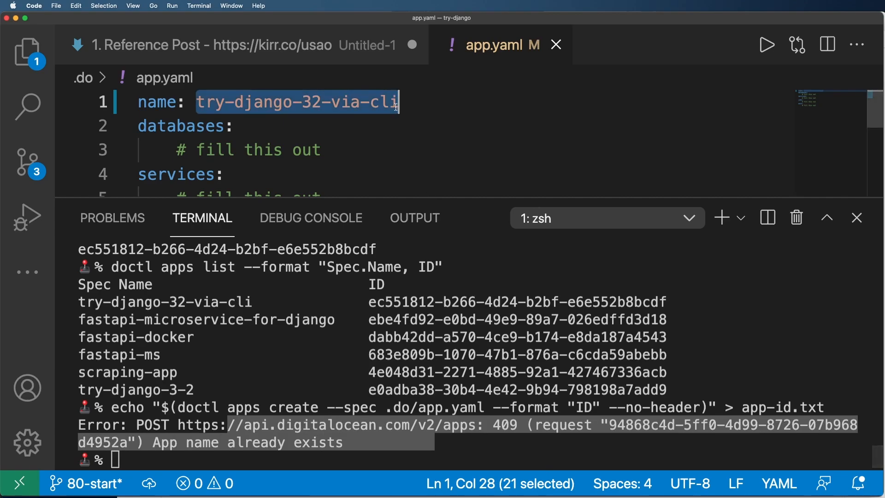
click(354, 138)
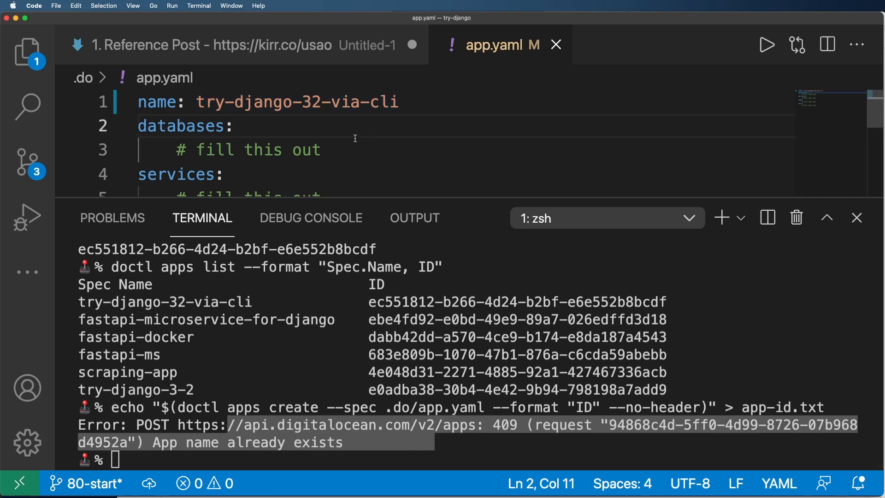
mouse_move(393, 389)
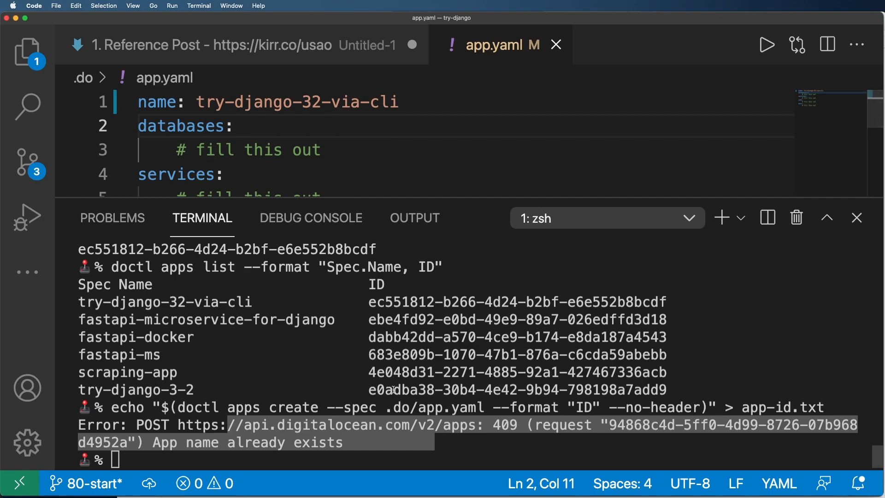
mouse_move(325, 451)
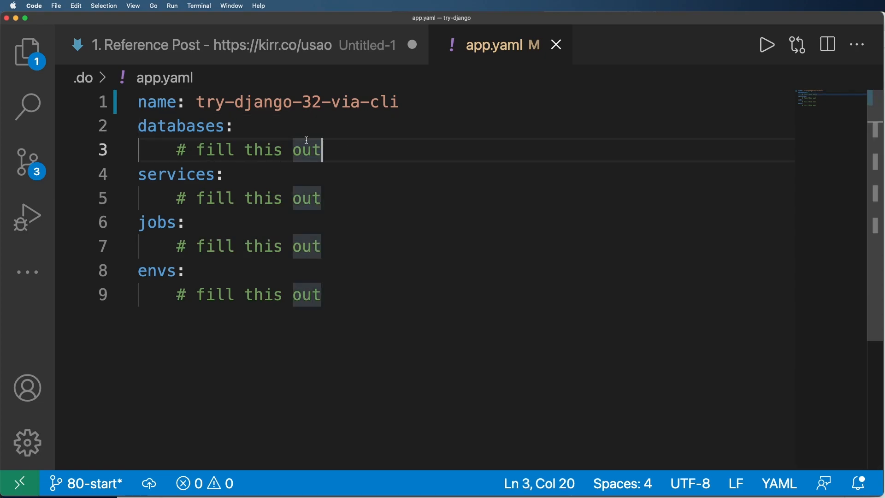
mouse_move(303, 218)
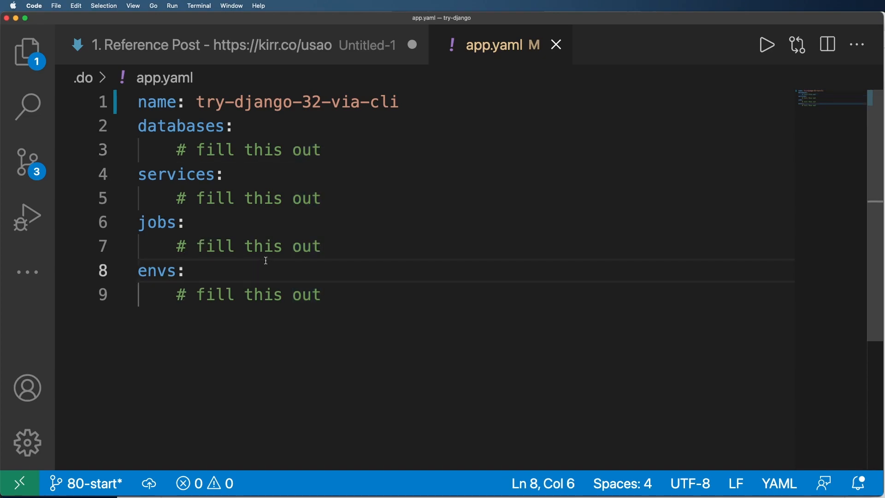
mouse_move(210, 185)
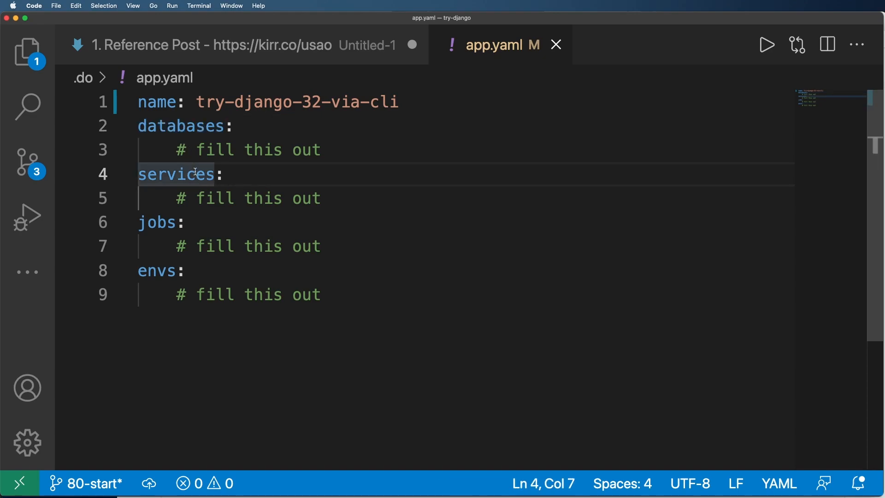
Step: Point out the services, jobs and envs placeholder sections of the app.yaml spec
click(196, 199)
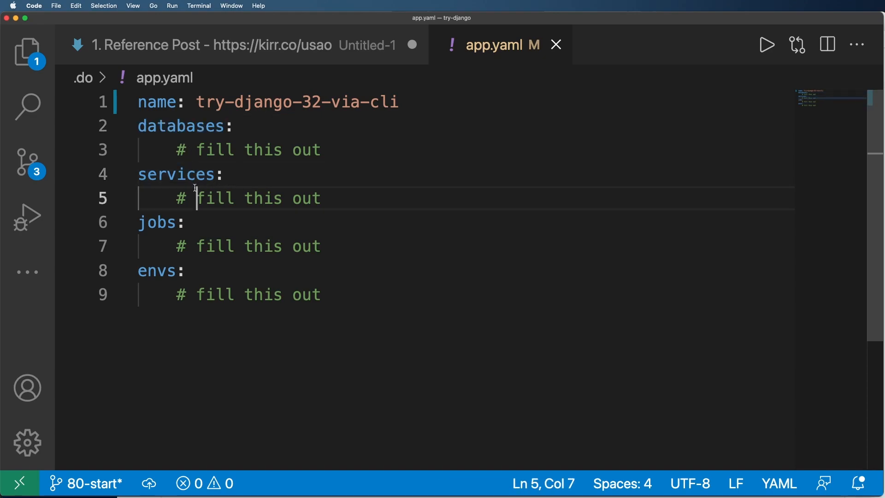
double_click(176, 175)
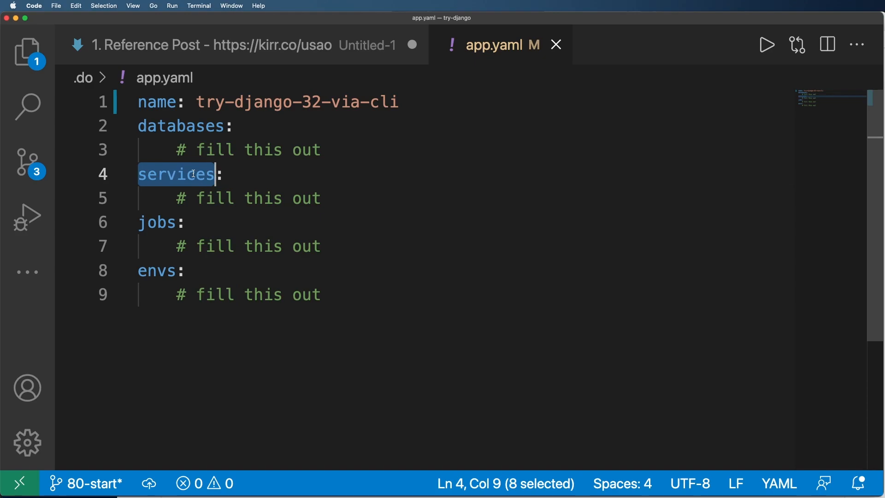
double_click(157, 222)
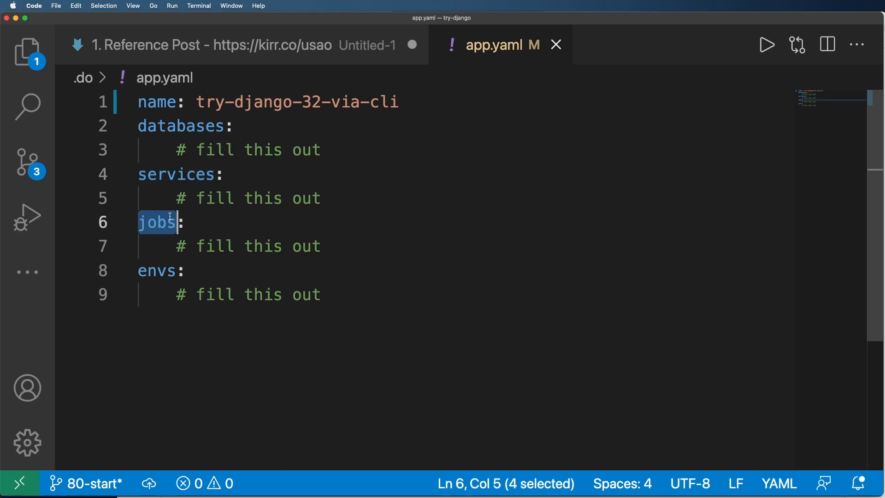
double_click(157, 272)
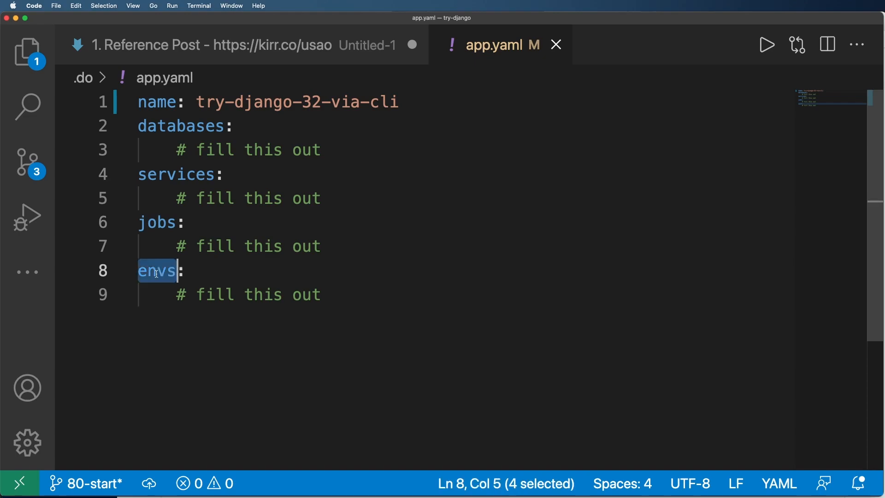
mouse_move(169, 265)
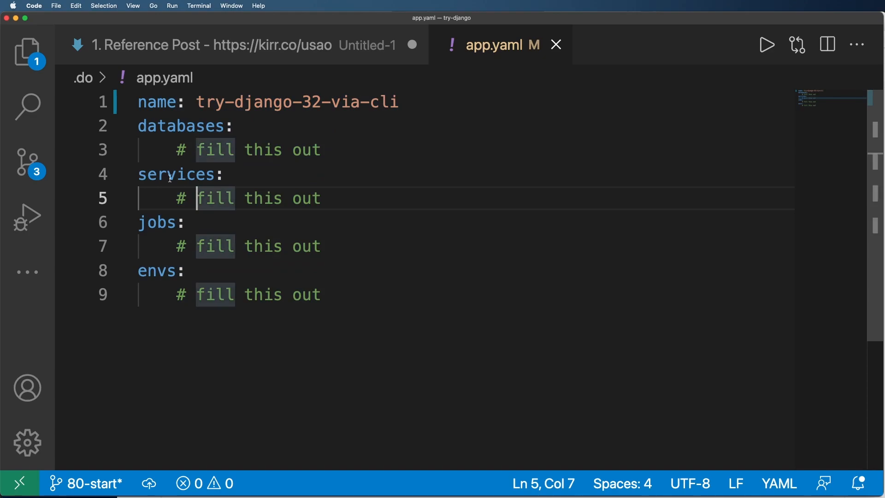
double_click(175, 174)
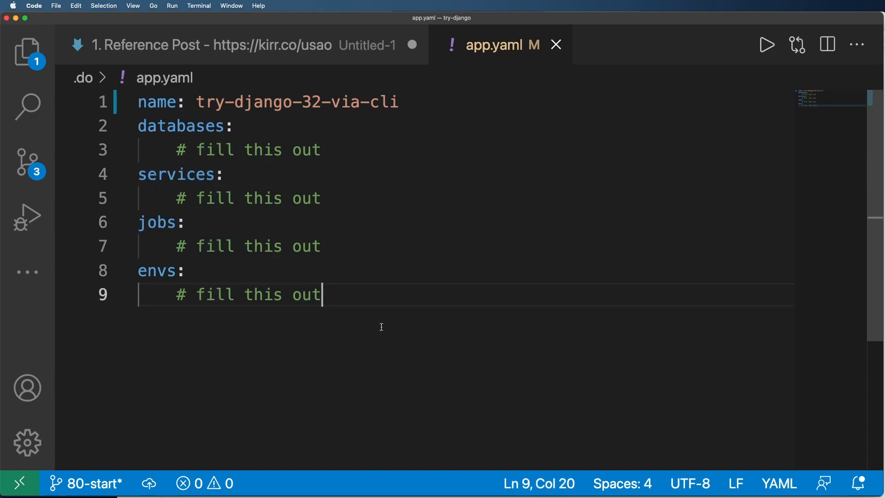
click(186, 223)
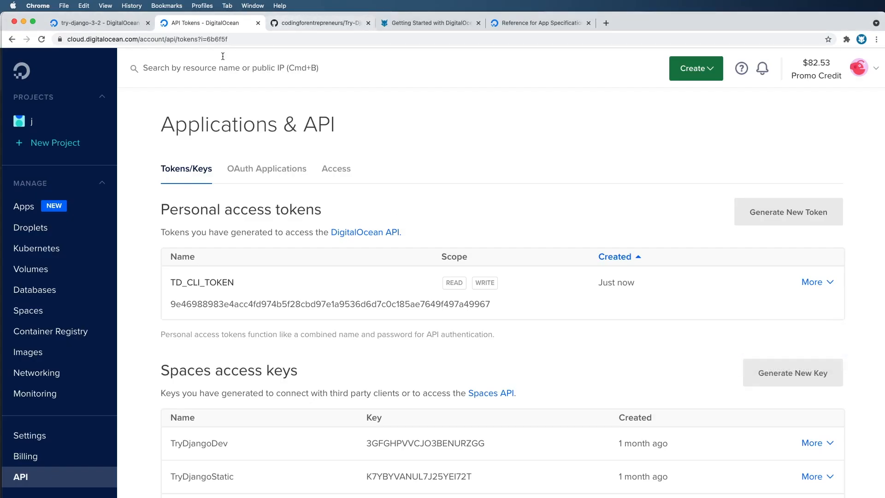
Step: Go to the Apps list and open the try-django-3-2 app overview
click(24, 206)
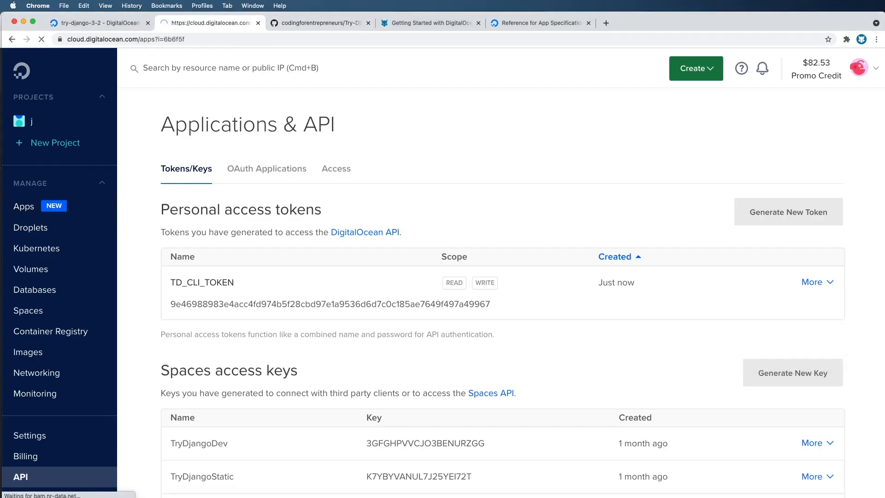
click(24, 212)
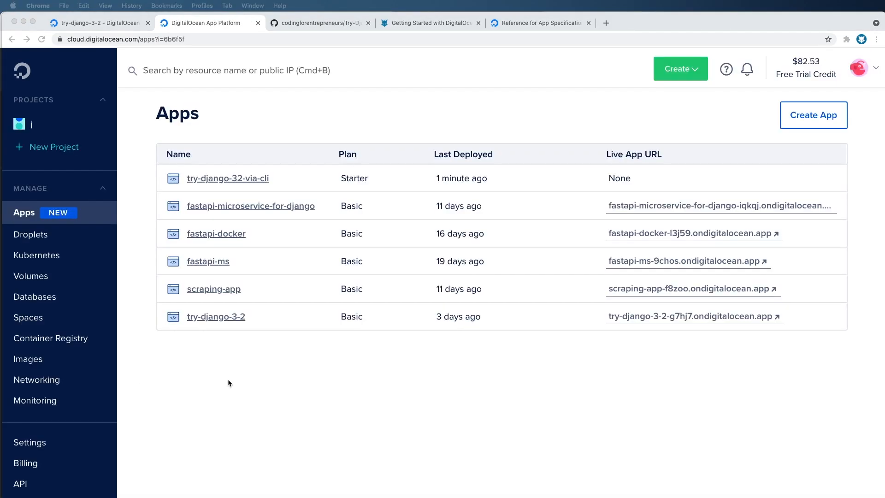
mouse_move(266, 336)
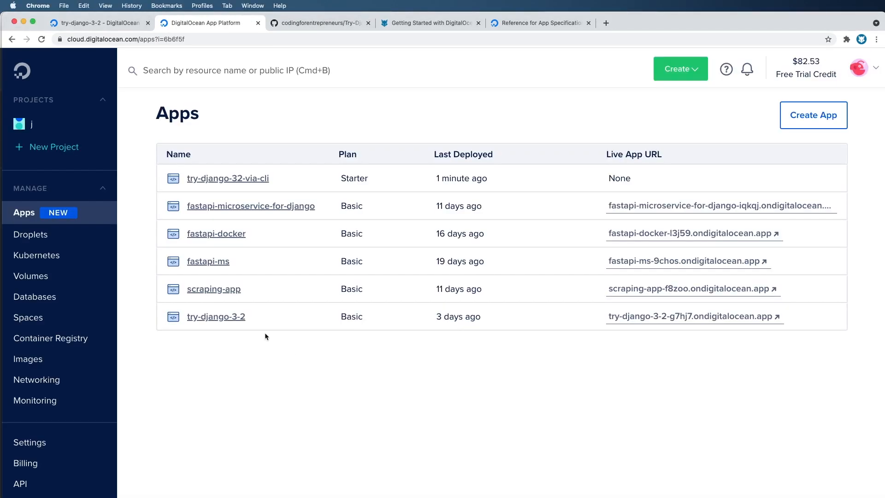
mouse_move(205, 216)
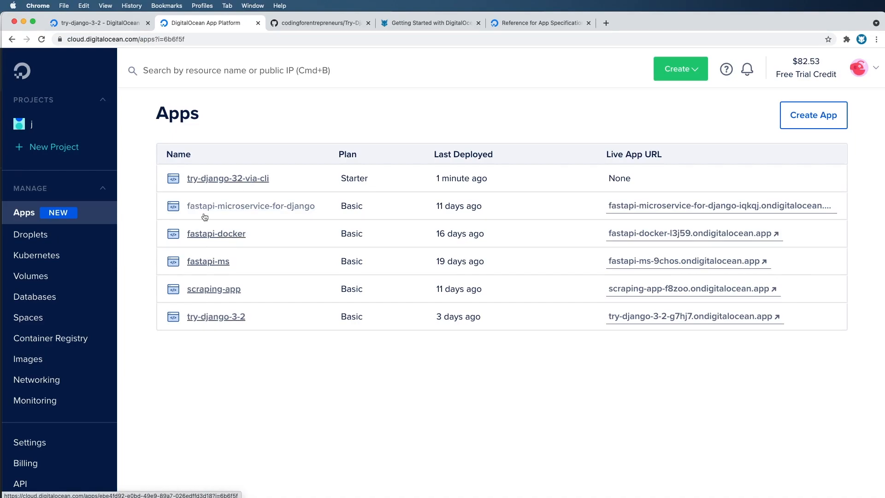
mouse_move(219, 325)
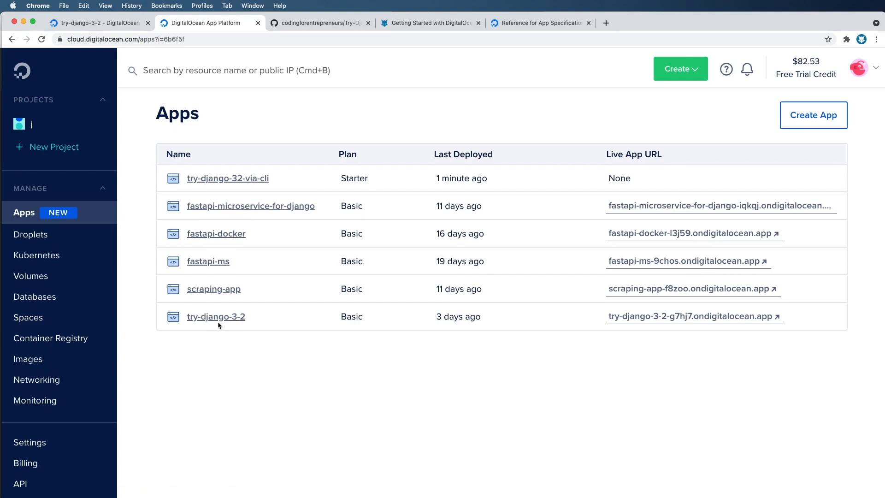
click(216, 316)
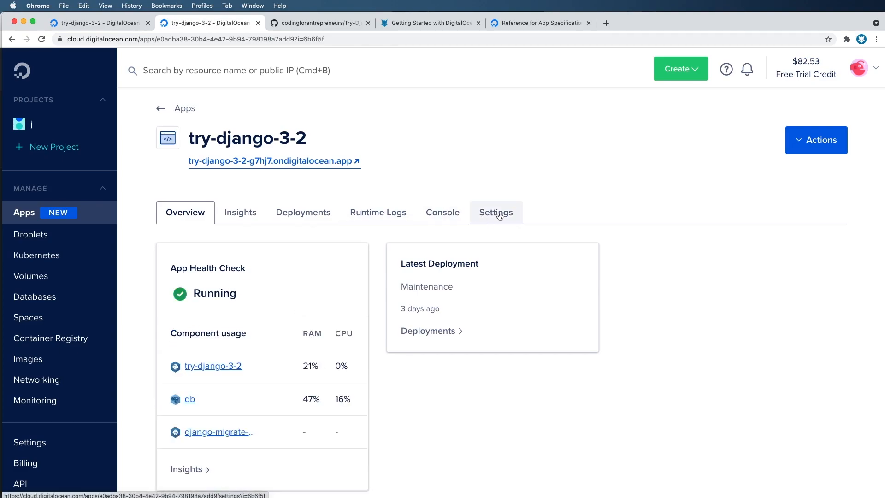
Step: Go to the app's Settings and scroll down to the App Spec section
click(496, 212)
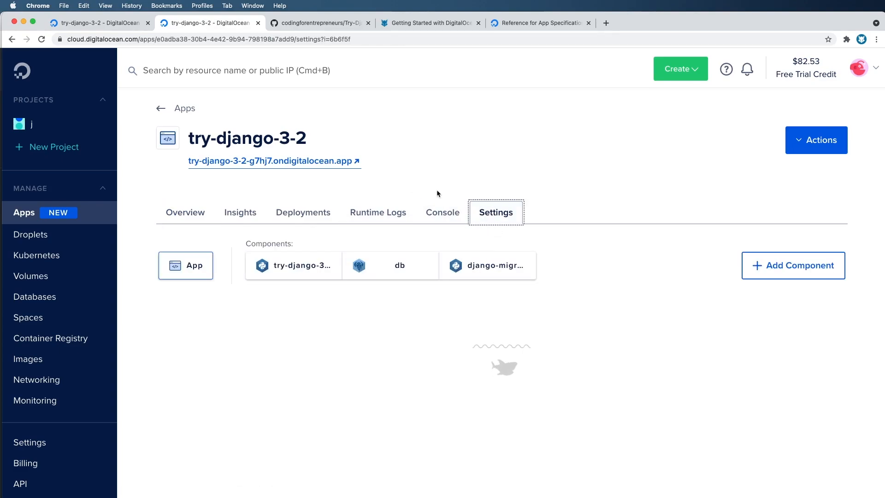
scroll(down, 3)
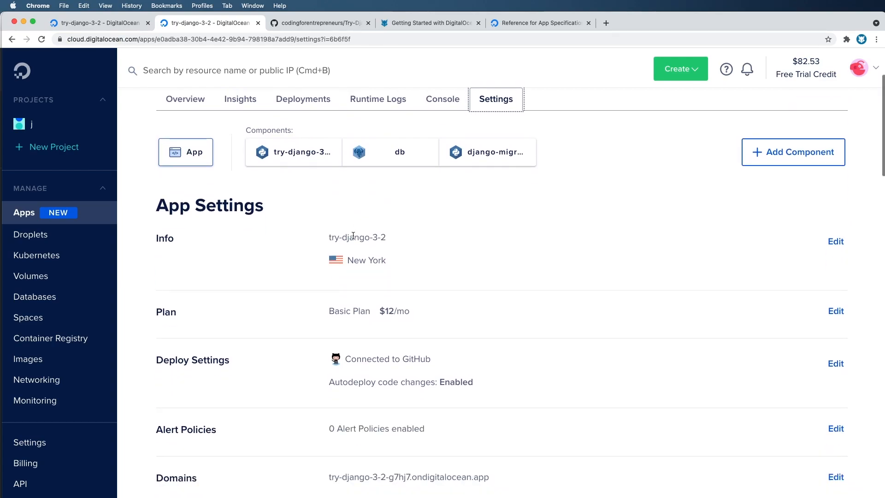
scroll(down, 3)
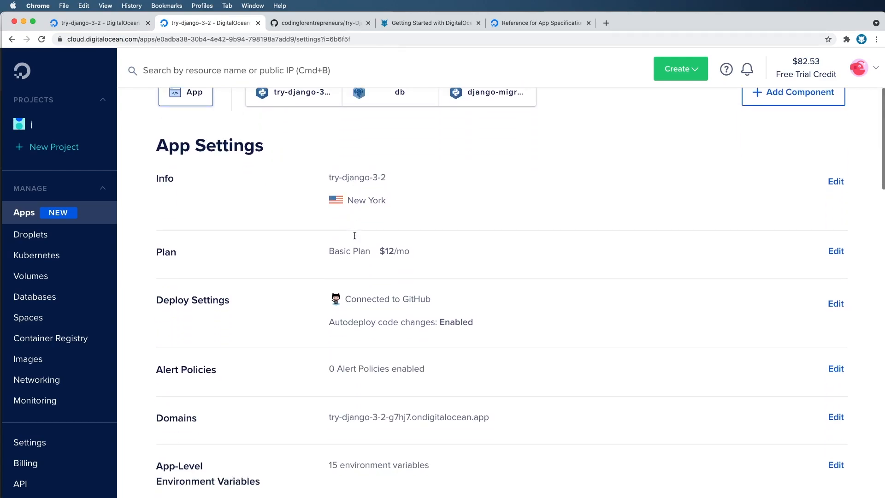
scroll(down, 3)
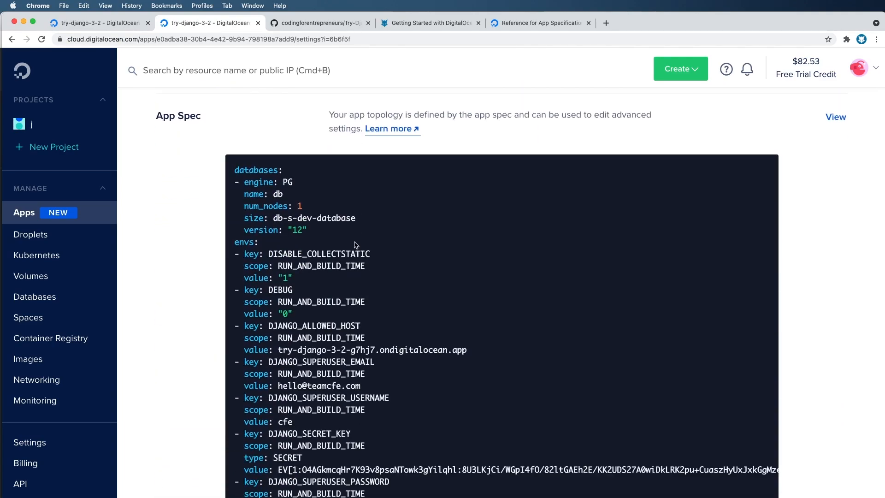
mouse_move(347, 244)
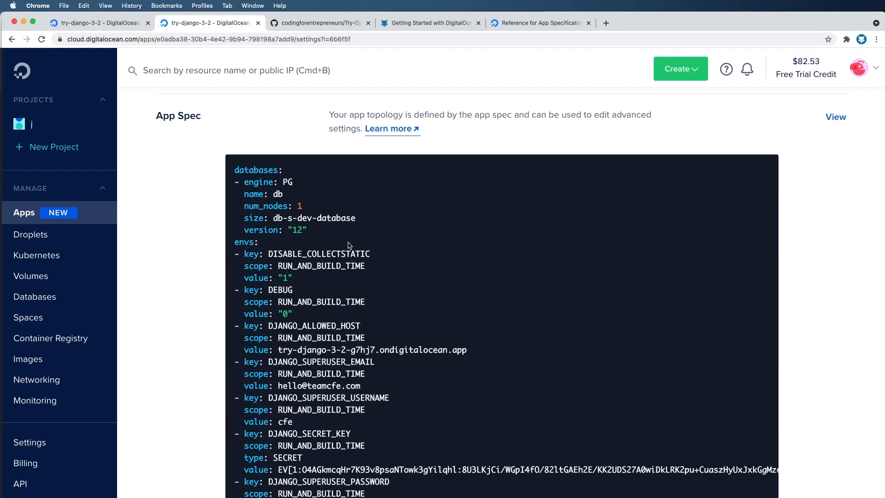
mouse_move(329, 266)
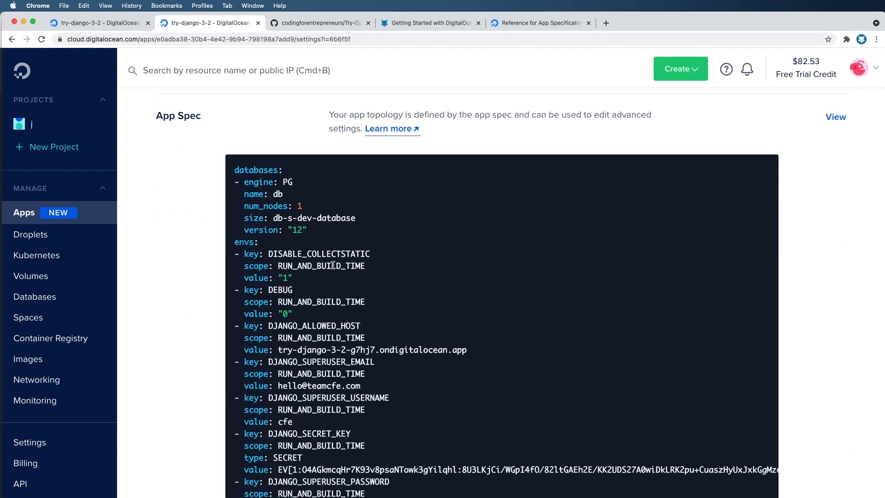
scroll(down, 3)
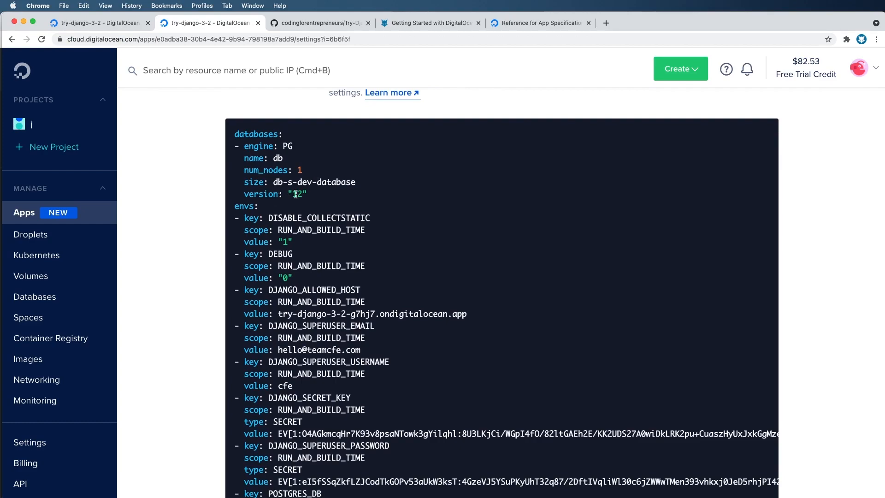
scroll(down, 3)
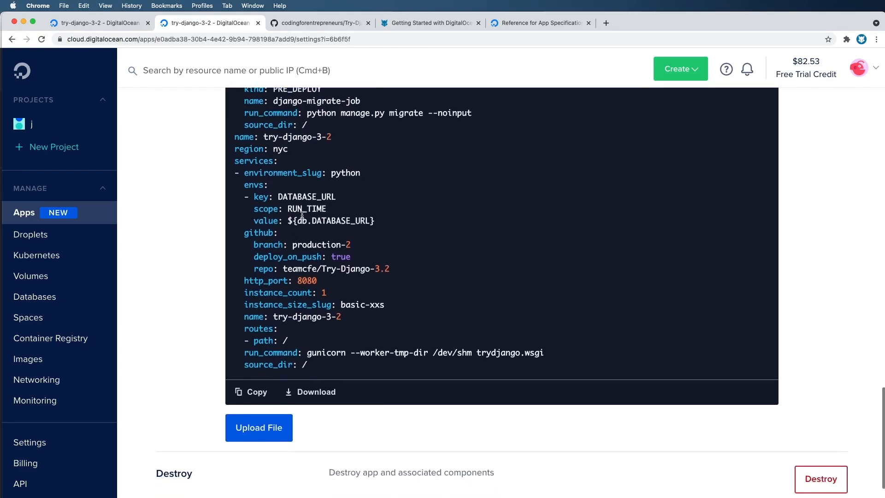
Step: Download the app spec as try-django-3-2.yaml and open it from the download bar
click(316, 392)
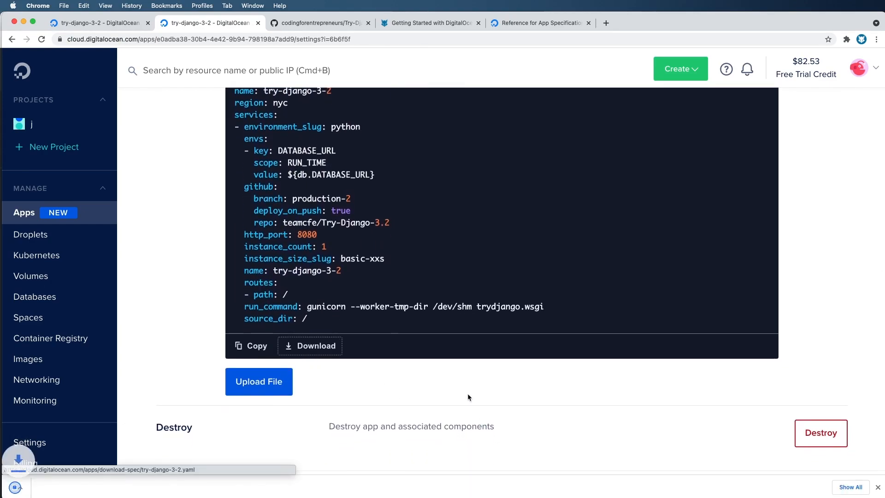
click(310, 346)
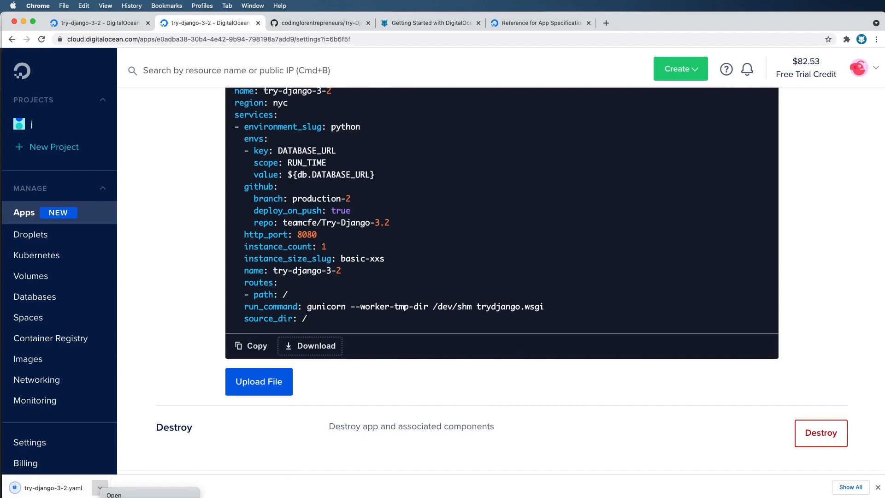
click(114, 494)
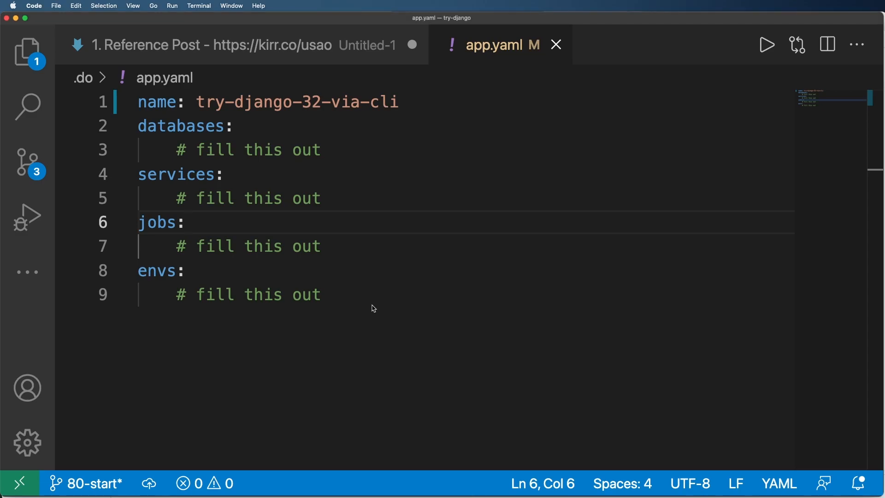
Step: Copy the downloaded try-django-3-2.yaml spec content over the template in app.yaml
click(672, 44)
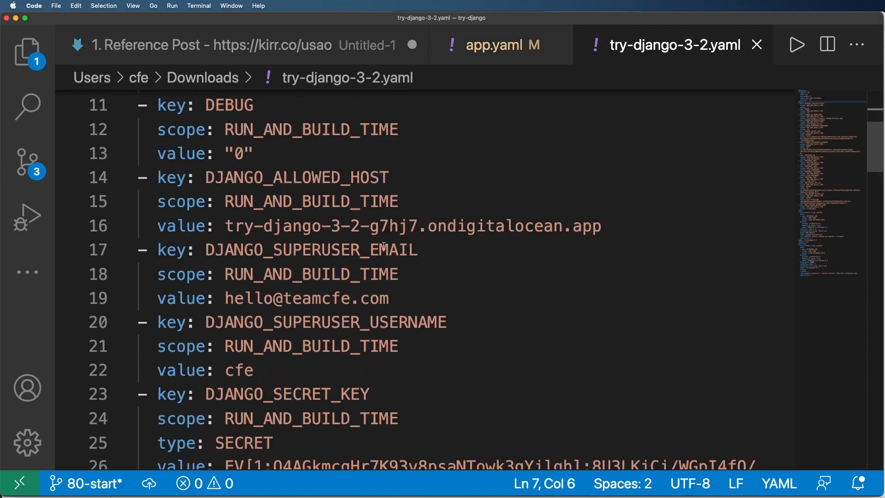
scroll(down, 3)
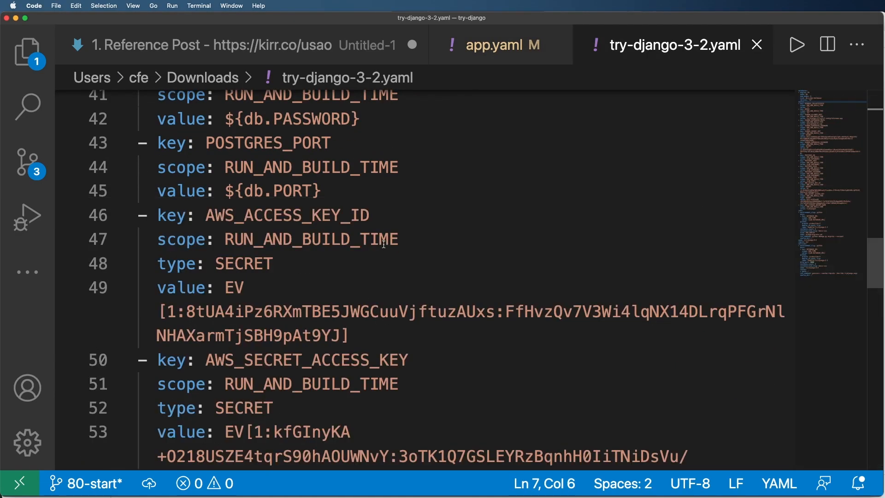
click(501, 44)
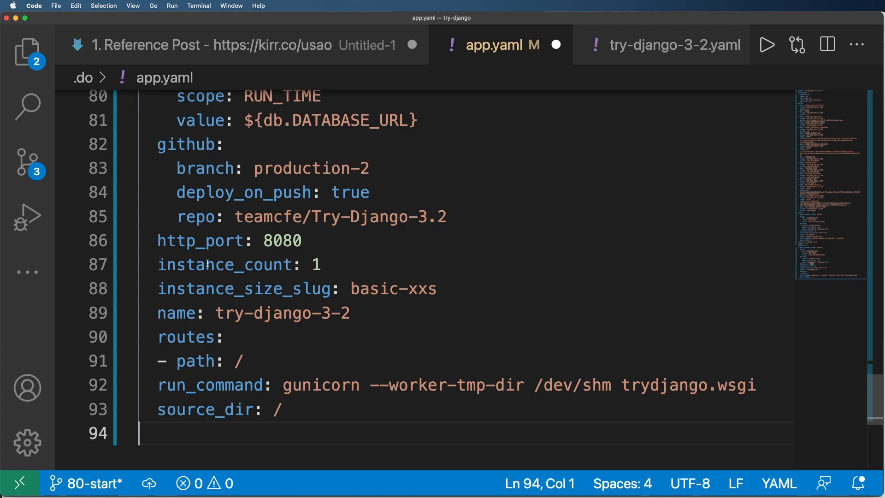
scroll(up, 3)
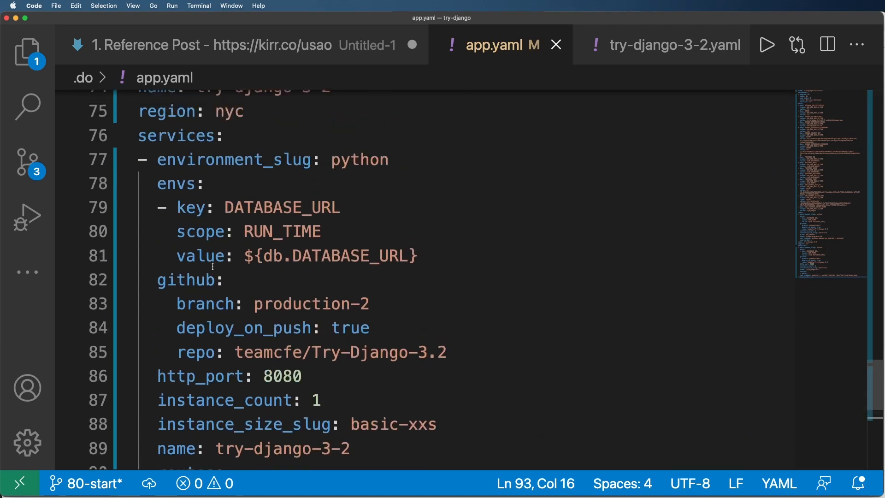
double_click(158, 221)
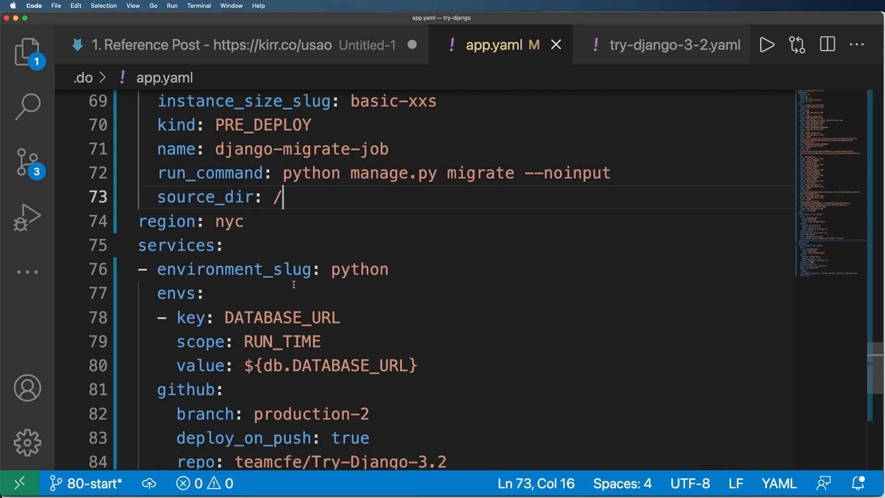
Step: Review the pasted GitHub repo value teamcfe/Try-Django-3.2 and its owner teamcfe
scroll(up, 3)
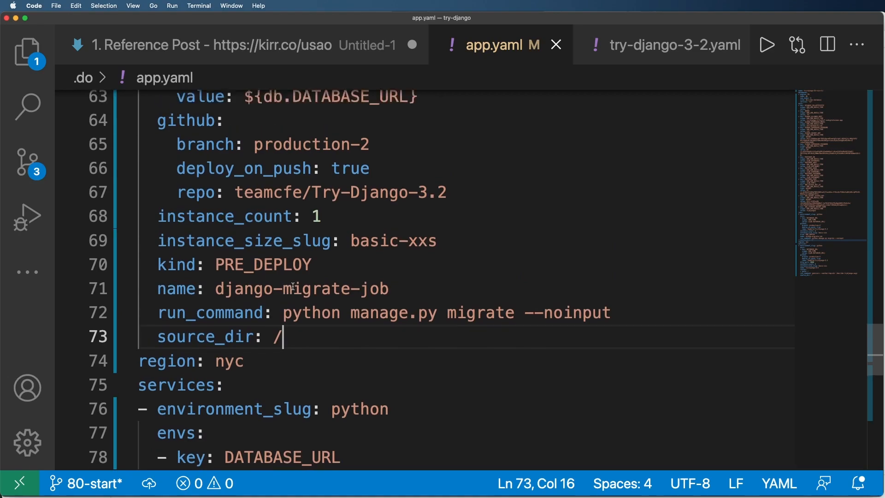
double_click(338, 246)
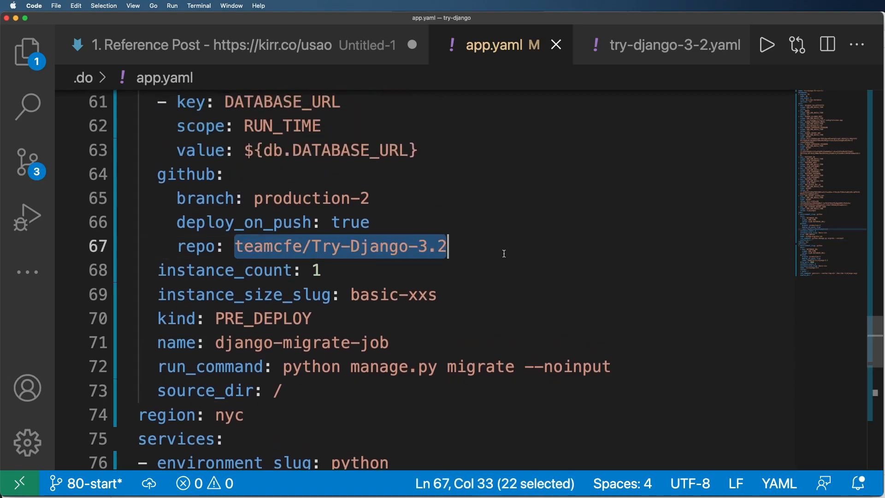
scroll(up, 3)
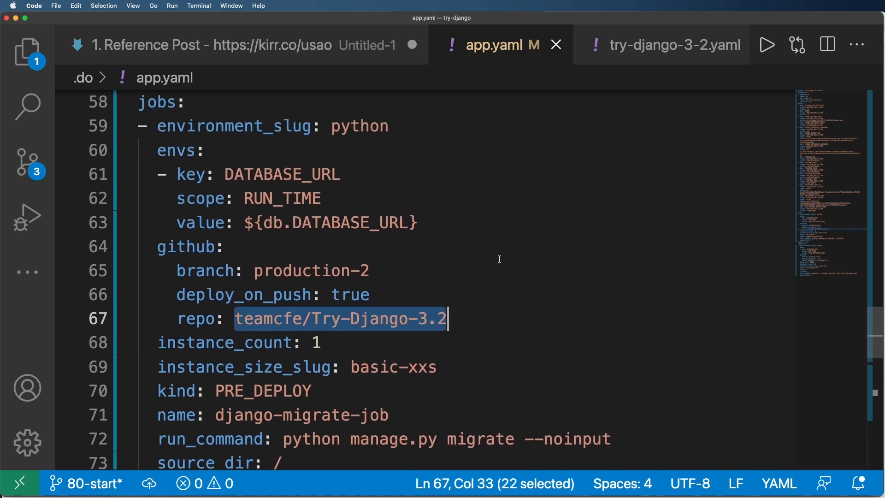
mouse_move(274, 327)
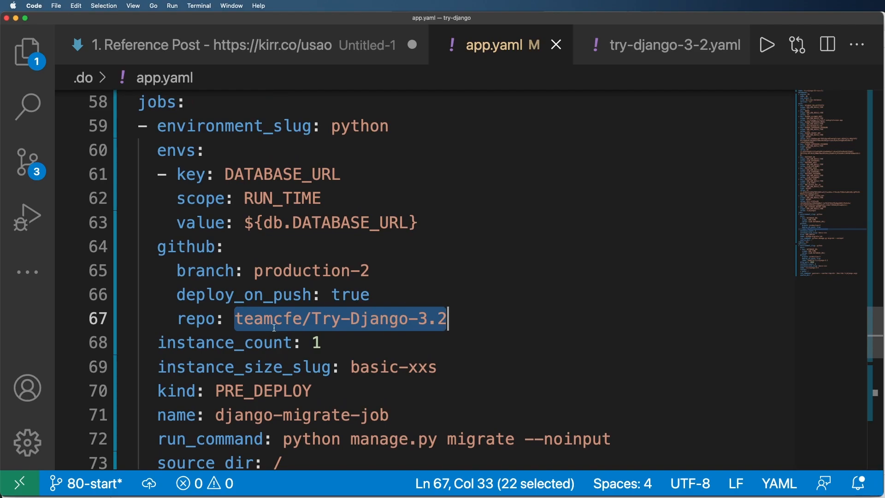
double_click(268, 318)
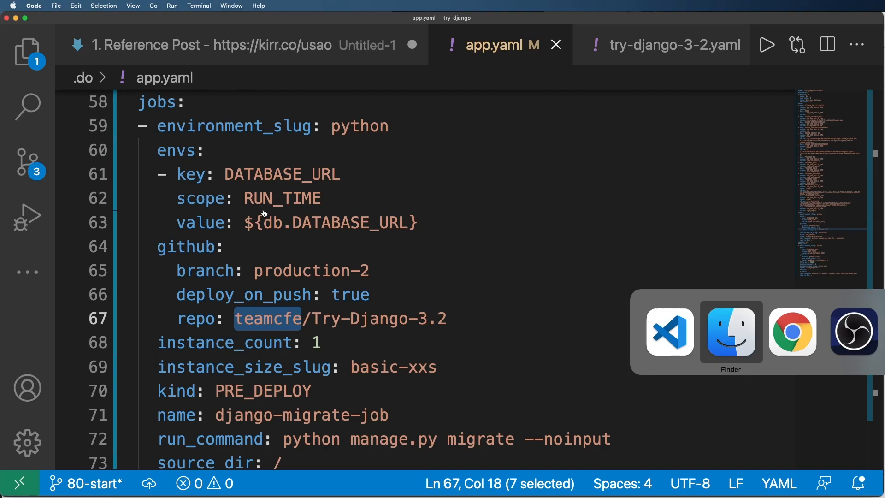
Step: Back in Chrome, bring up the App Specification Reference and scroll the doctl blog post
click(792, 331)
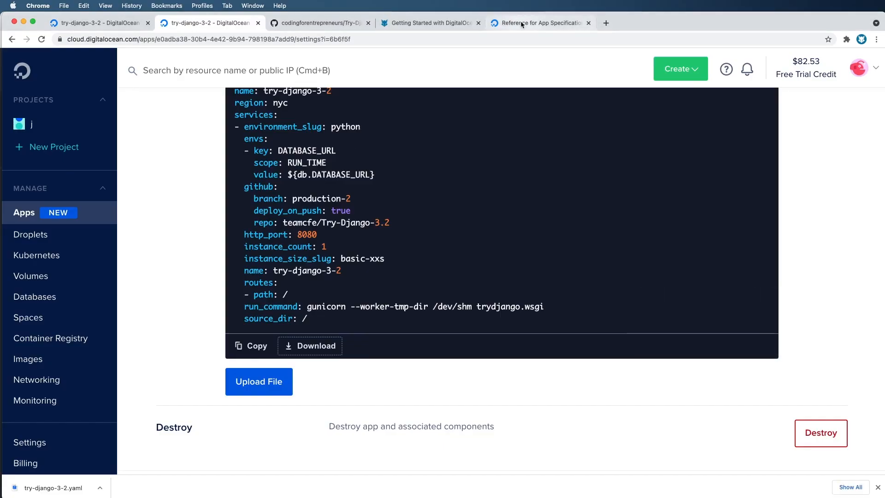
click(537, 22)
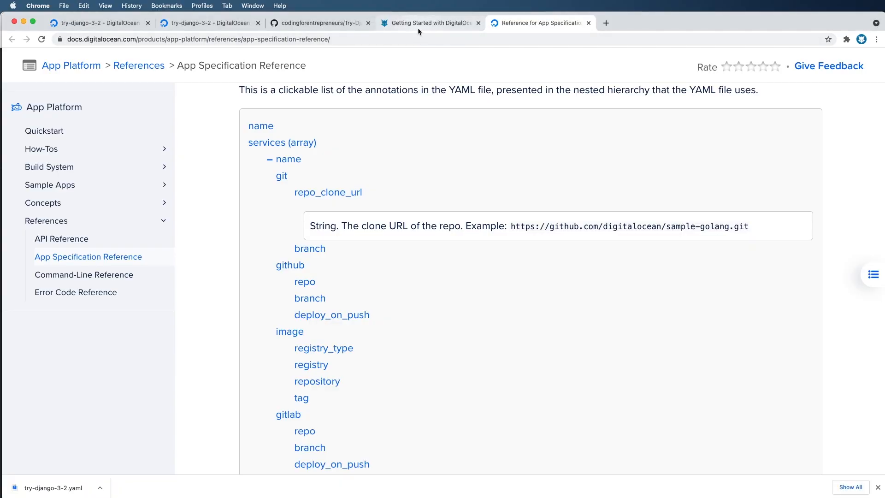
click(429, 23)
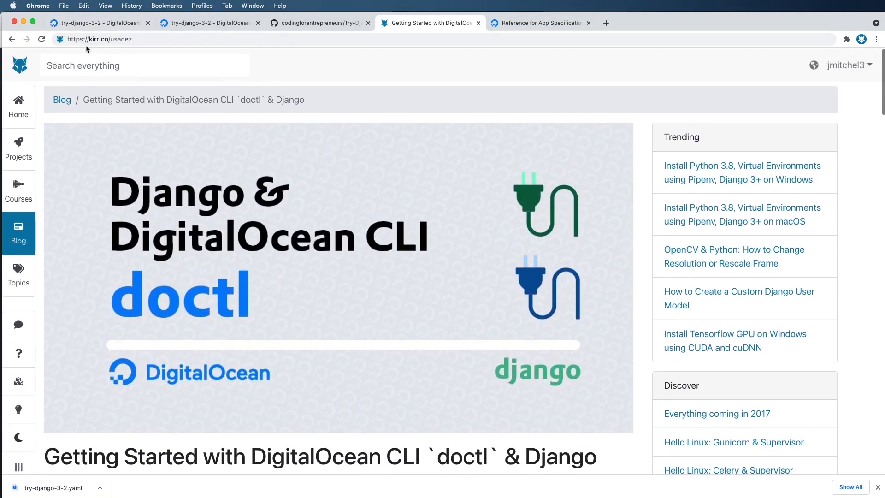
scroll(down, 3)
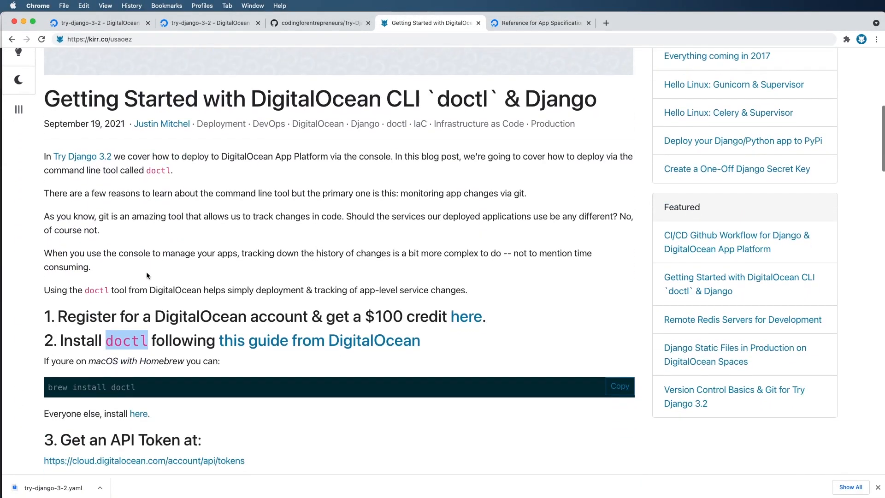
scroll(down, 3)
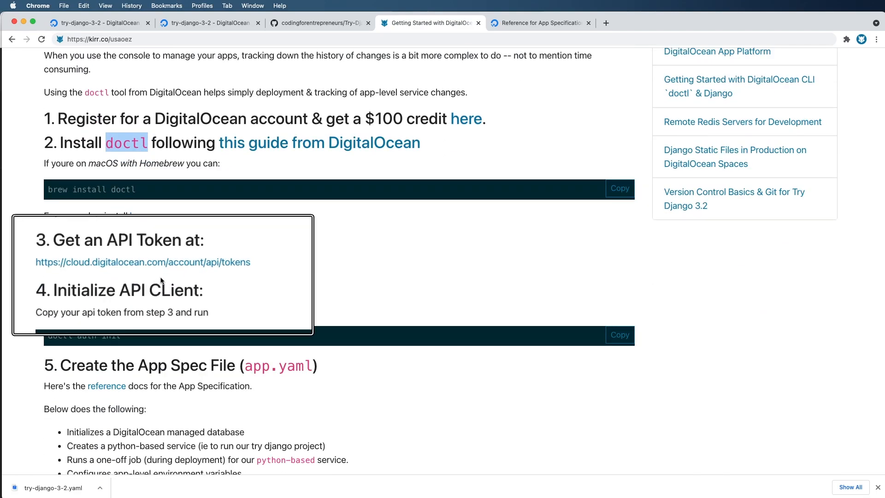
scroll(down, 3)
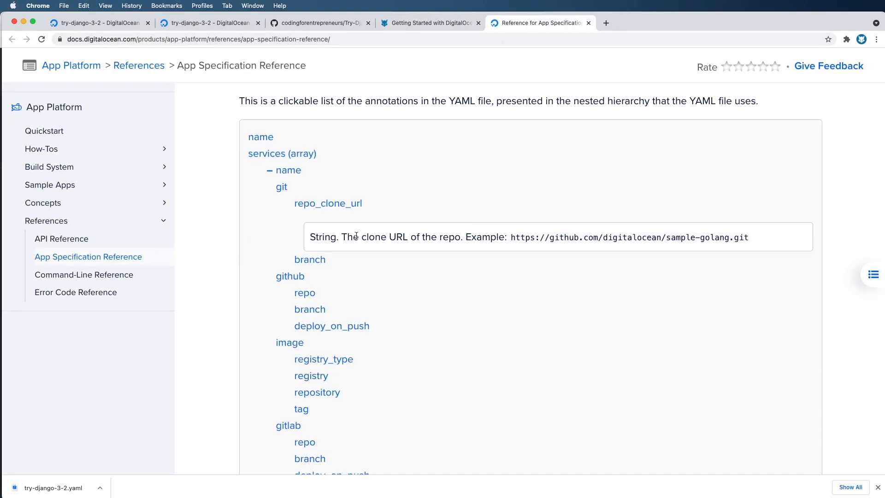
mouse_move(720, 235)
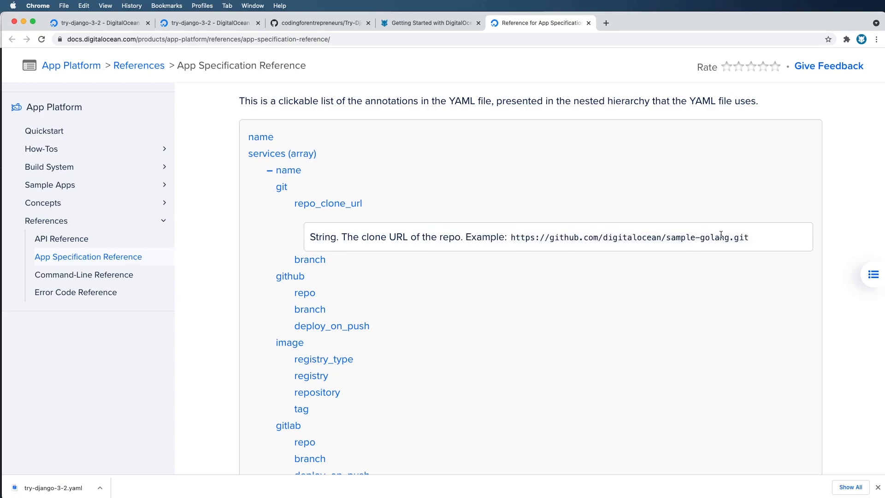
mouse_move(512, 237)
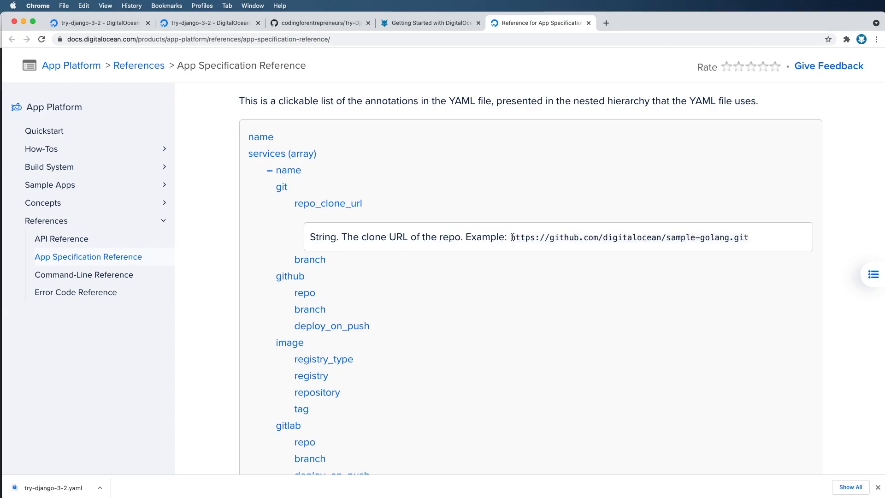
Step: Highlight the example repo_clone_url and expand the git branch field description
double_click(630, 237)
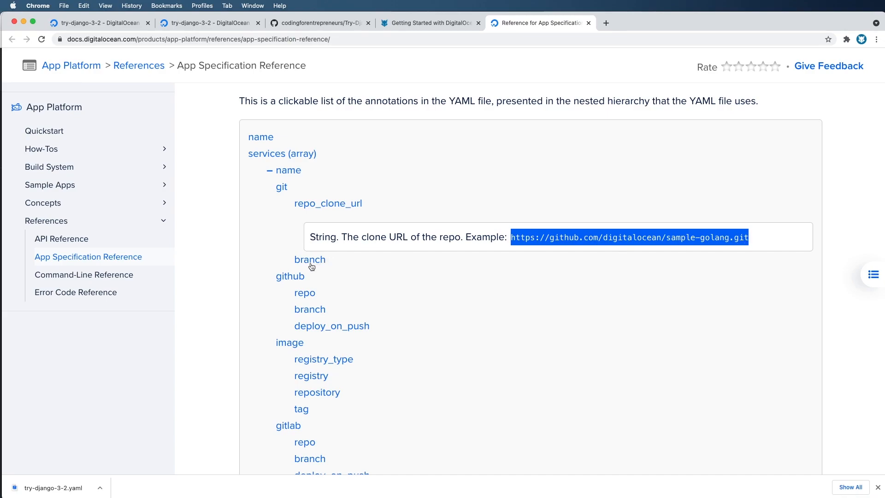
click(310, 259)
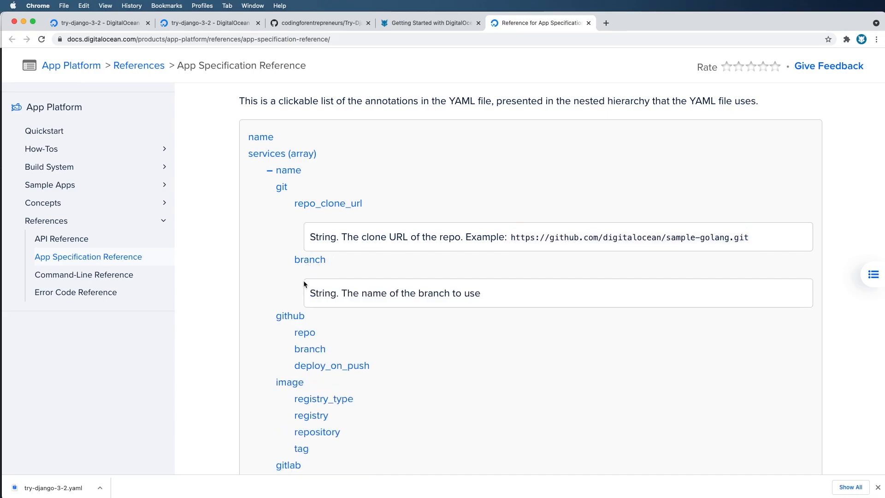
mouse_move(295, 319)
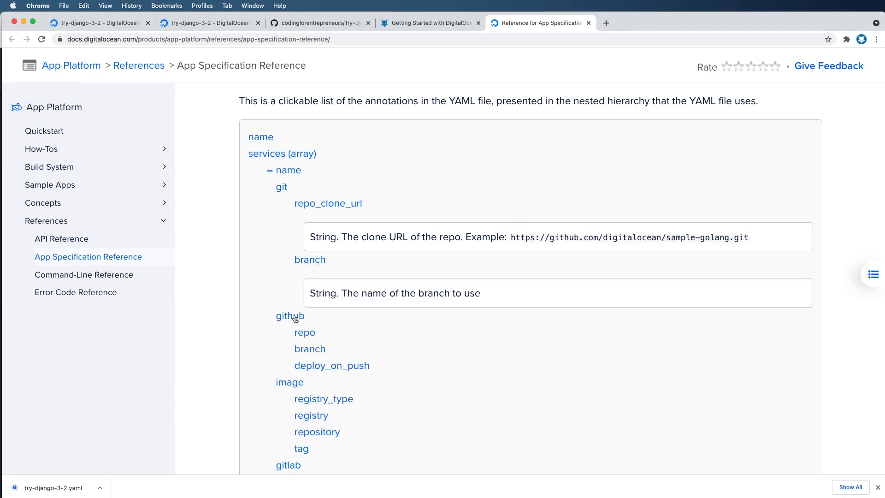
mouse_move(344, 312)
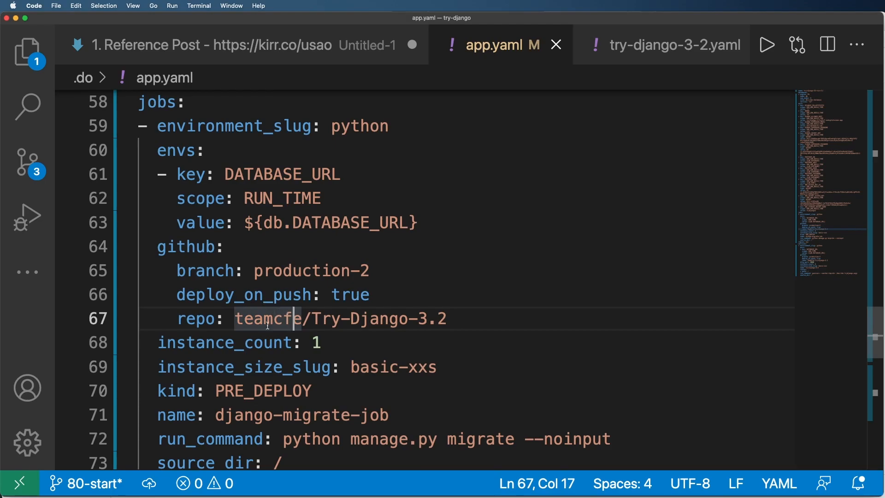
mouse_move(305, 337)
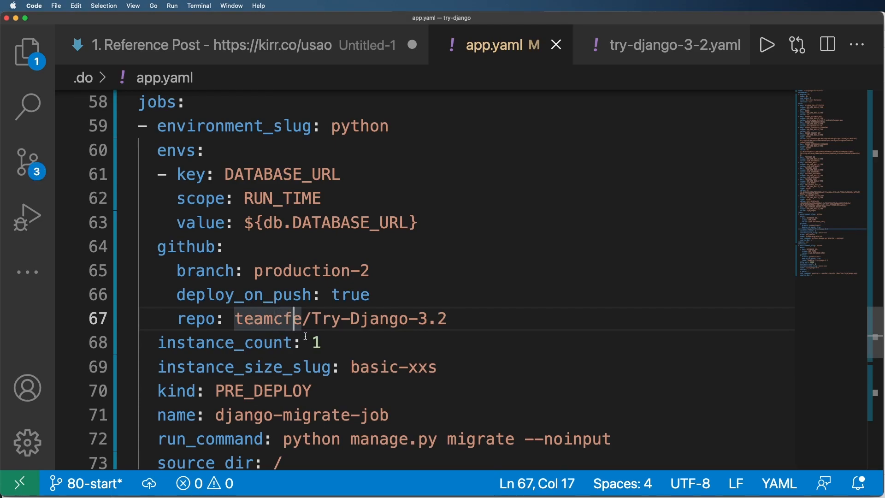
Step: Scroll app.yaml from the migrate job's teamcfe repo through the Postgres and AWS env variables
scroll(down, 3)
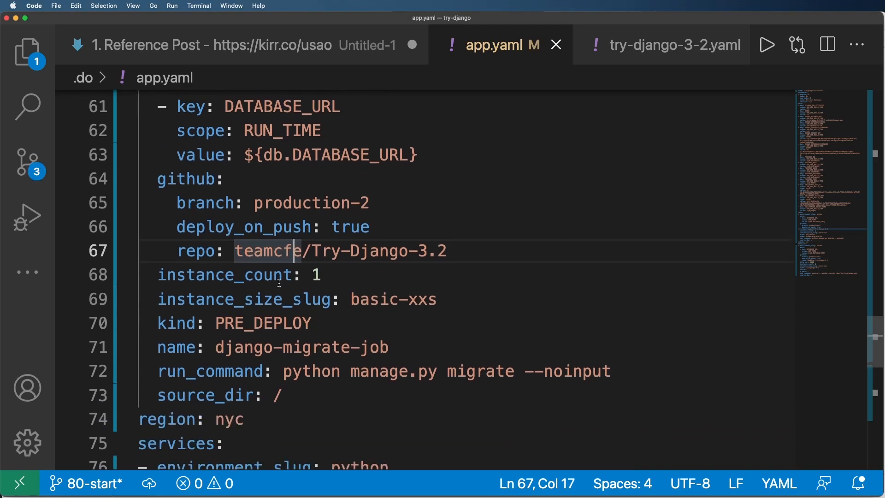
click(290, 275)
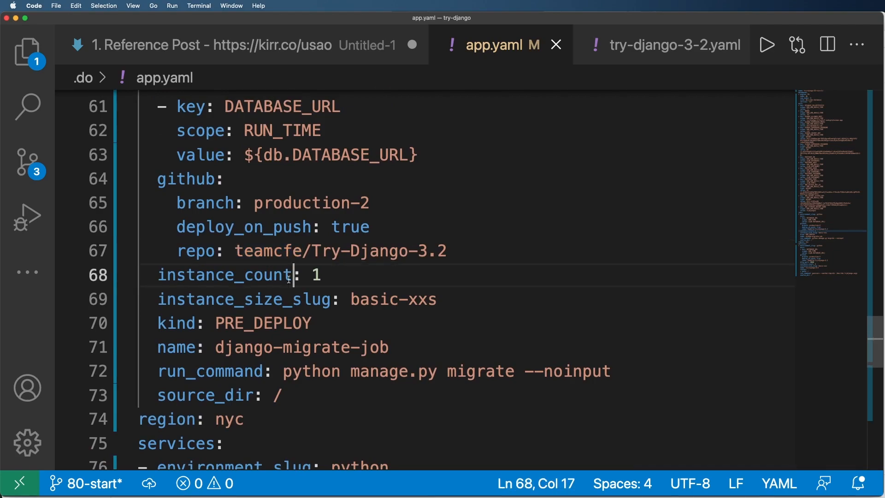
double_click(268, 251)
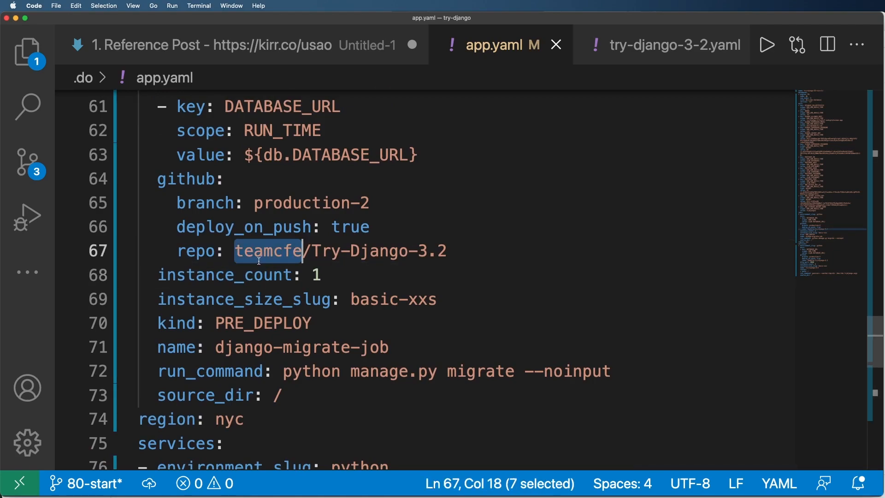
mouse_move(285, 274)
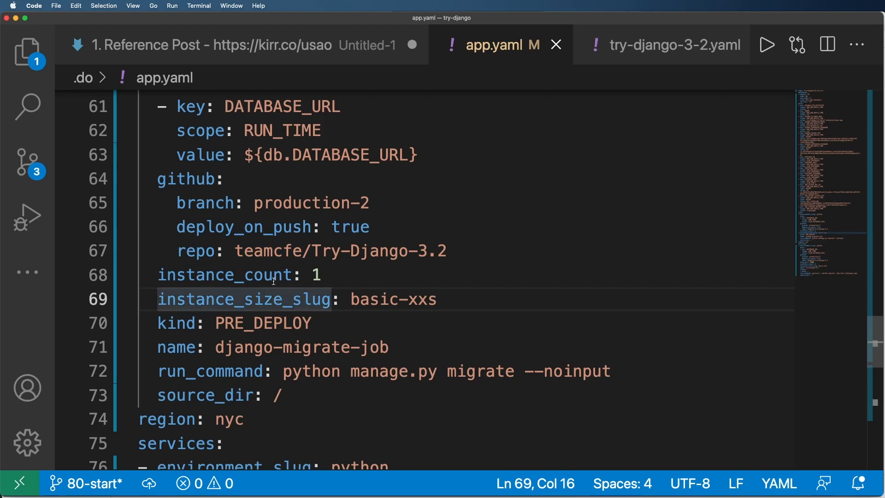
click(318, 274)
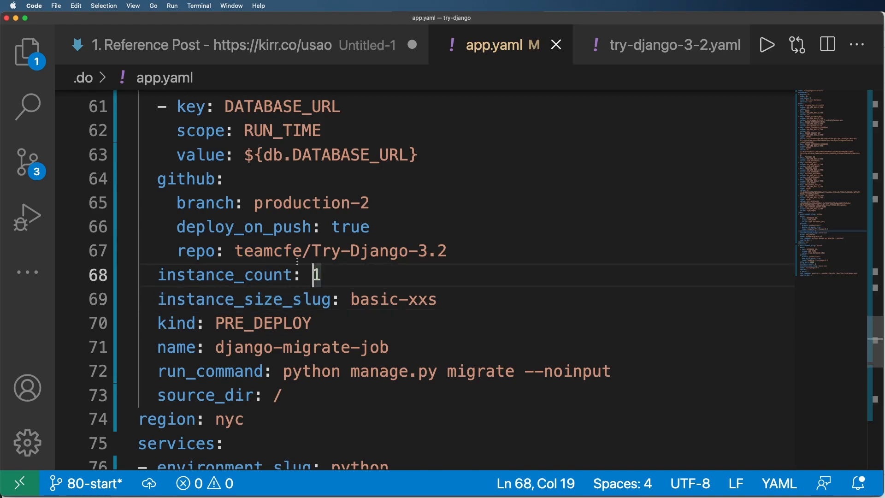
scroll(down, 3)
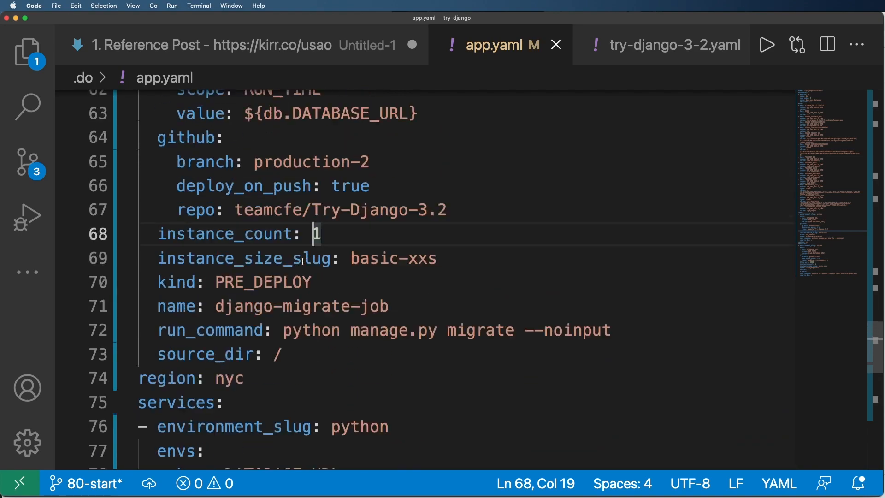
scroll(up, 3)
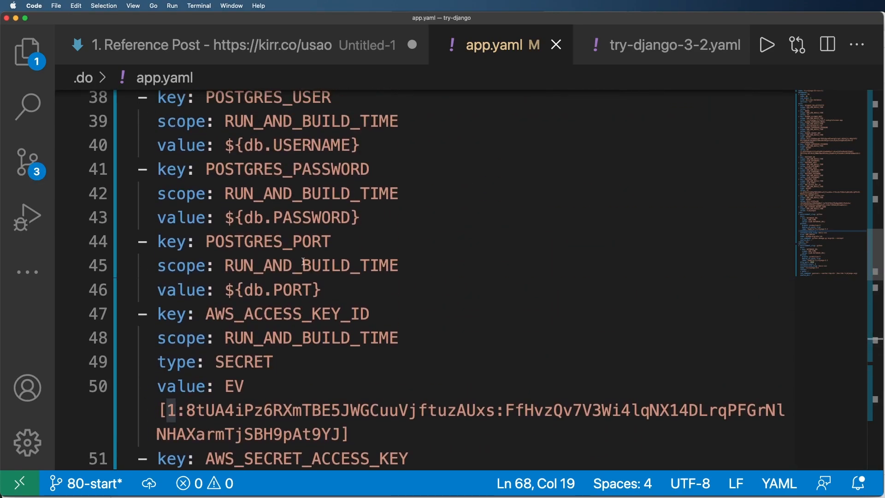
scroll(up, 3)
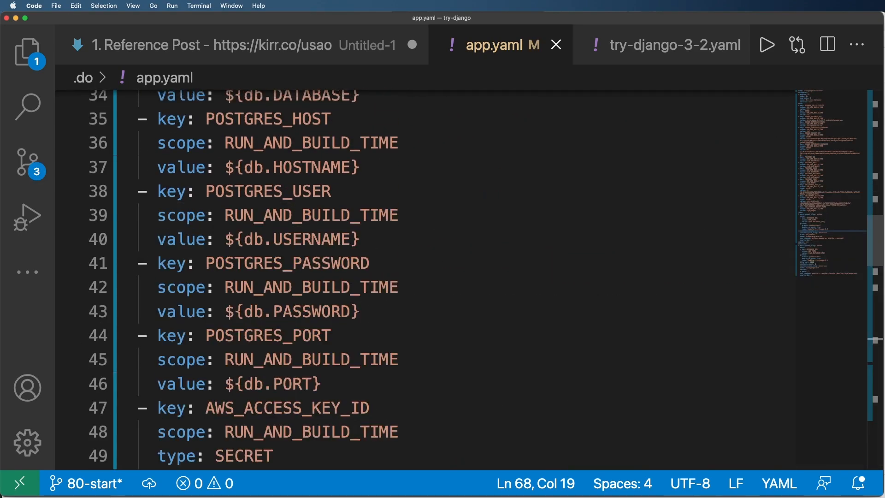
Step: In the envs section, shorten the allowed host value to .ondigitalocean.app
scroll(up, 3)
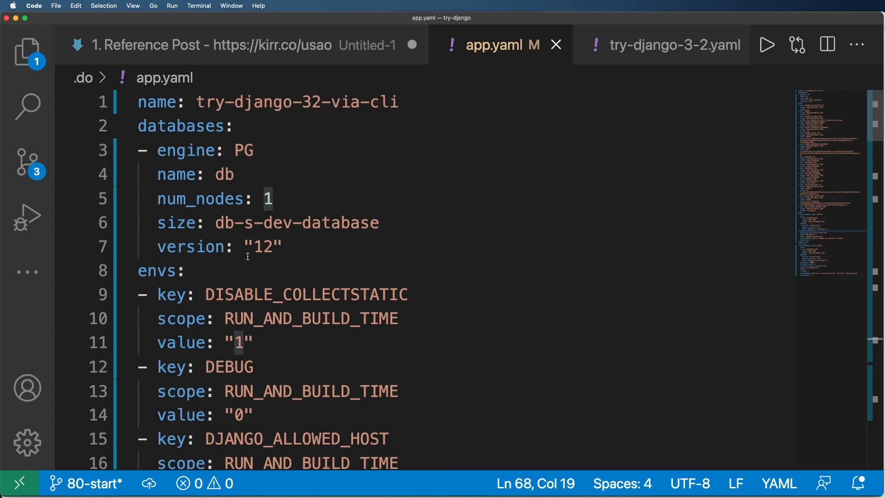
double_click(159, 270)
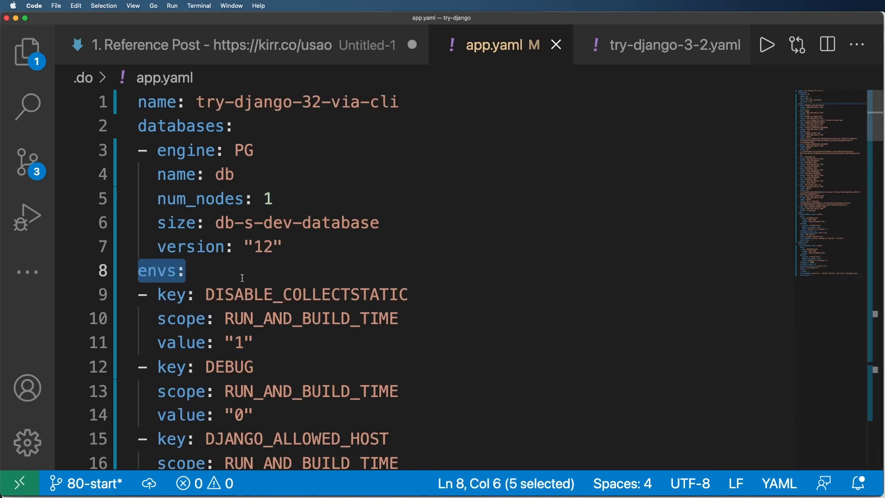
scroll(down, 3)
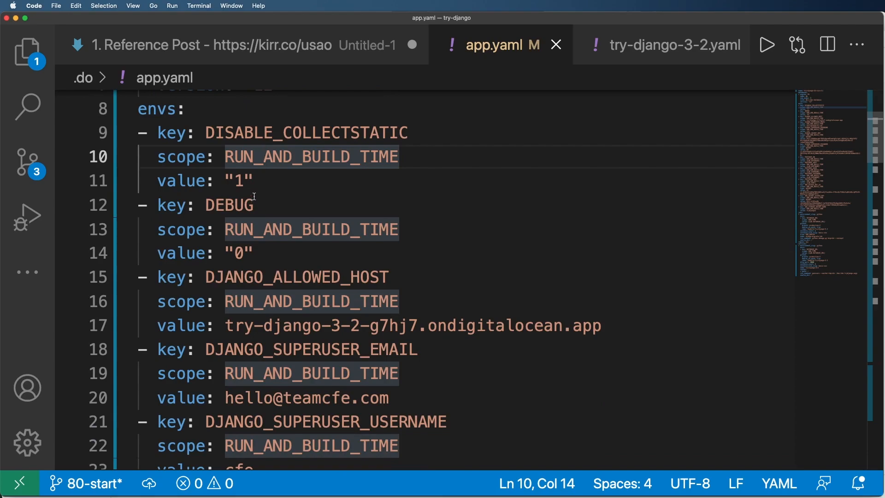
scroll(down, 3)
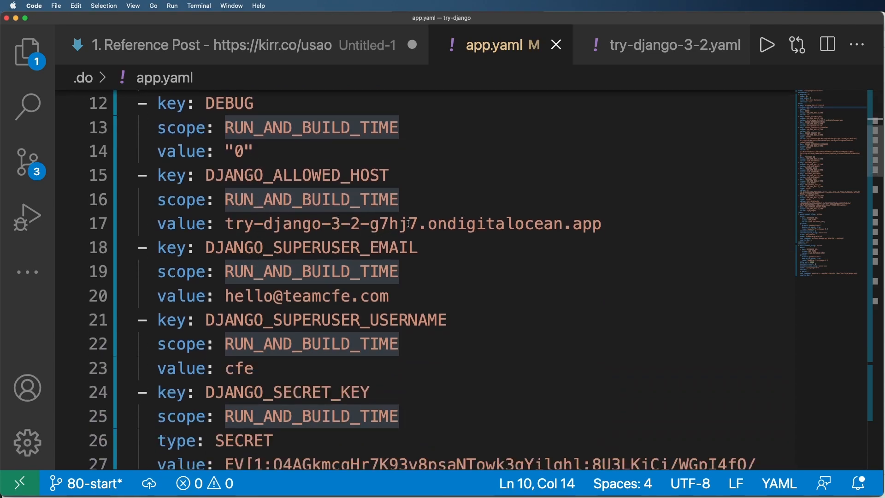
double_click(322, 224)
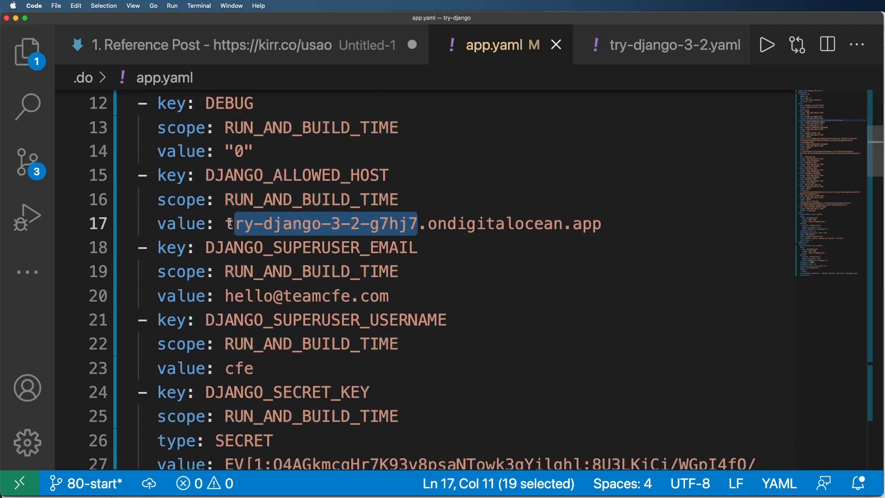
key(Delete)
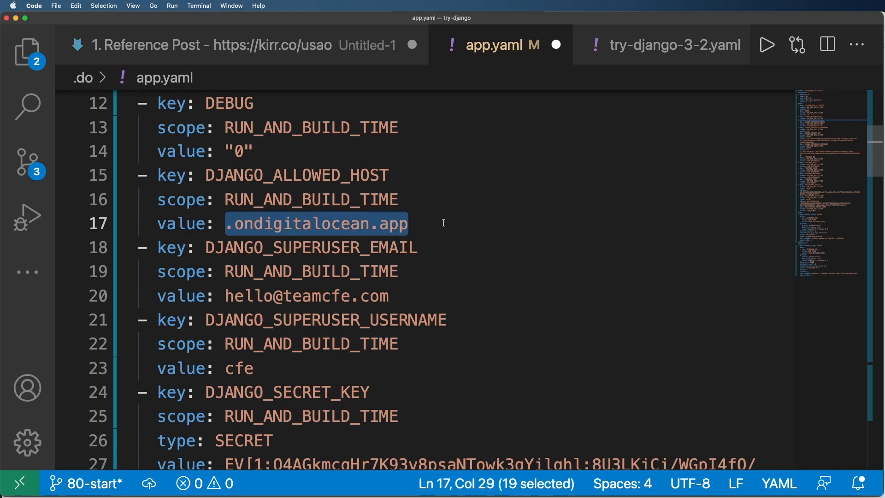
scroll(down, 3)
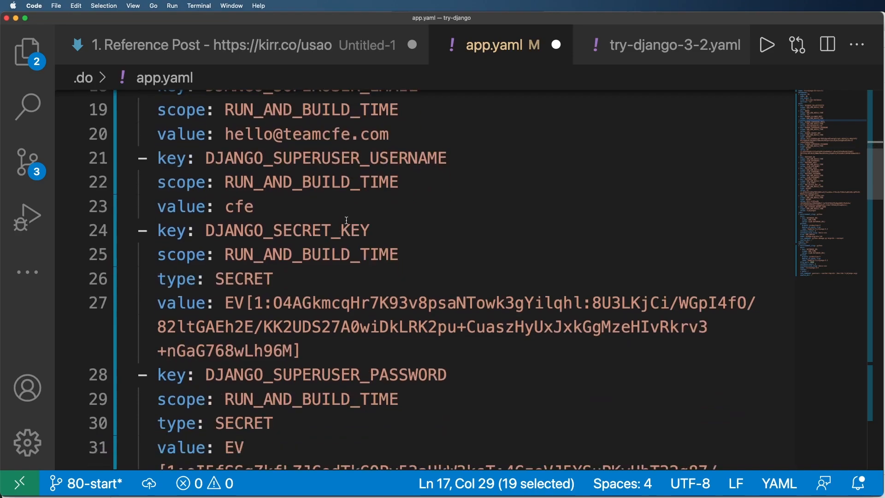
double_click(287, 230)
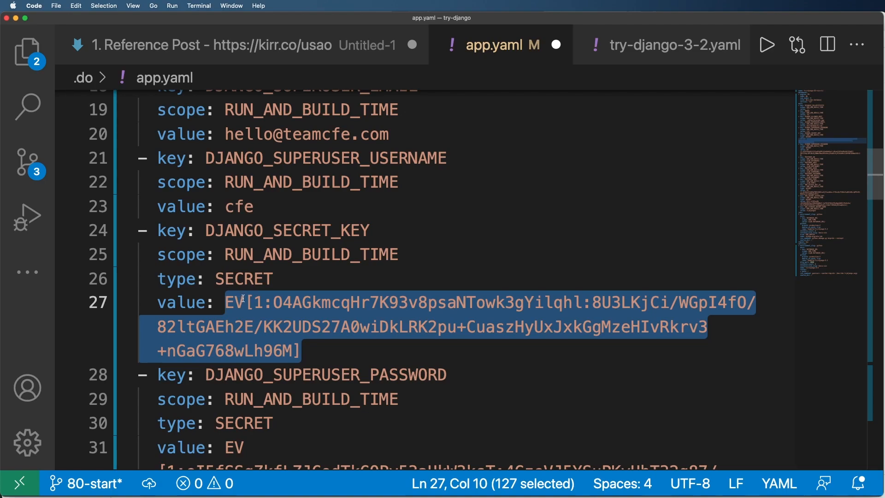
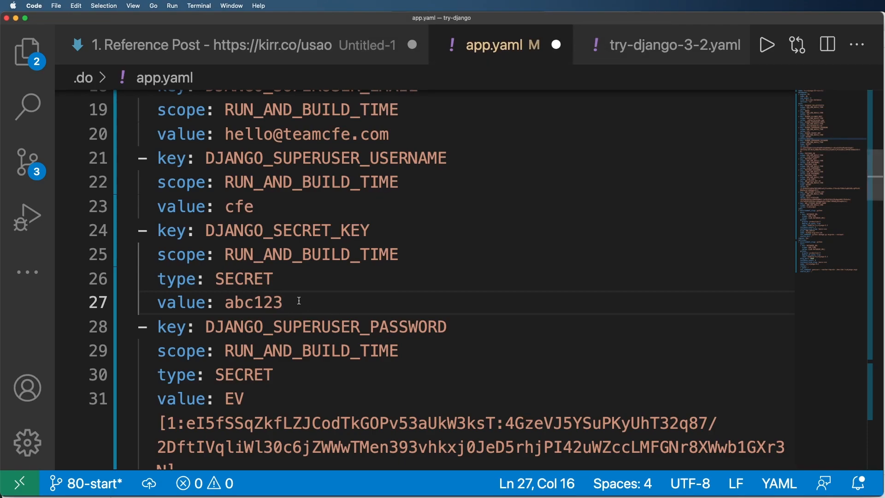
mouse_move(315, 310)
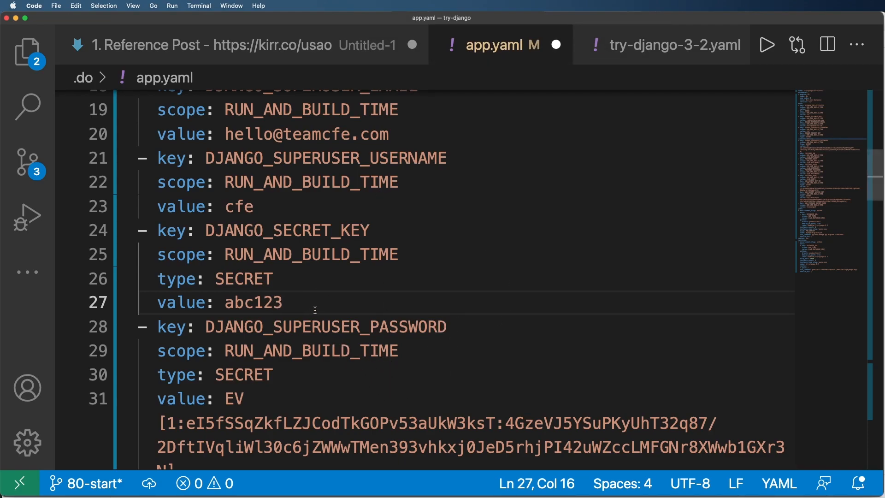
scroll(down, 3)
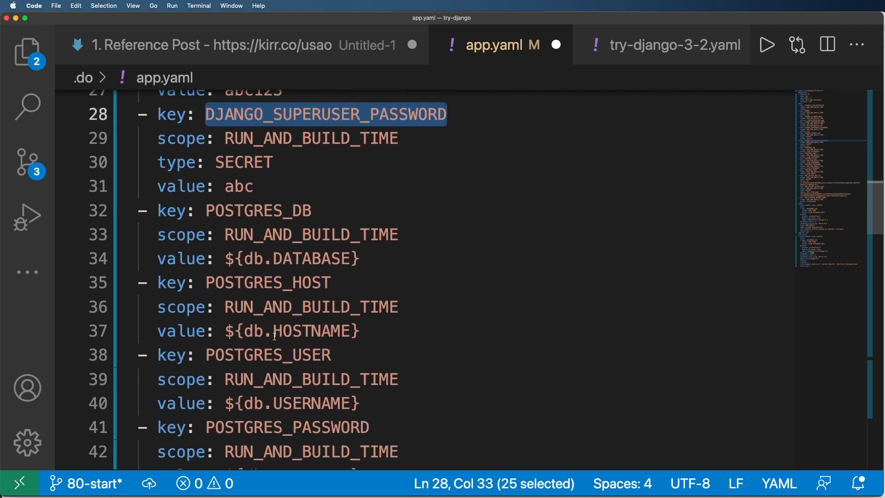
scroll(down, 3)
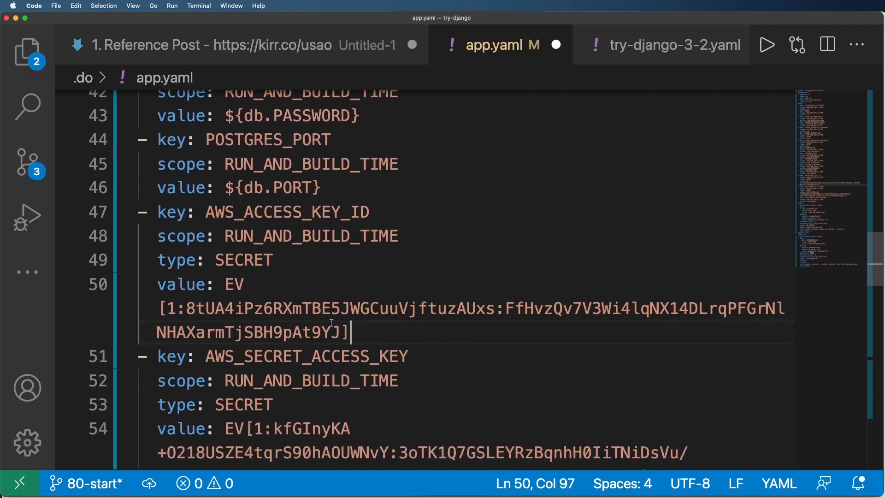
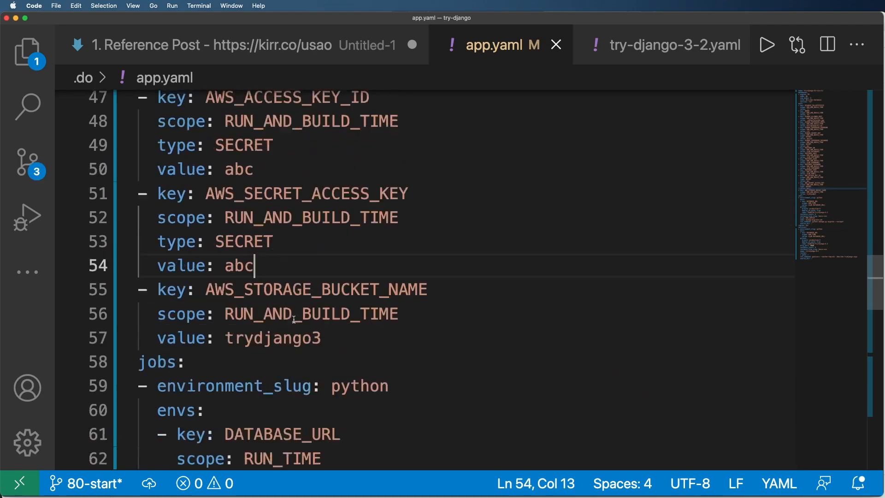
scroll(up, 3)
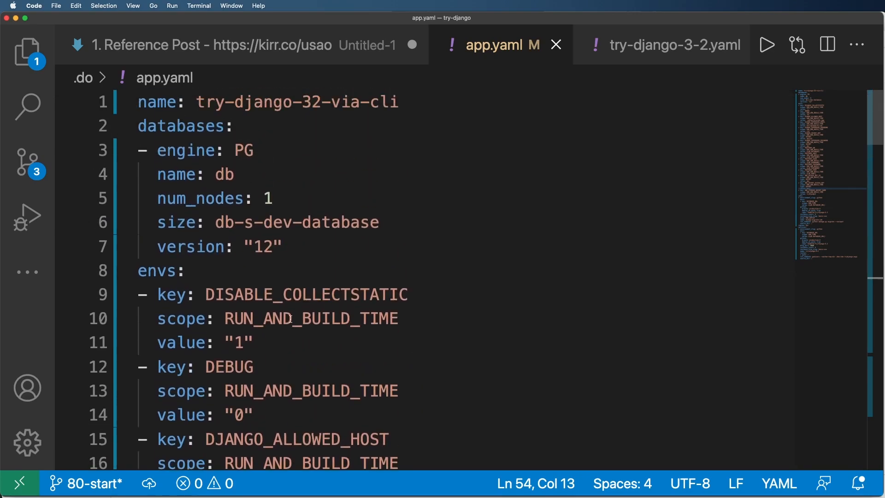
Step: Scroll app.yaml and highlight the 'type: SECRET' line of the Django secret key
scroll(down, 3)
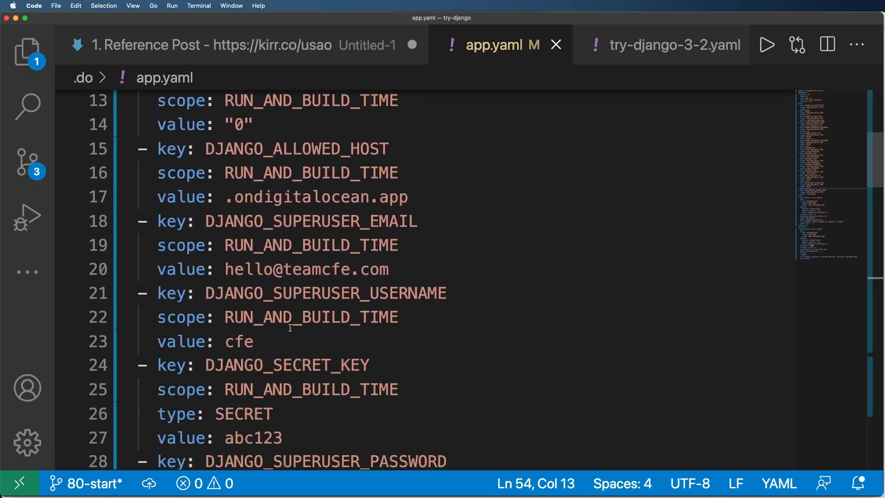
scroll(down, 3)
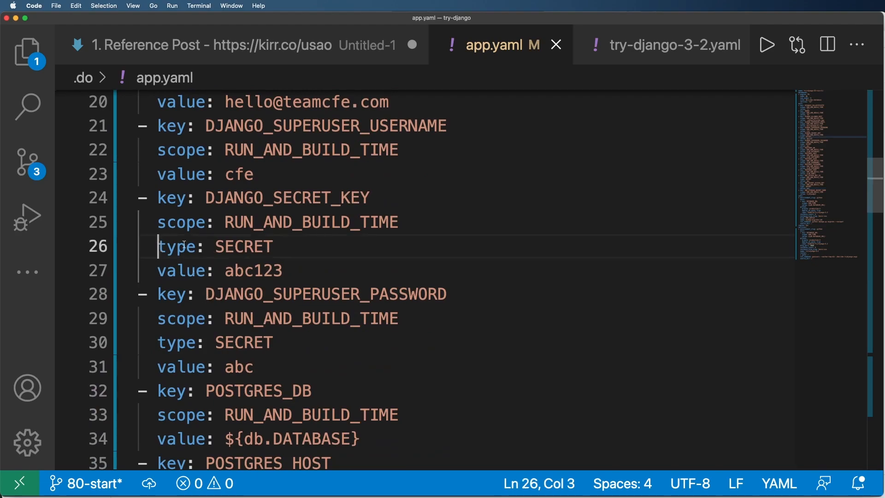
double_click(253, 270)
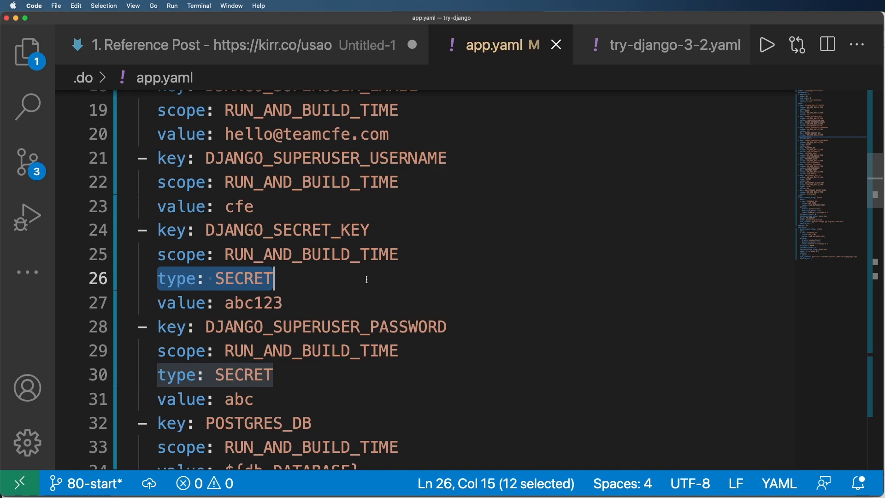
mouse_move(266, 323)
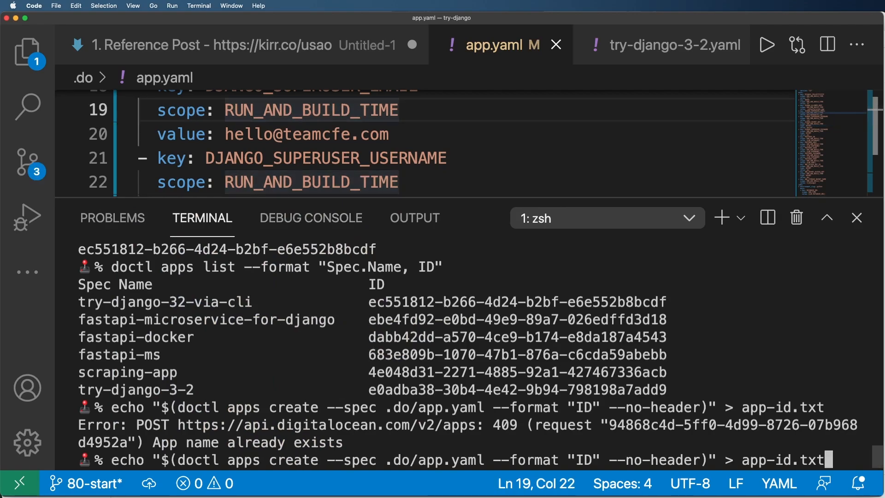
Step: Run doctl apps update "$(cat app-id.txt)" from the reference notes in the terminal
key(Return)
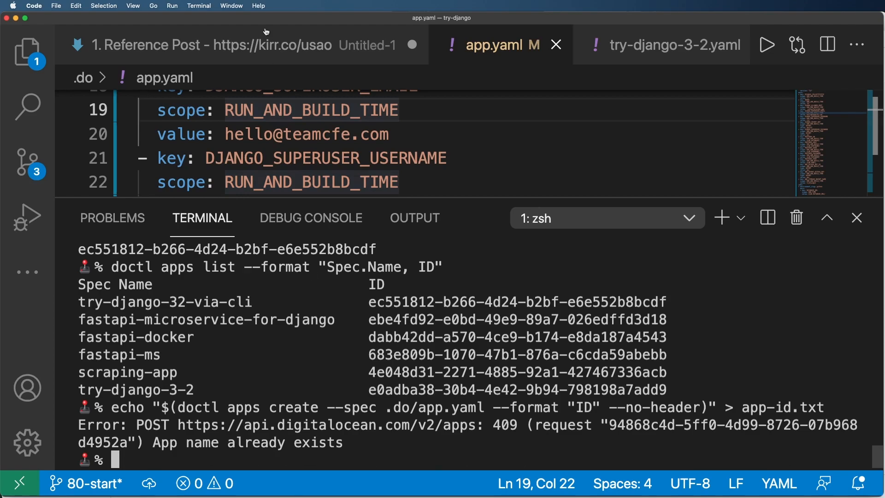
click(226, 45)
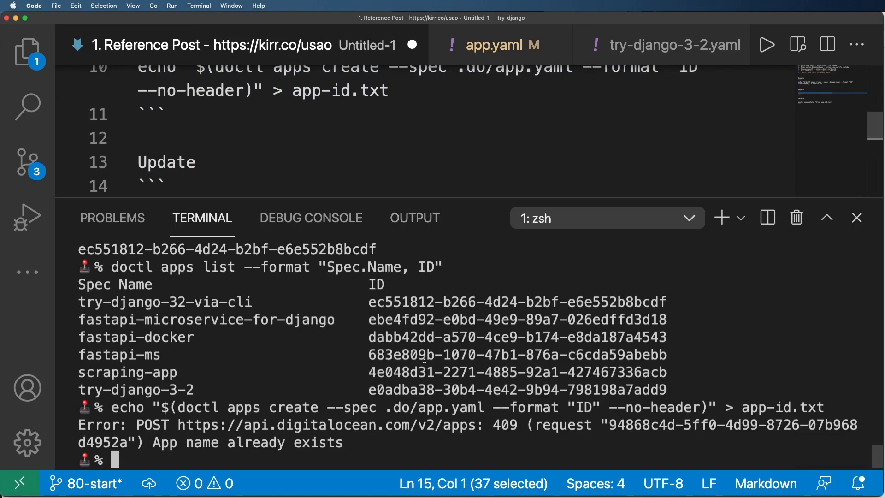
text(doctl apps update "$(cat app-id.txt)")
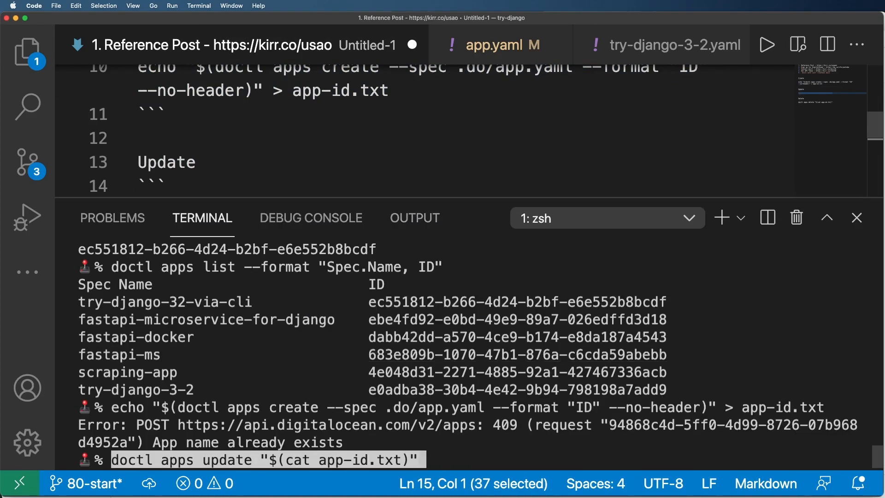
key(Return)
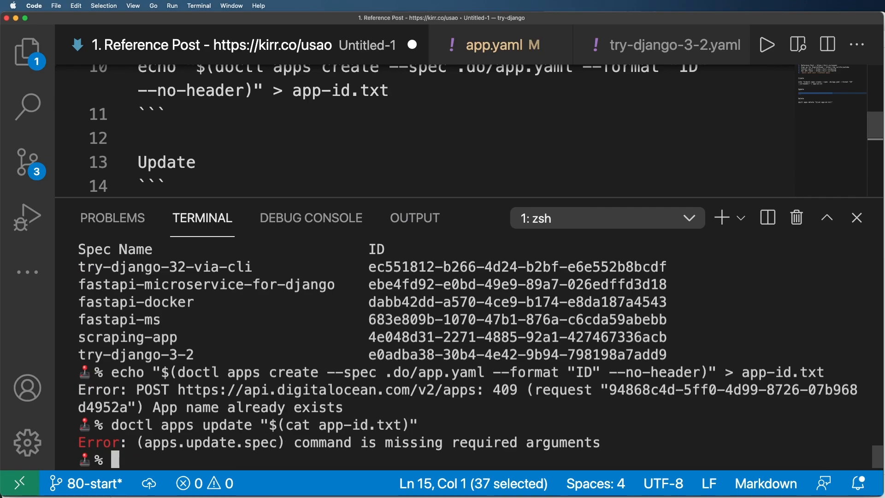
Step: Rerun doctl apps update with --spec .do/app.yaml, which fails with a 404 not-found error
text(doctl apps update "$(cat app-id.txt)")
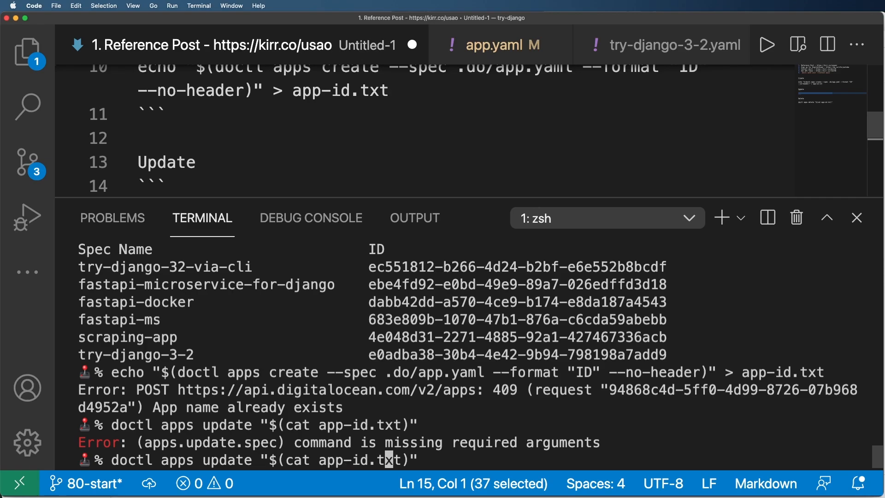
text(--sp)
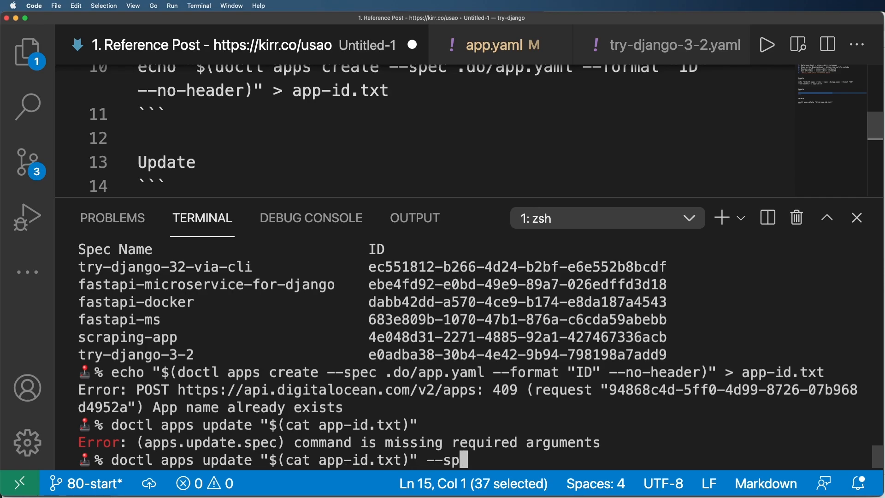
text(ec .do/)
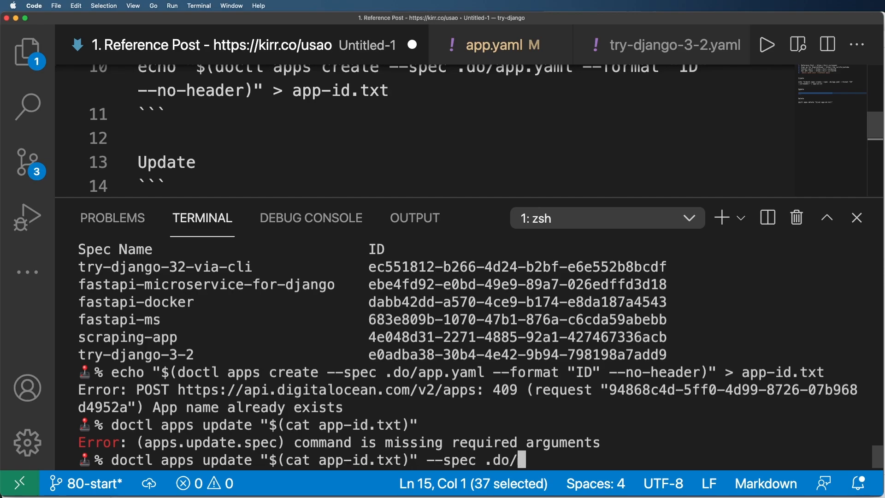
text(app.yaml)
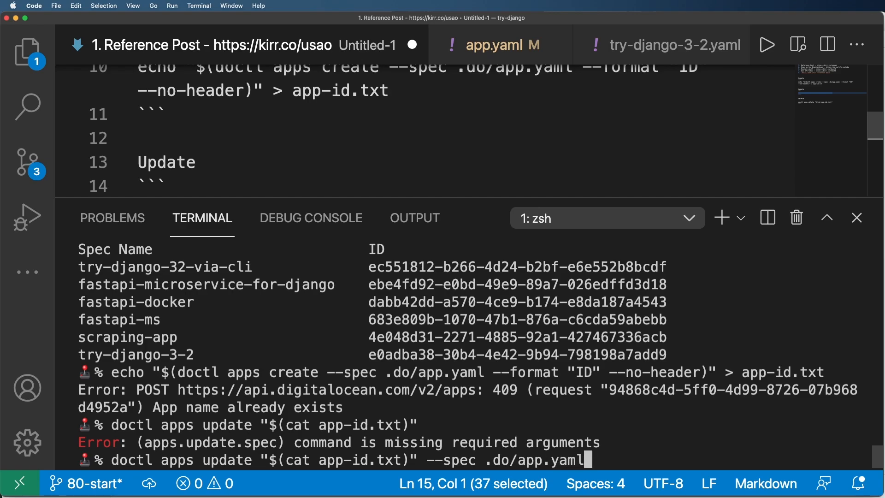
key(Return)
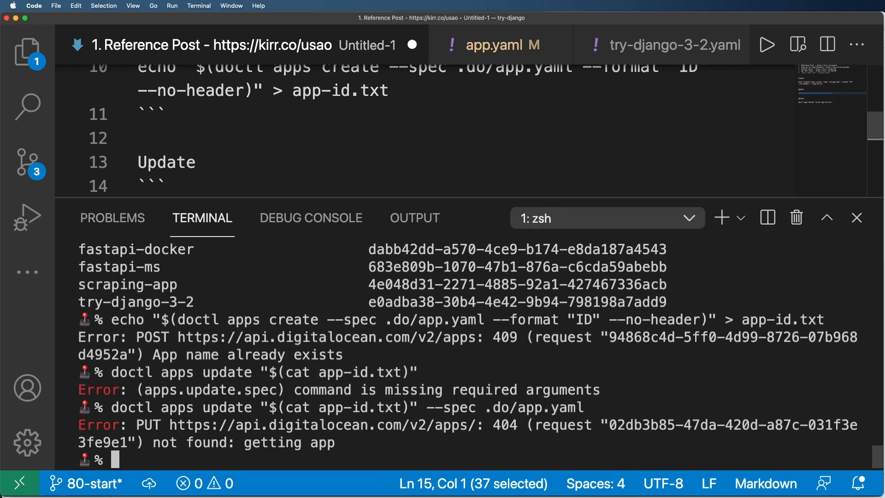
mouse_move(415, 349)
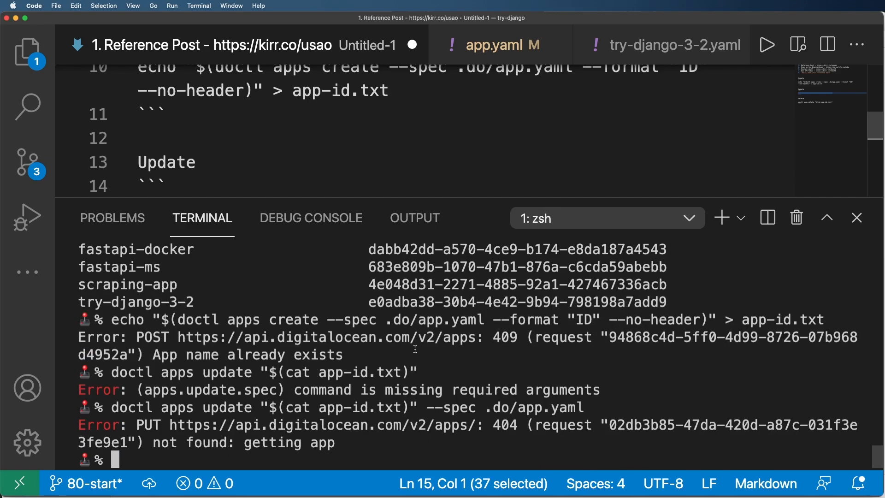
mouse_move(377, 417)
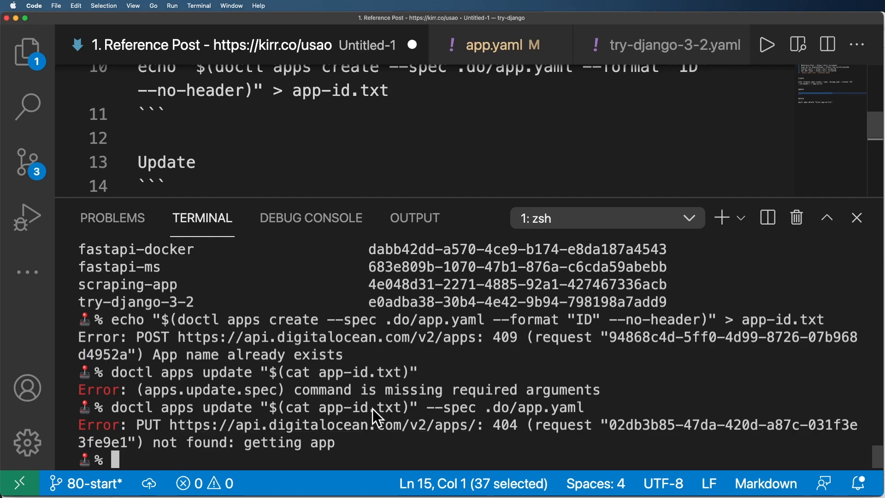
mouse_move(433, 410)
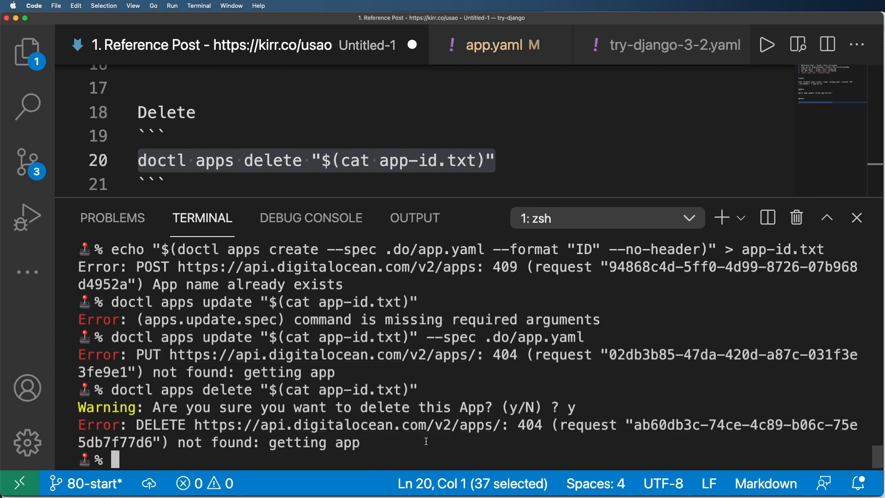
Step: List apps with doctl apps list --format "Spec.Name, ID" to find the real app ID
text(doctl apps list)
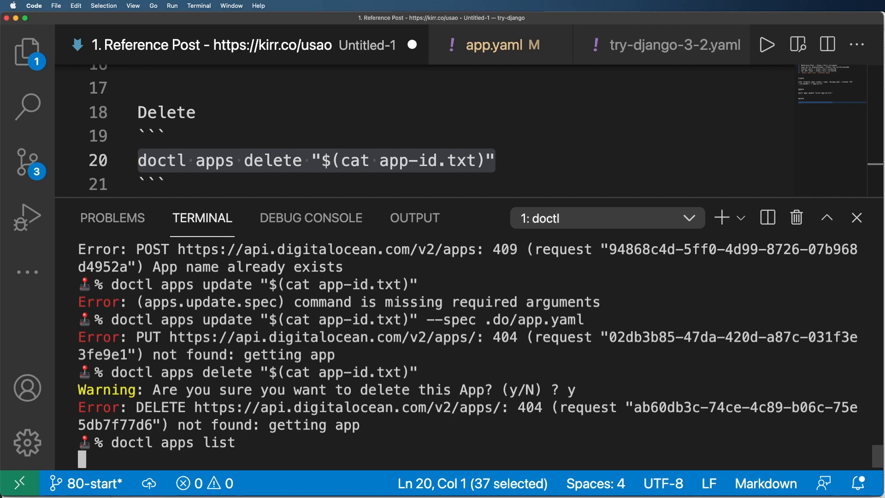
key(Return)
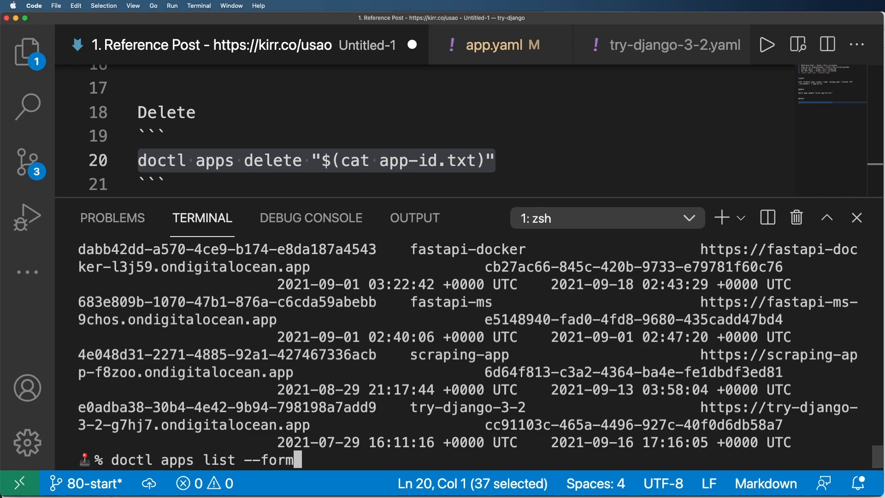
text(at "S)
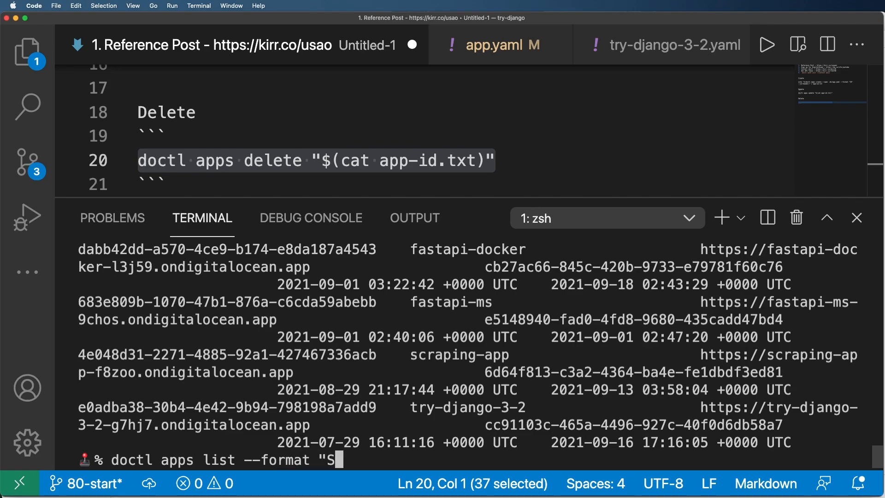
text(pec.Name, ID)
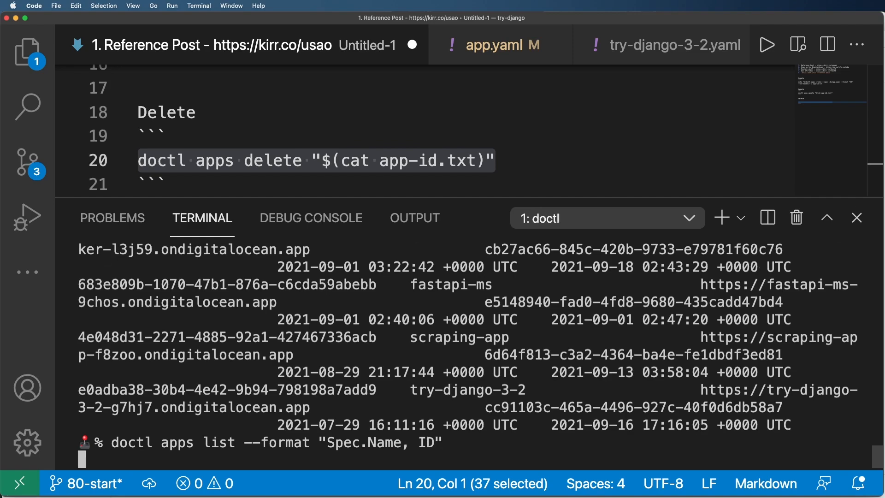
key(Return)
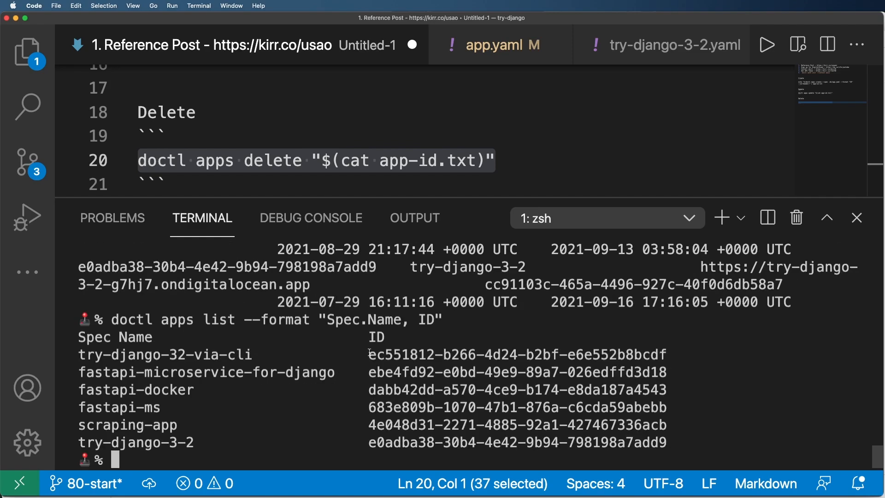
Step: Start the doctl apps delete command with the try-django-32-via-cli ID
text(d)
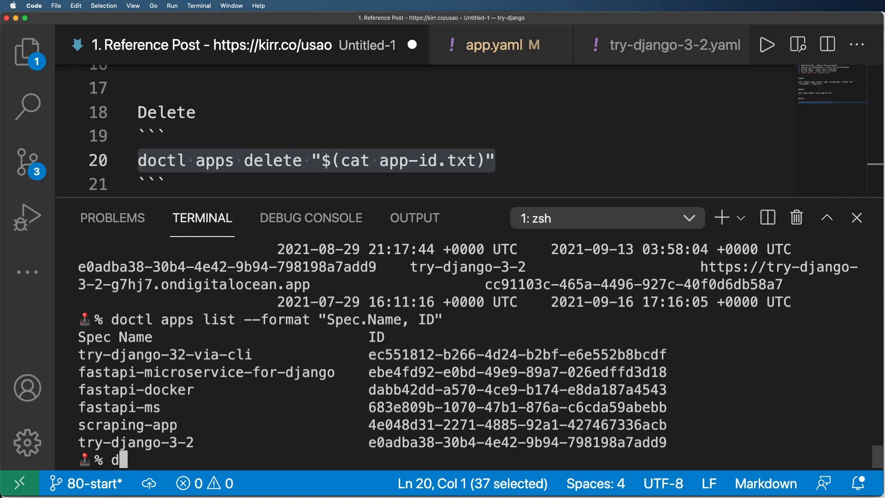
text(octl apps delete ec551812-b266-4d24-b2bf-e6e552b8bcdf)
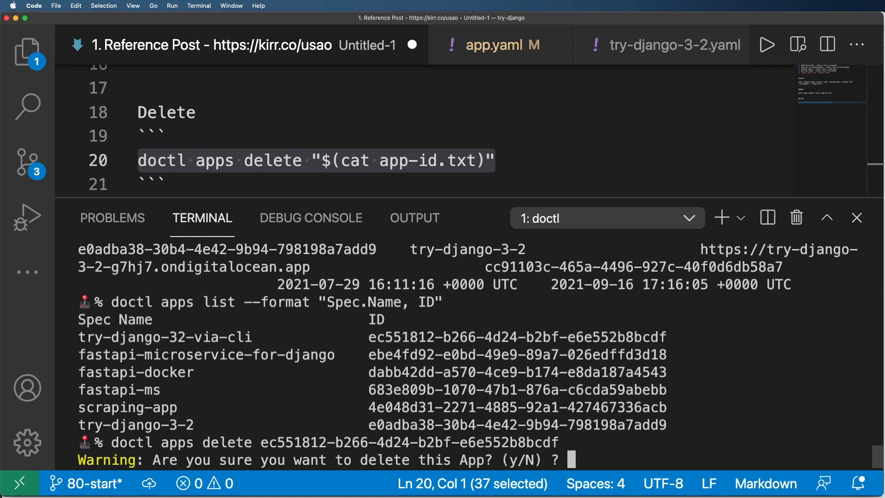
Step: Confirm the deletion with y and recreate the app from .do/app.yaml, saving the new ID
text(y)
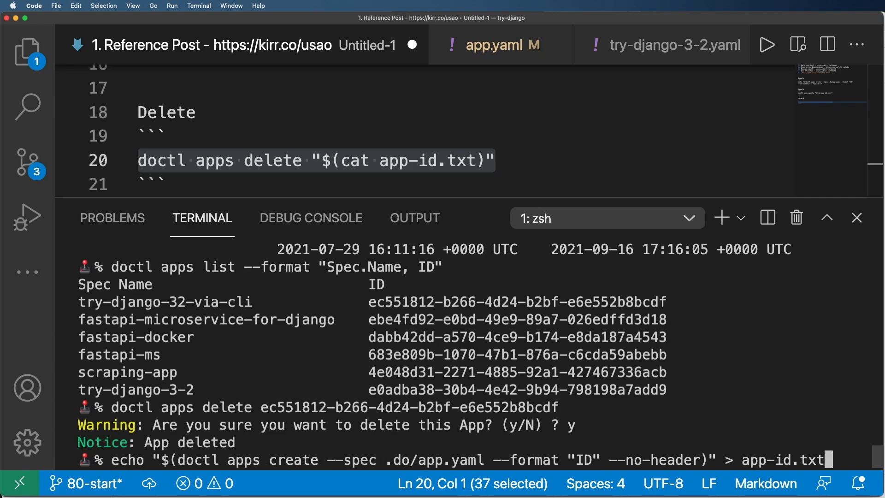
scroll(down, 3)
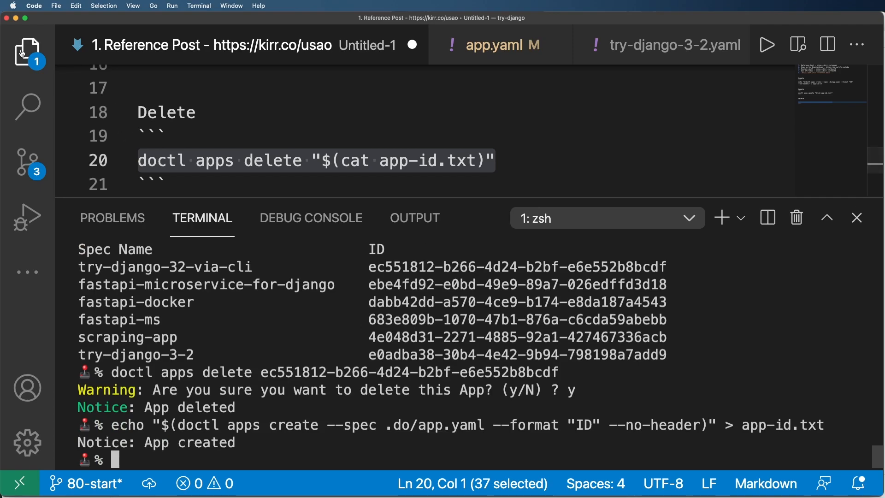
Step: View app-id.txt from the Explorer to see the newly stored app ID
click(27, 51)
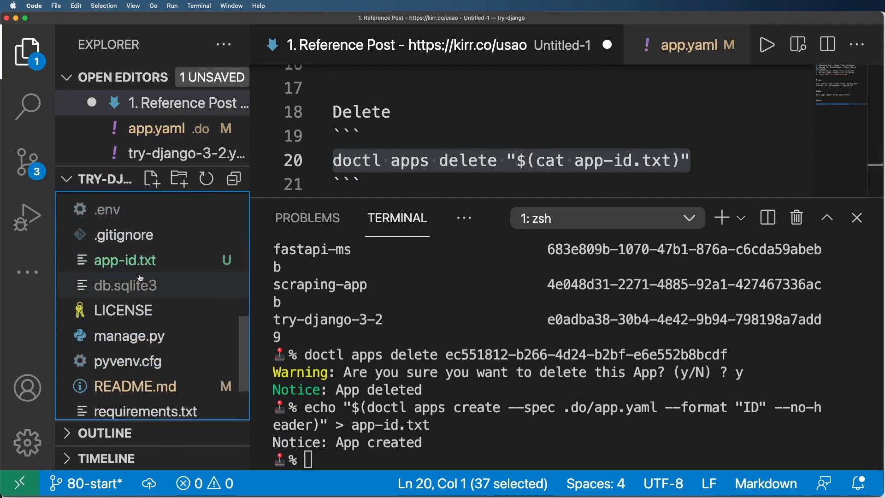
click(125, 260)
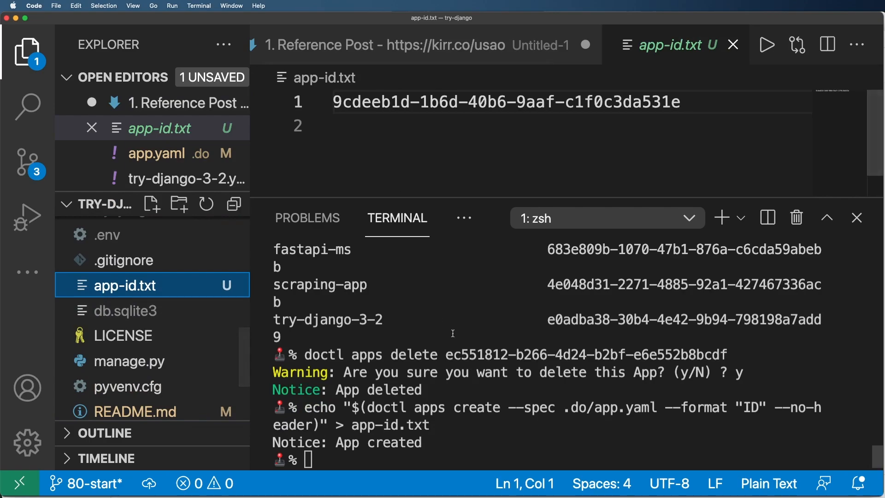
Step: List the apps with doctl showing only Spec.Name and ID to match try-django-32-via-cli
text(dock)
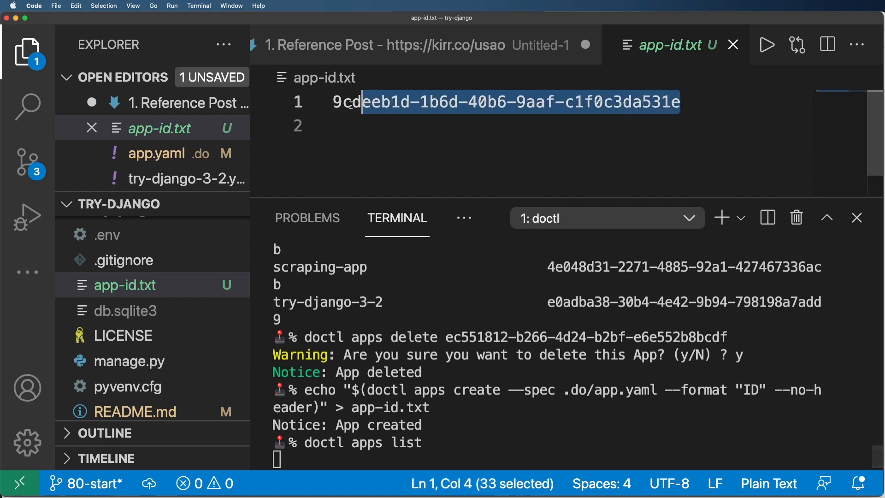
key(Return)
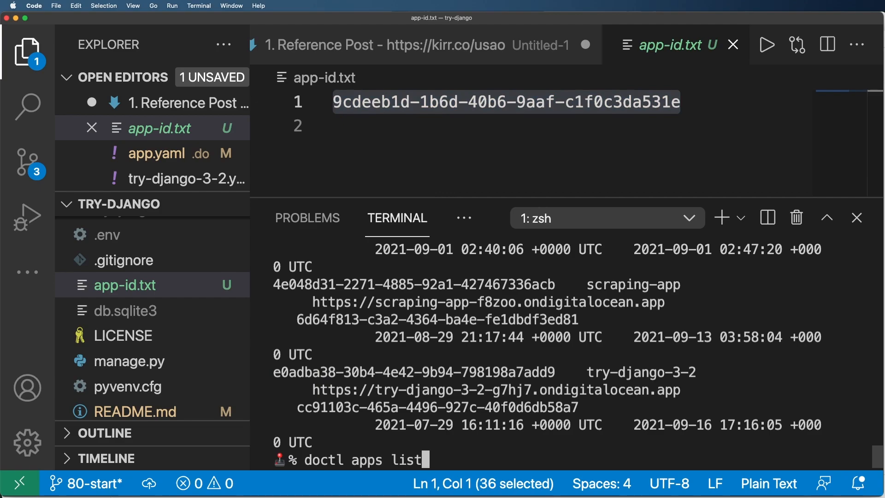
text(--format)
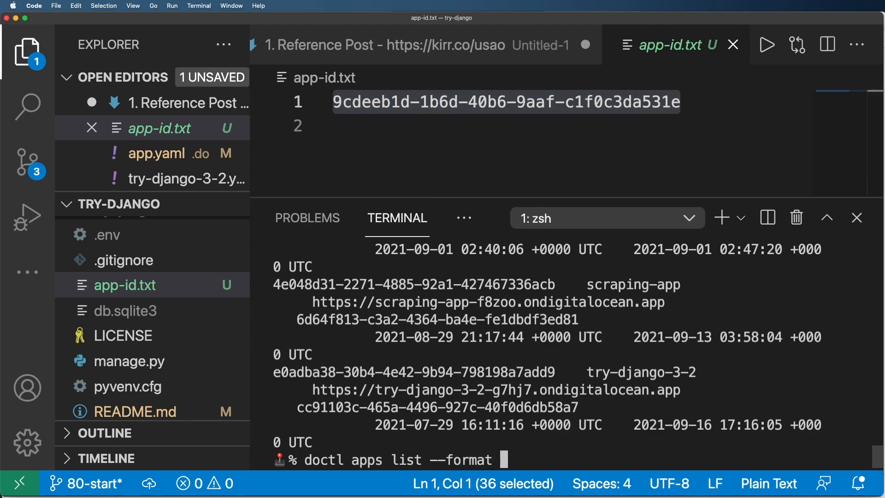
text("Spec.N)
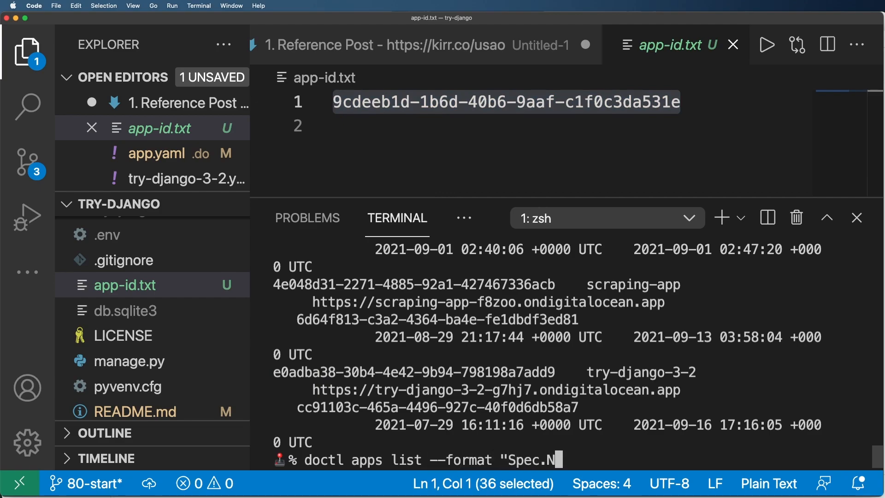
text(ame, ID)
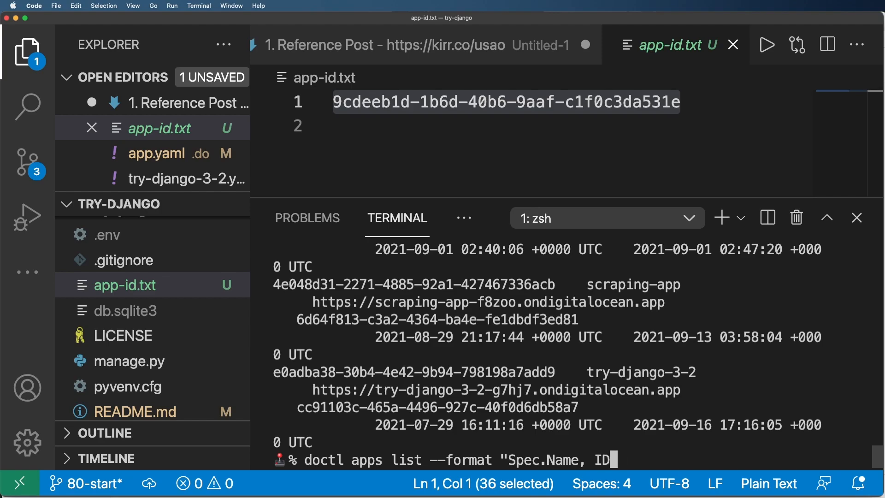
key(Return)
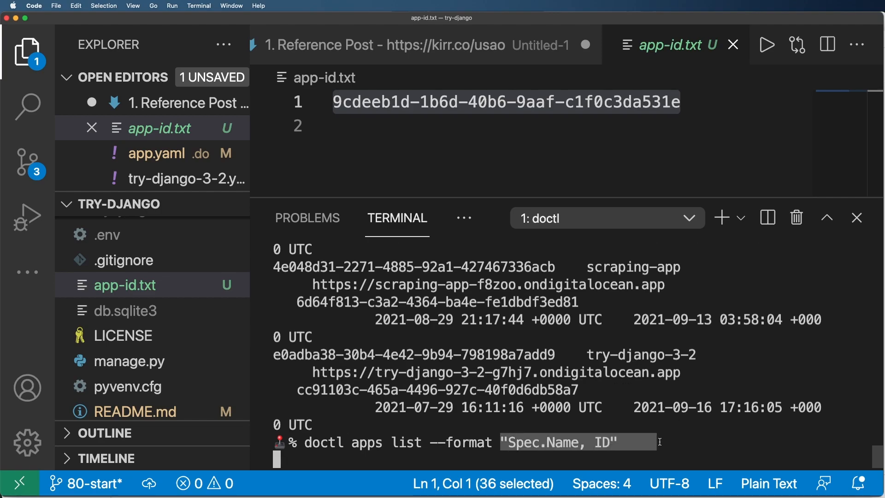
key(Return)
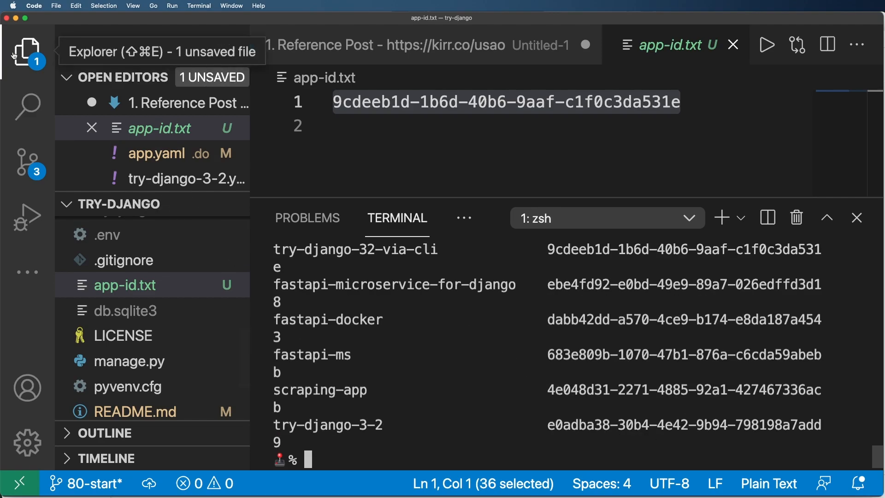
Step: Widen the terminal by hiding the sidebar and switch over to Chrome
click(26, 52)
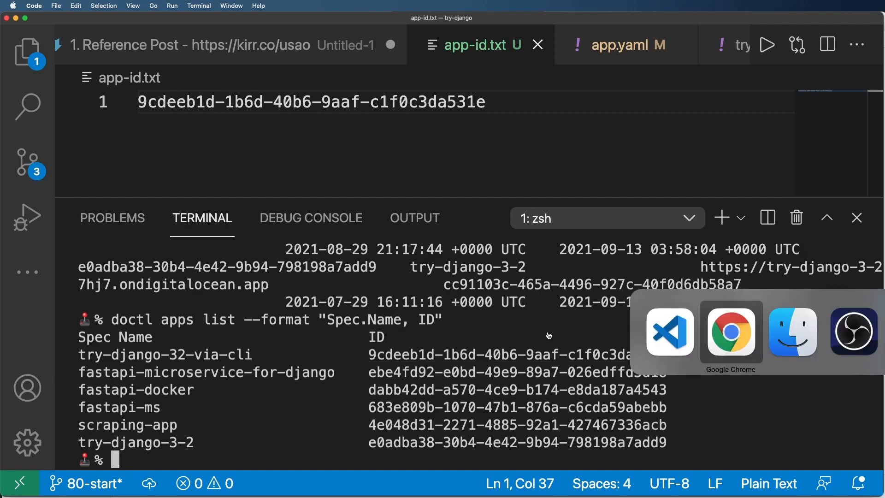
click(730, 331)
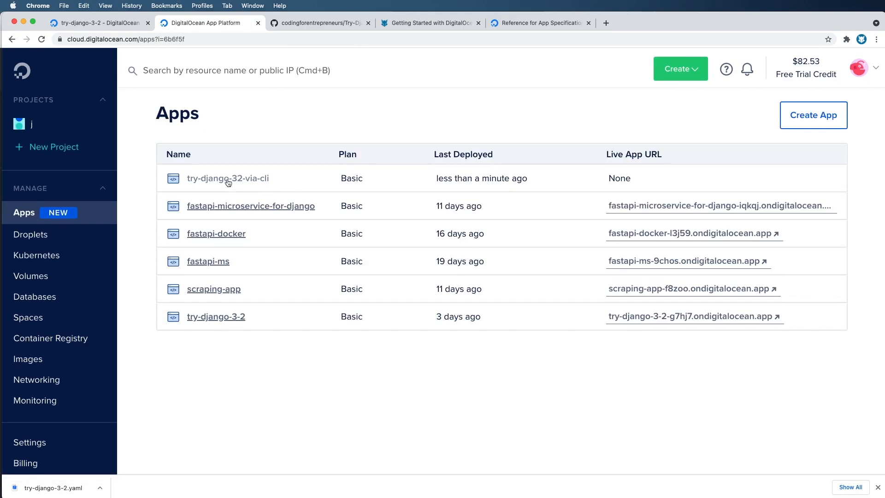
mouse_move(481, 178)
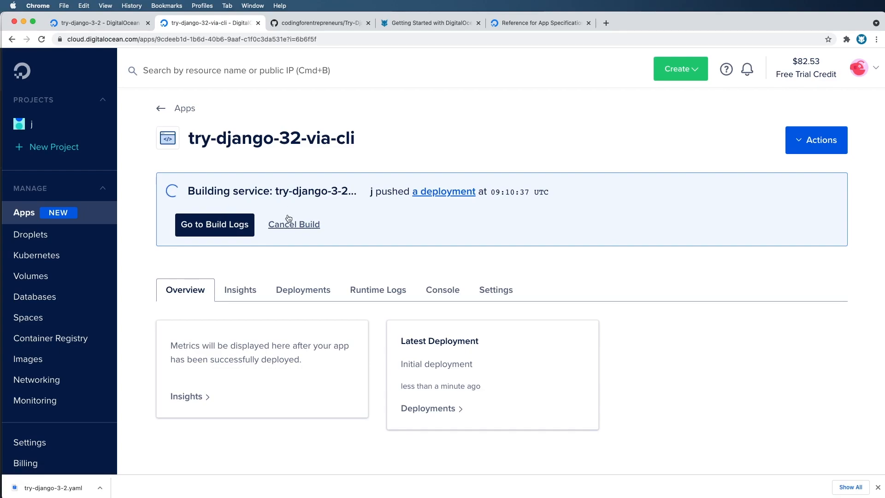
mouse_move(309, 278)
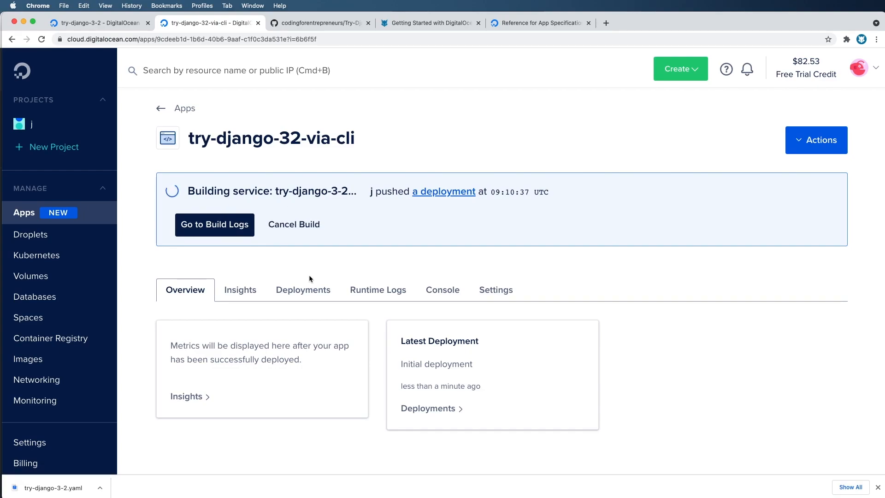
mouse_move(401, 263)
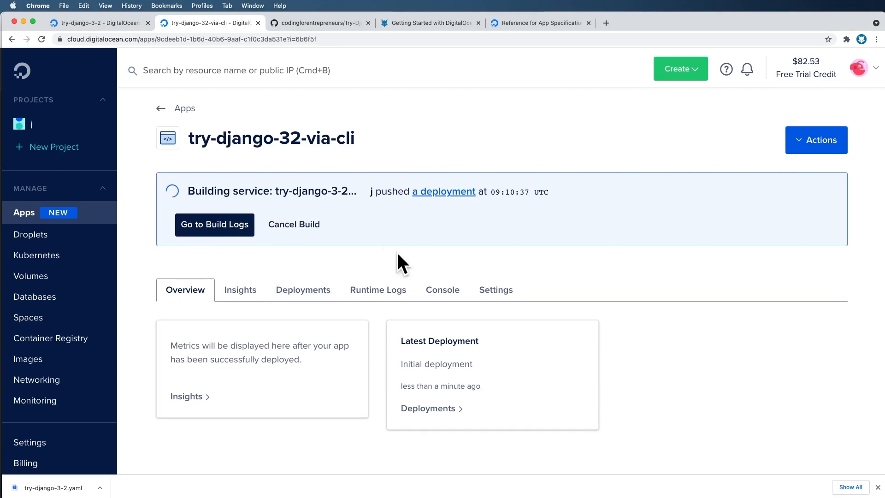
mouse_move(304, 290)
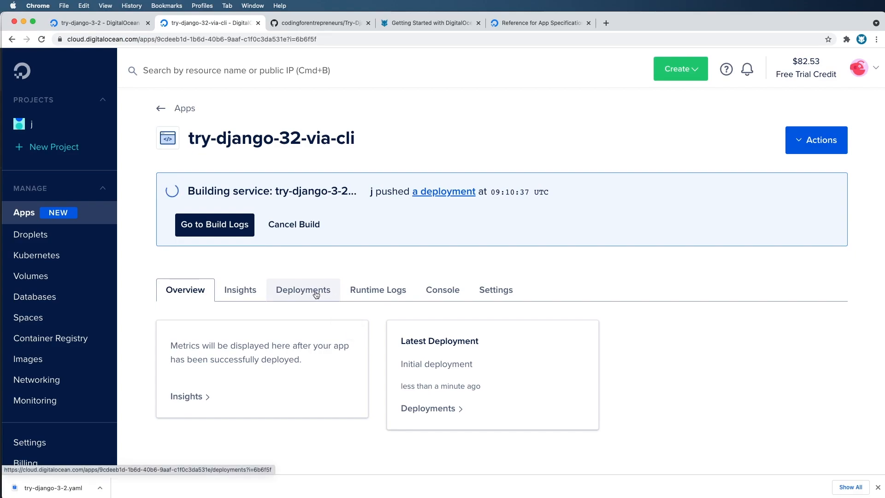
Step: View the Deployments and then Settings of try-django-32-via-cli while its first build runs
click(303, 290)
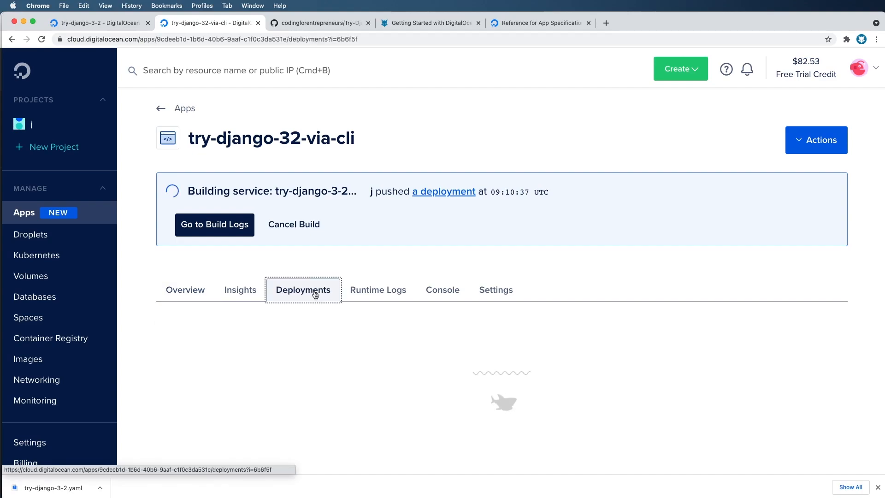
click(497, 290)
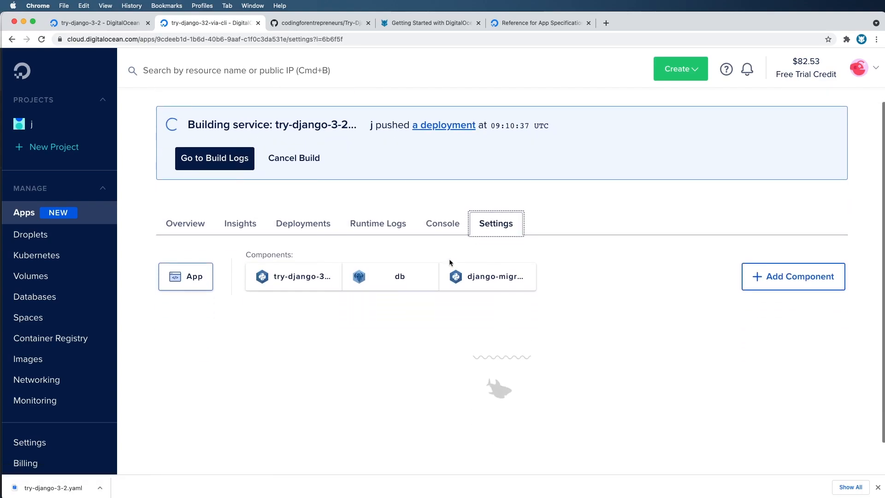
scroll(down, 3)
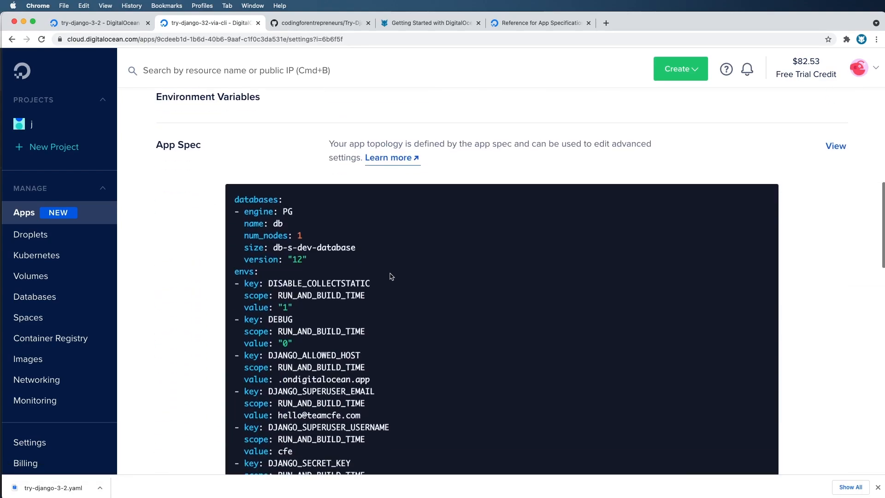
scroll(down, 3)
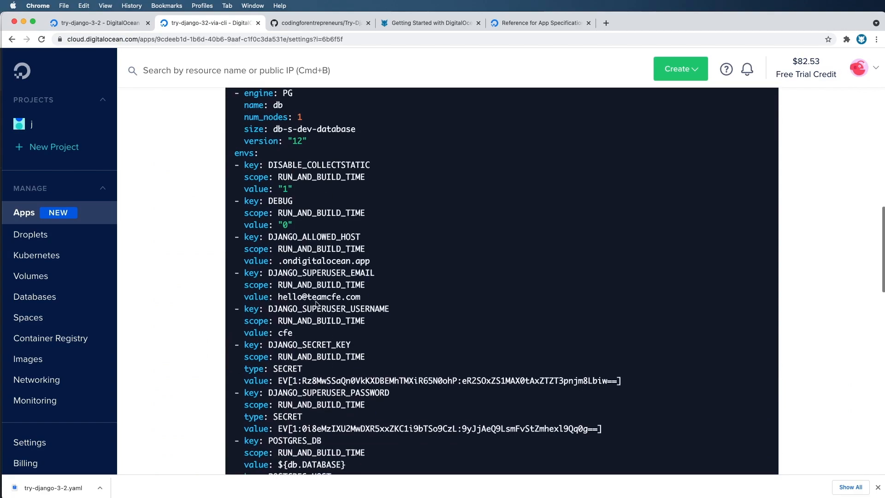
scroll(down, 3)
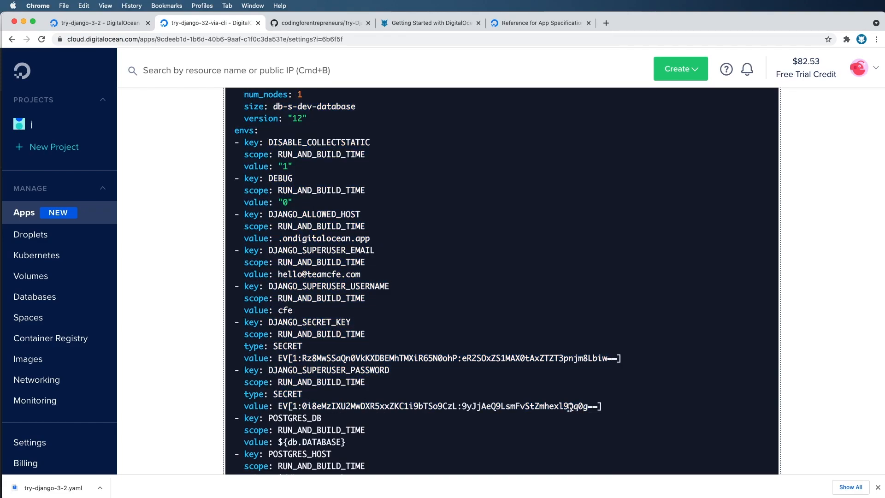
scroll(down, 3)
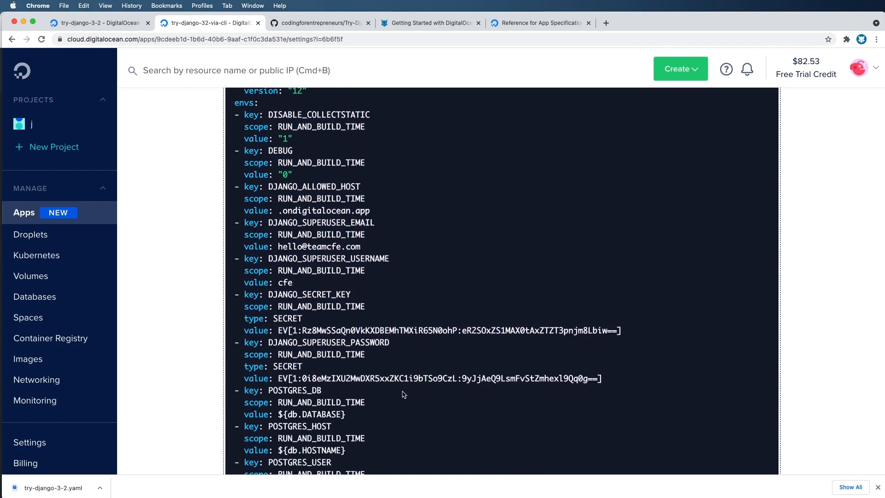
scroll(down, 3)
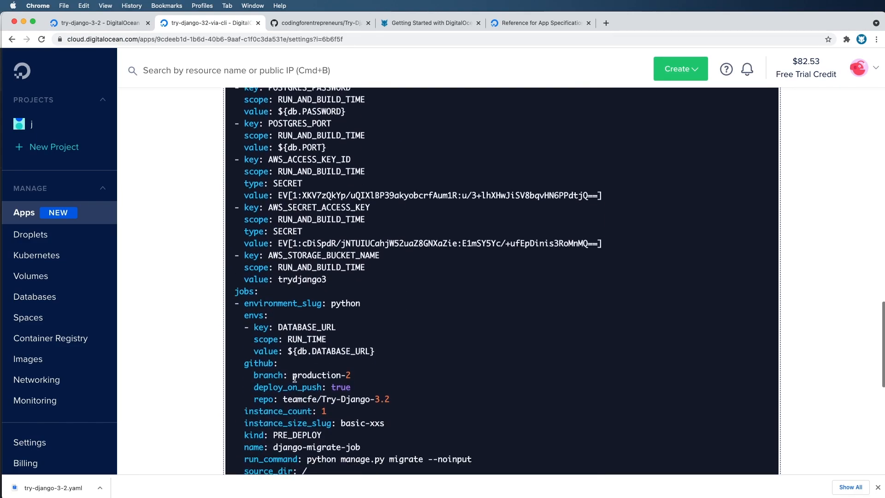
scroll(down, 3)
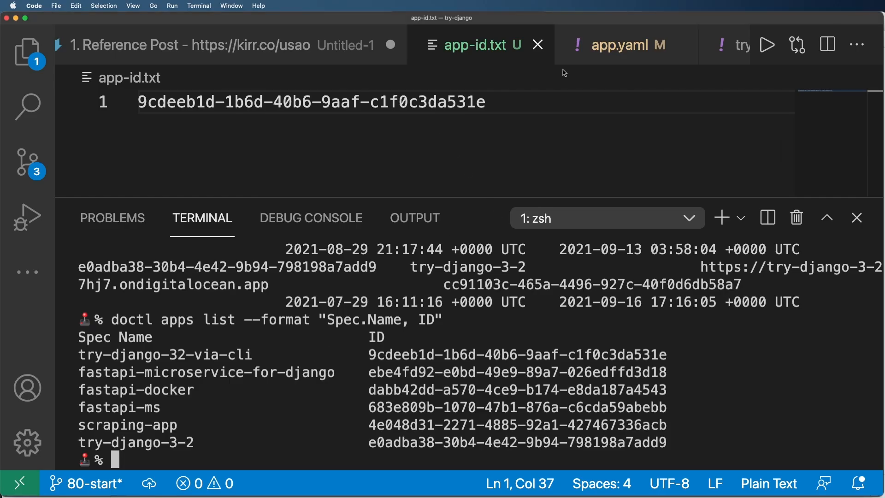
Step: Review app.yaml's envs, confirming the Django and AWS keys hold encrypted EV values
click(618, 46)
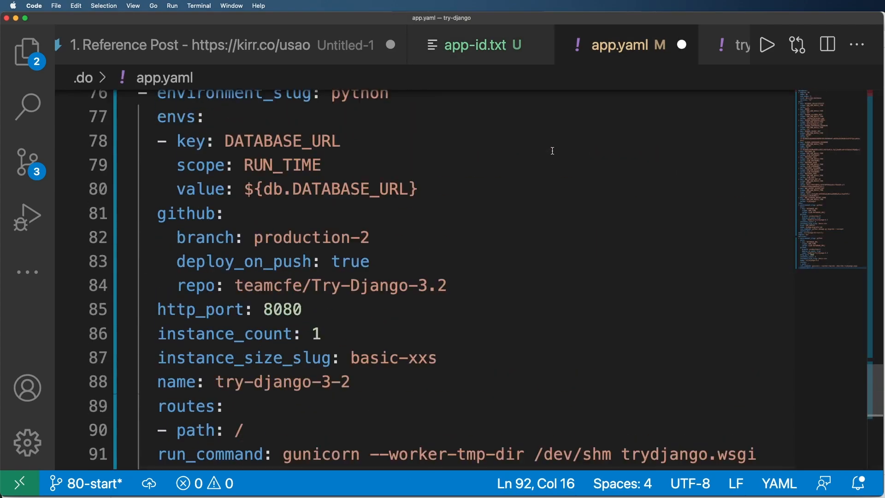
scroll(up, 3)
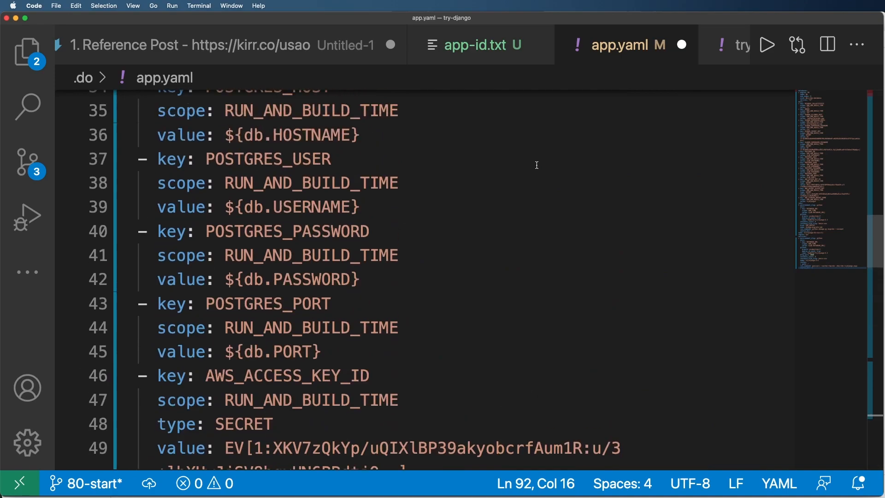
scroll(down, 3)
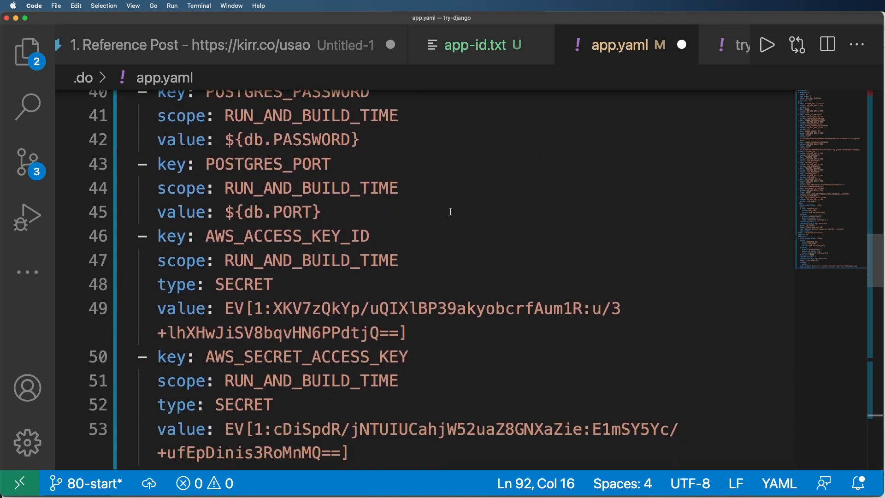
mouse_move(411, 329)
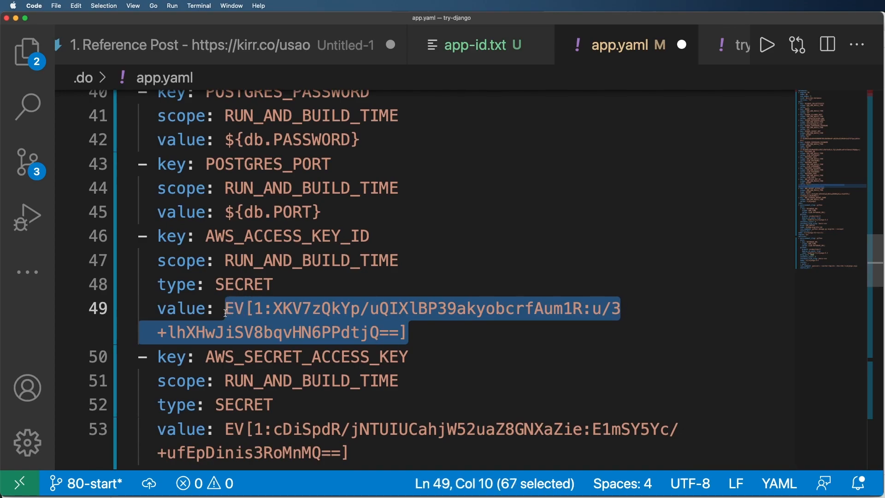
mouse_move(348, 308)
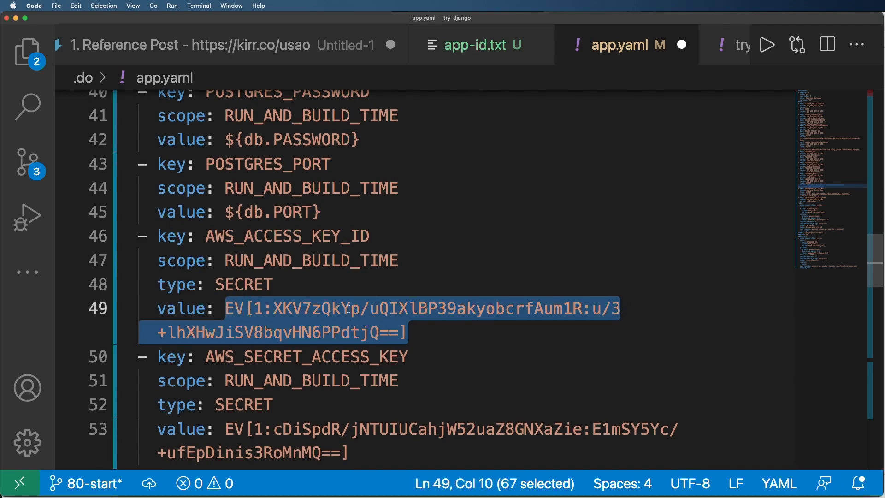
scroll(up, 3)
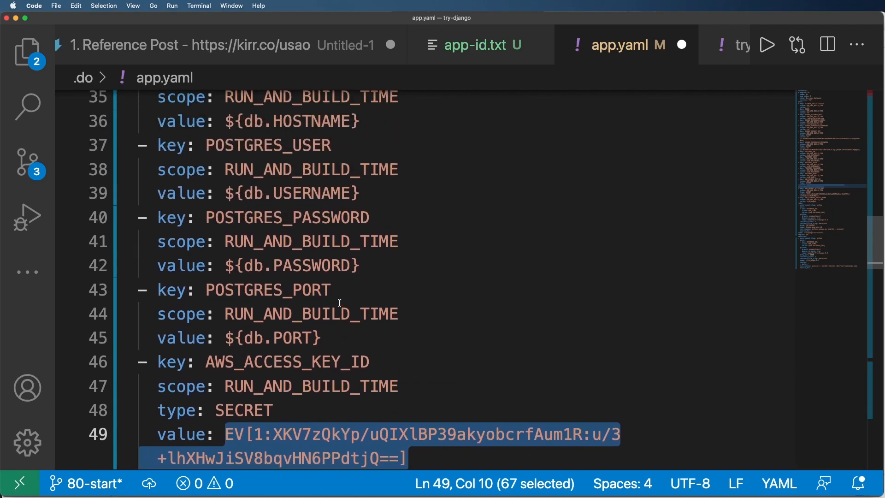
scroll(up, 3)
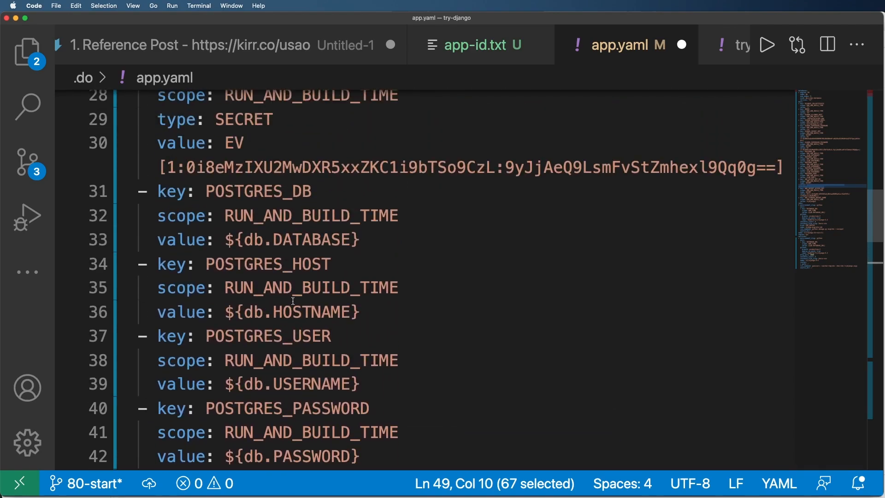
scroll(up, 3)
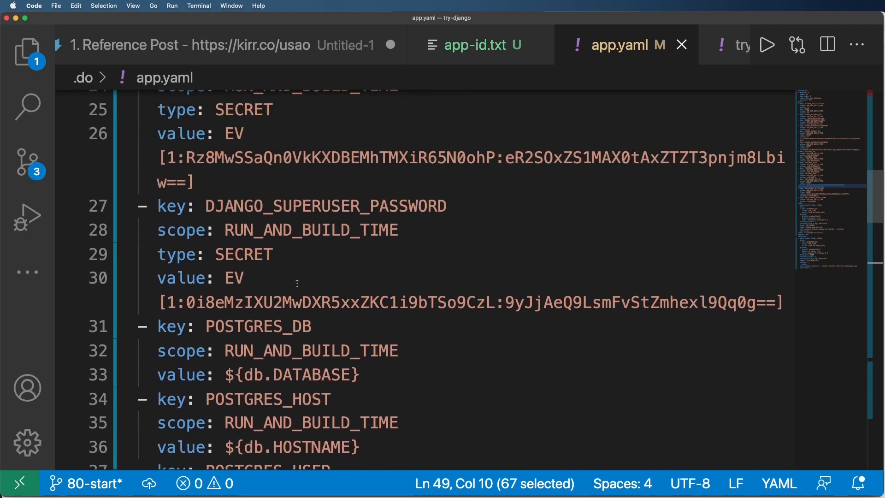
scroll(up, 3)
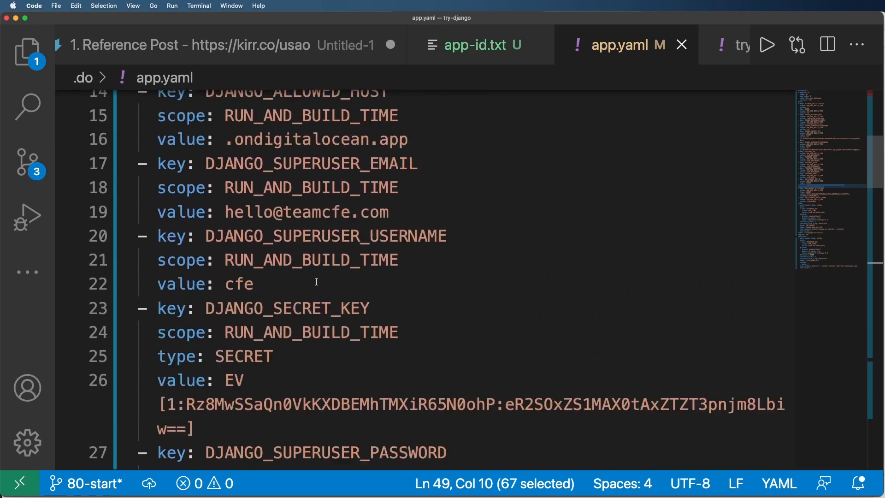
scroll(up, 3)
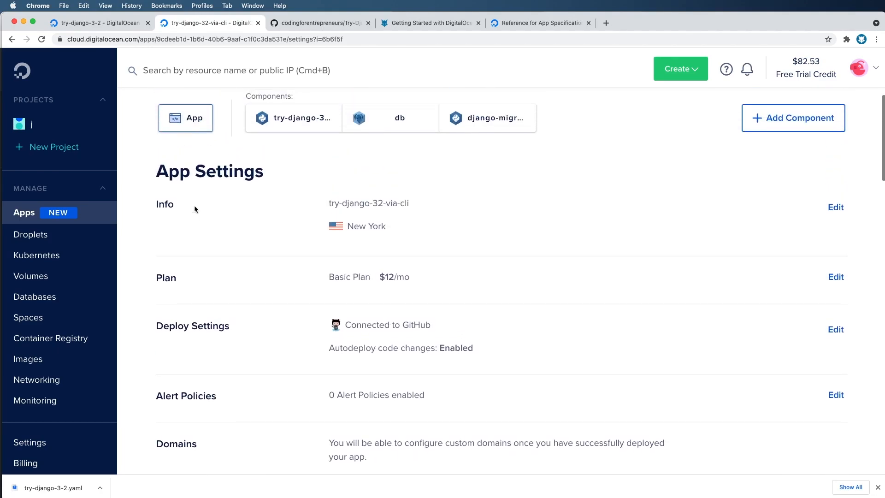
scroll(up, 3)
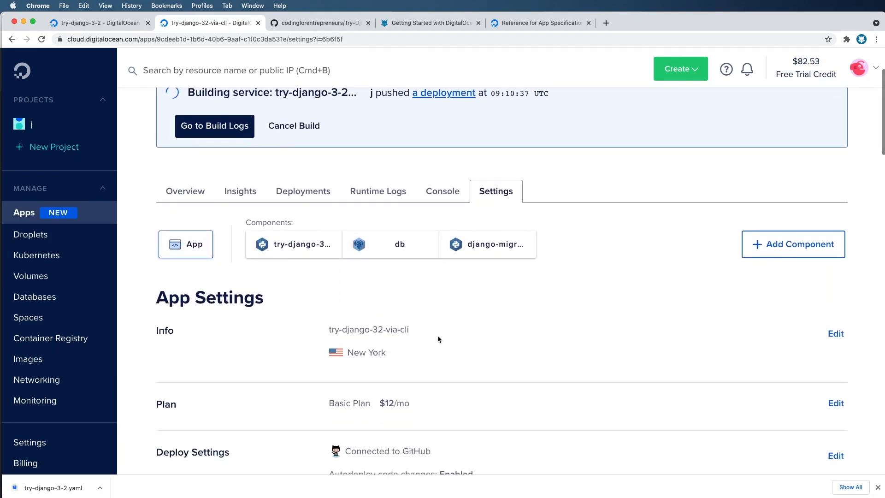
scroll(down, 3)
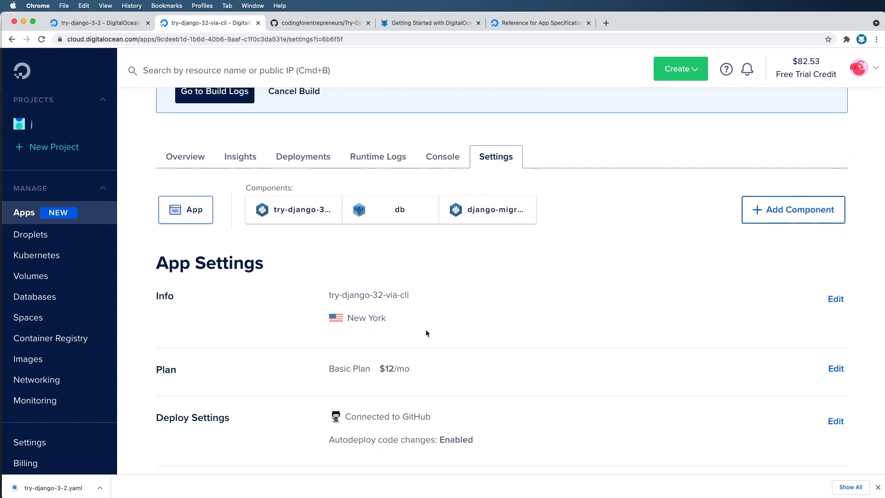
scroll(up, 3)
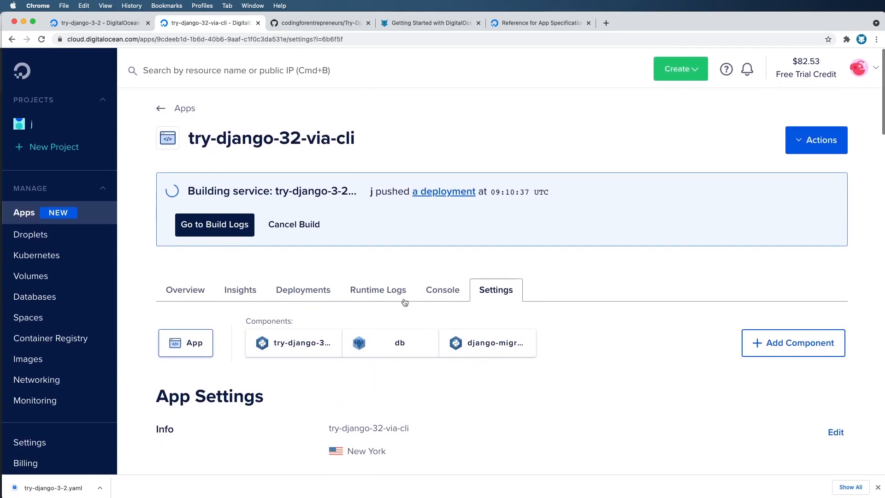
click(302, 289)
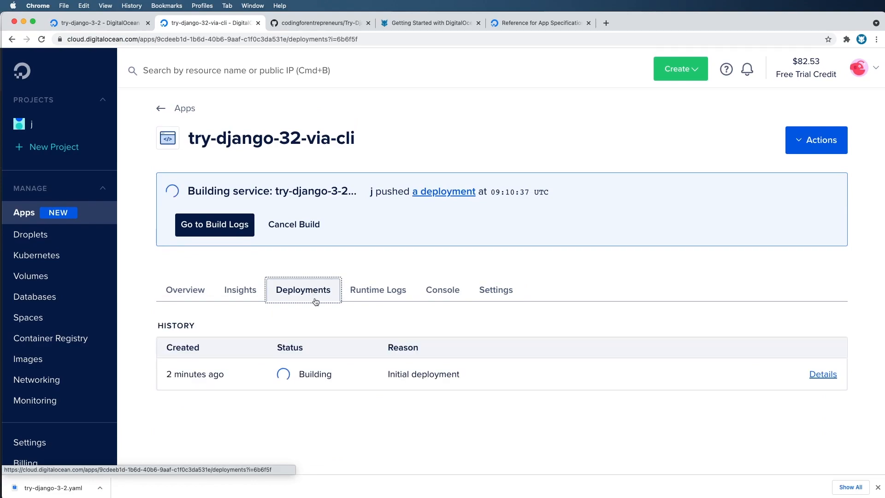
scroll(up, 3)
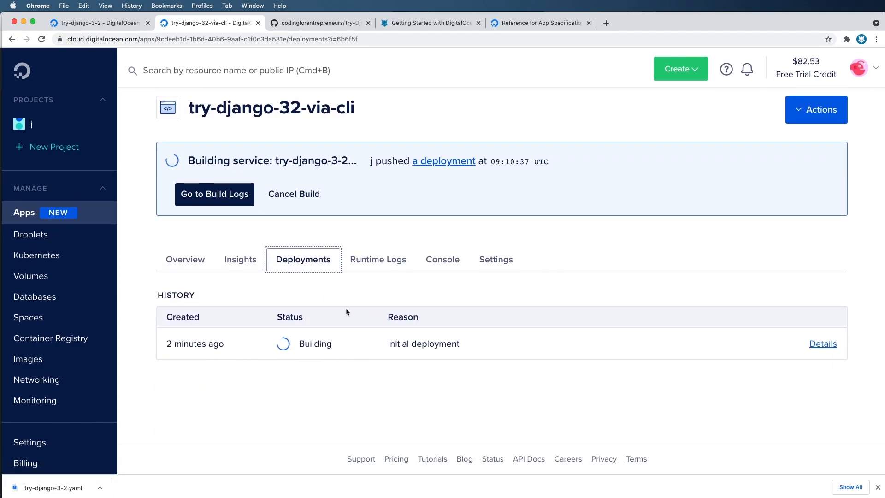
mouse_move(550, 223)
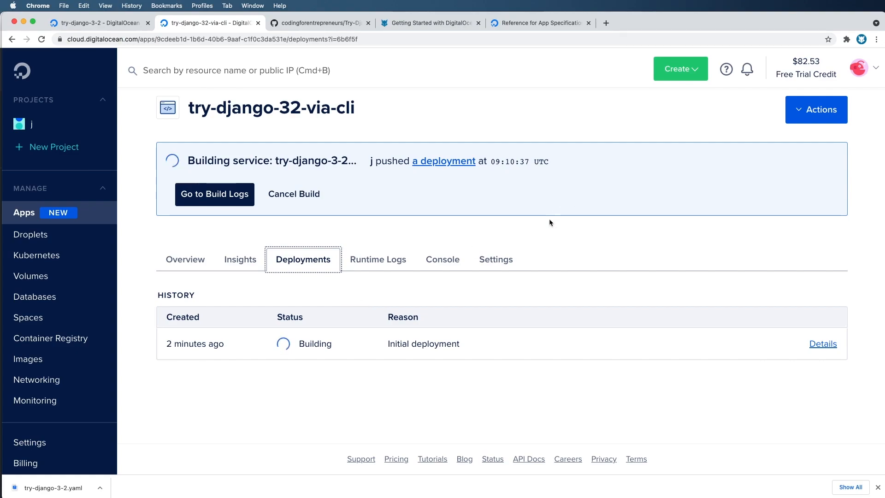
click(496, 259)
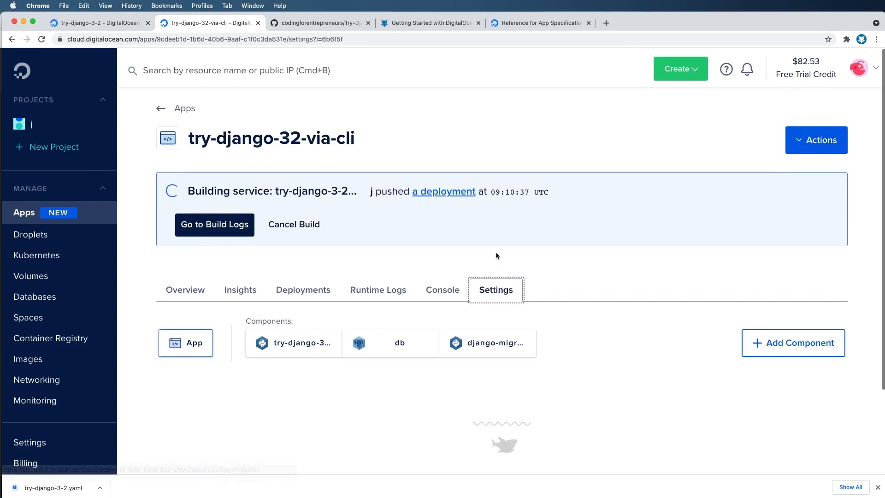
scroll(down, 3)
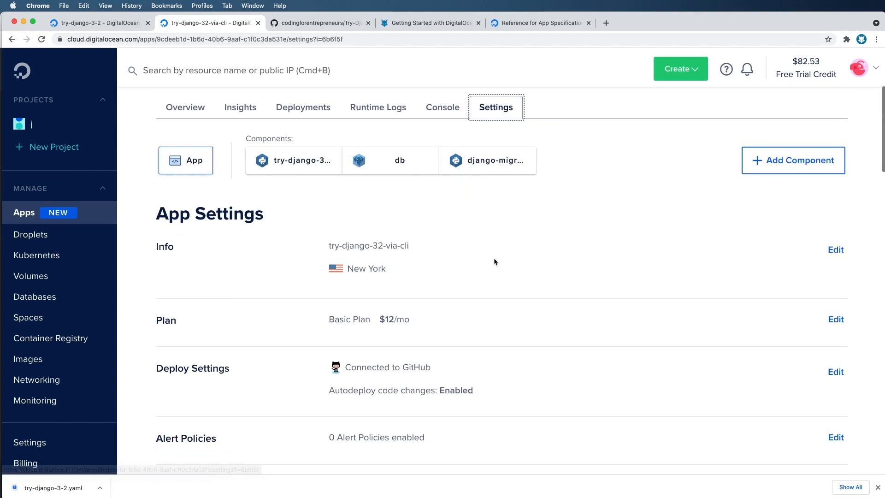
scroll(down, 3)
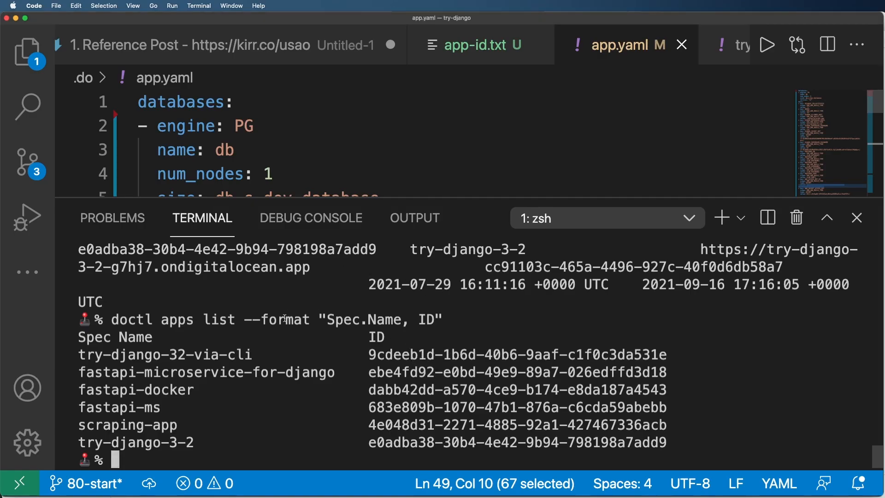
Step: Run doctl apps update "$(cat app-id.txt)" --spec .do/app.yaml to push the new spec
text(doctl apps list)
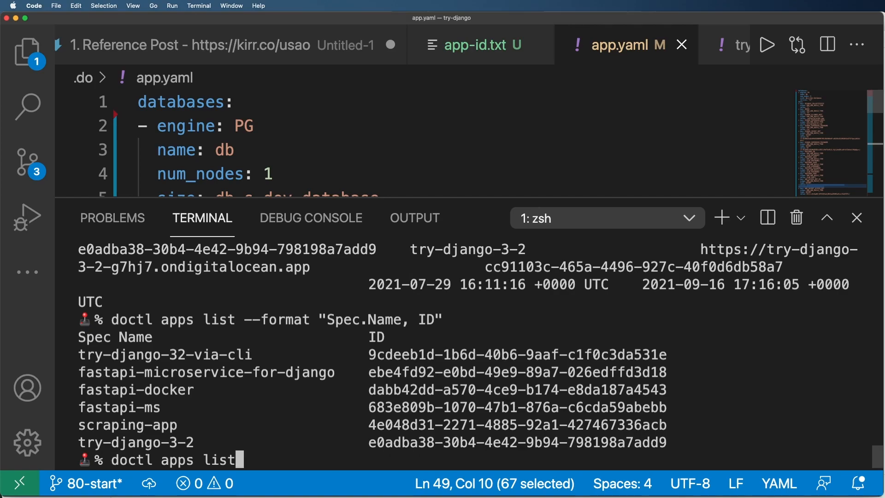
text(--format "Spec.Name, ID")
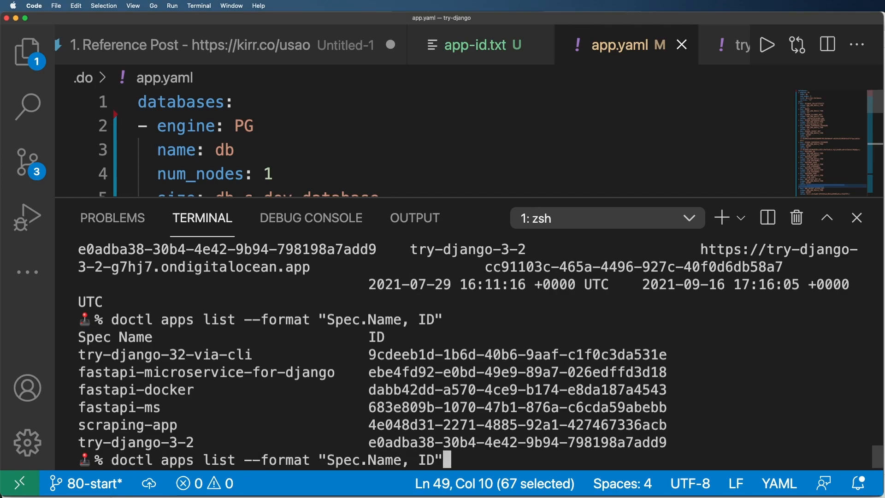
text(doctl apps update "$(cat app-id.txt)" --spec .do/app.yaml)
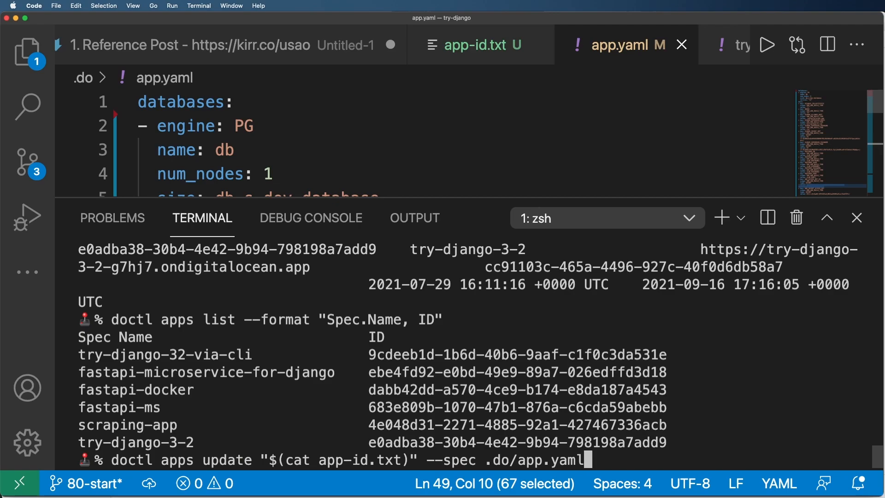
key(Return)
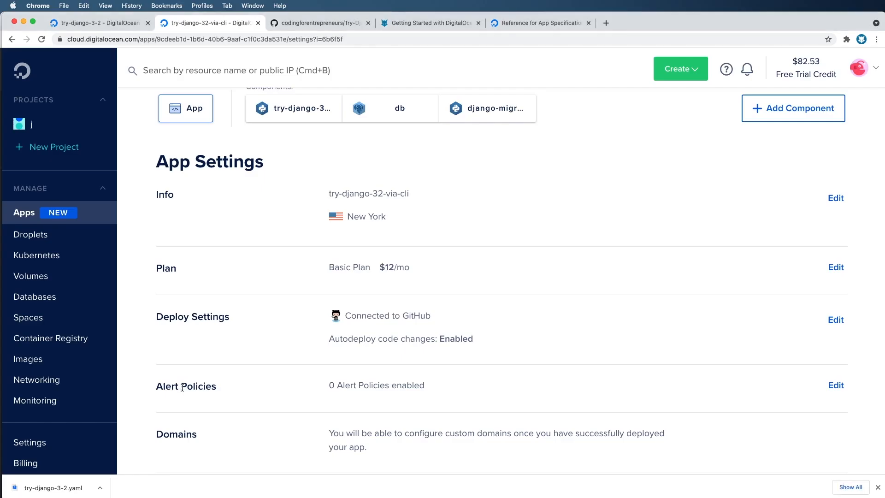
Step: Scroll to the top of Settings to see the Build pending banner for the new deployment
scroll(up, 3)
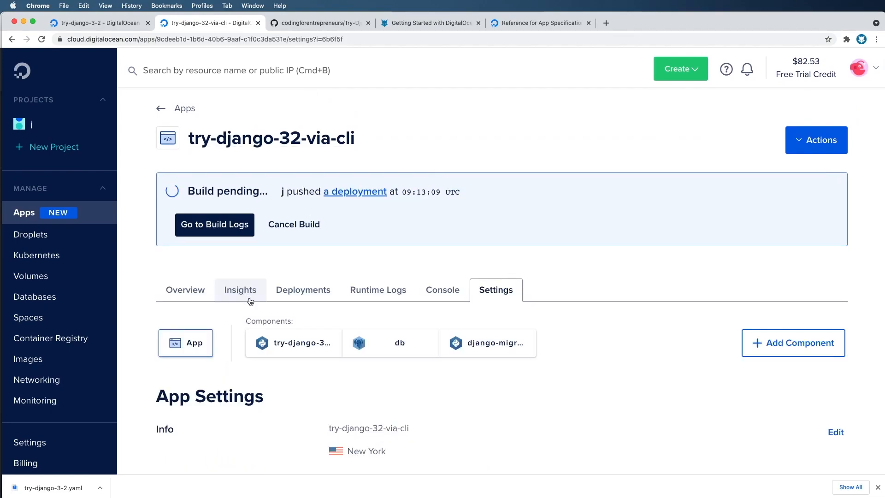
mouse_move(420, 261)
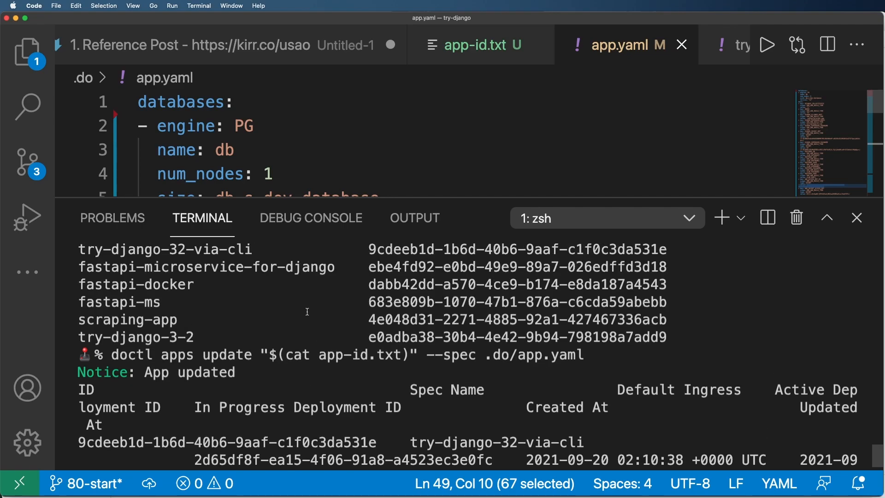
mouse_move(388, 330)
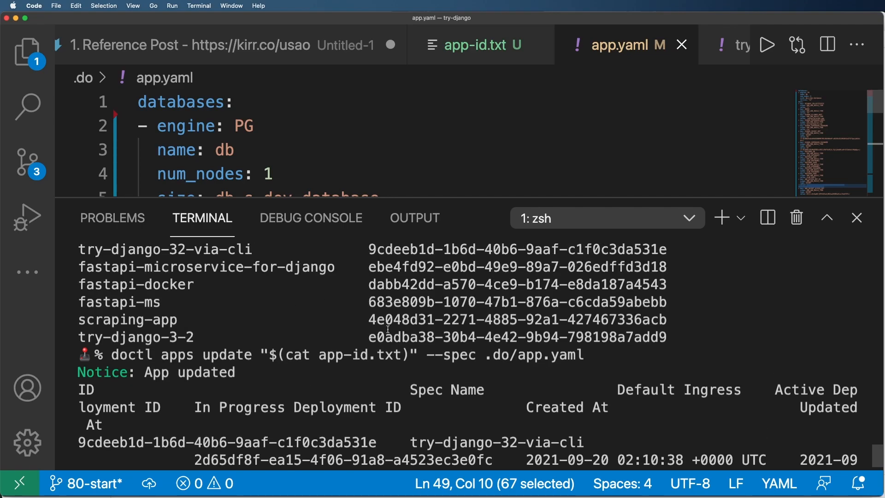
mouse_move(352, 334)
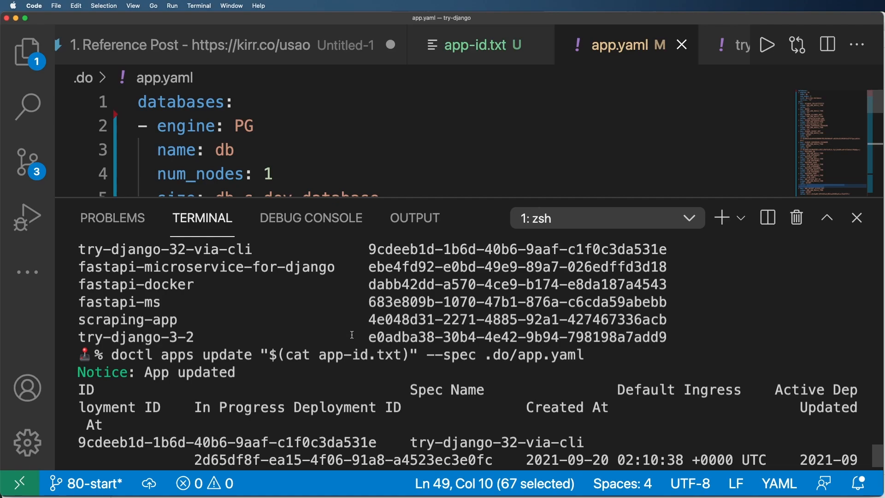